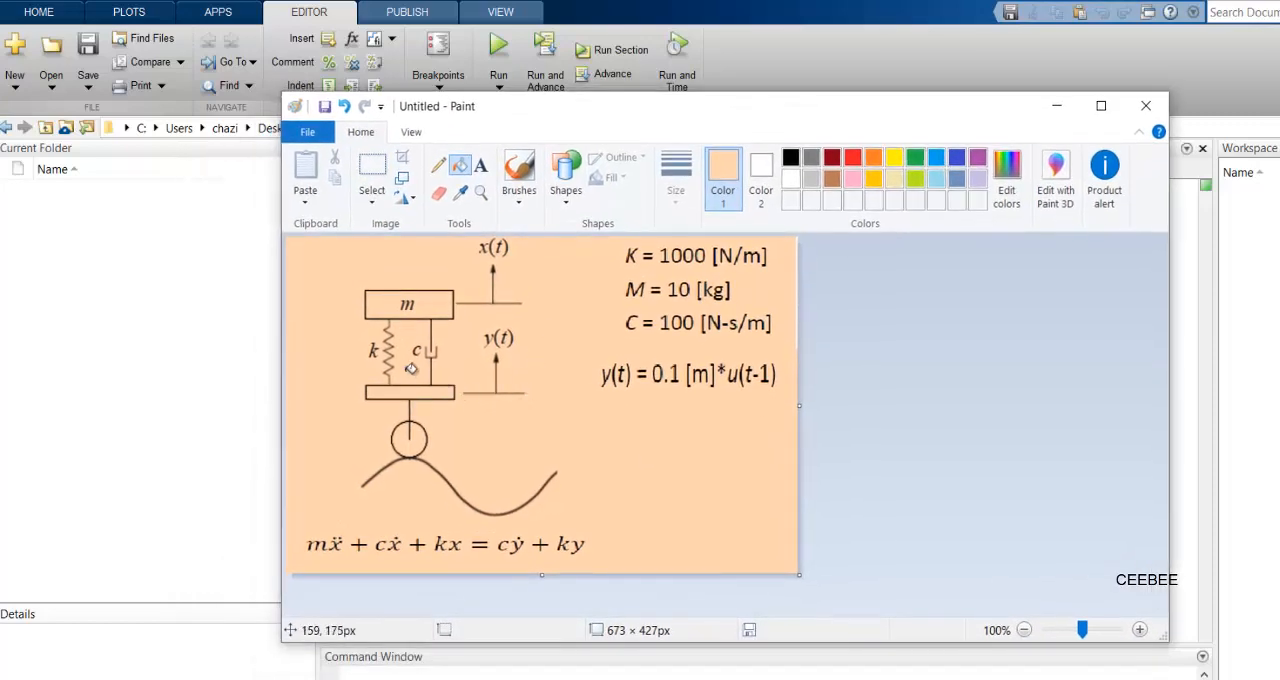
mouse_move(298, 326)
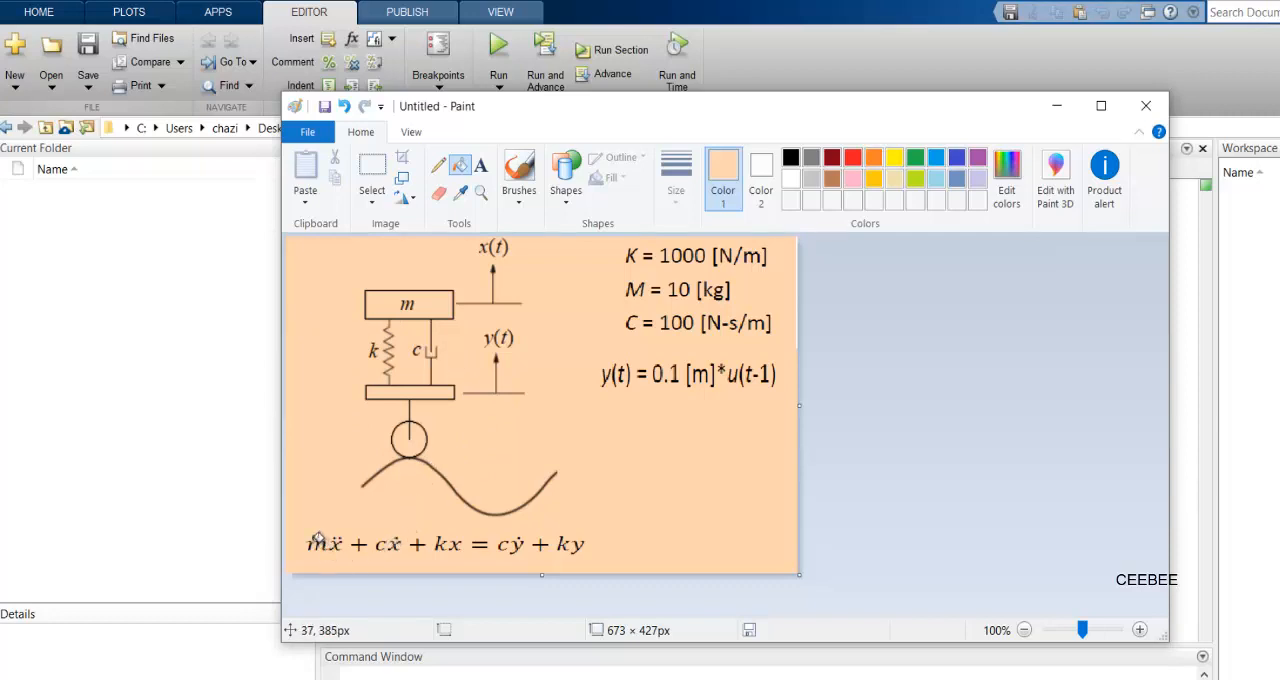
mouse_move(604, 558)
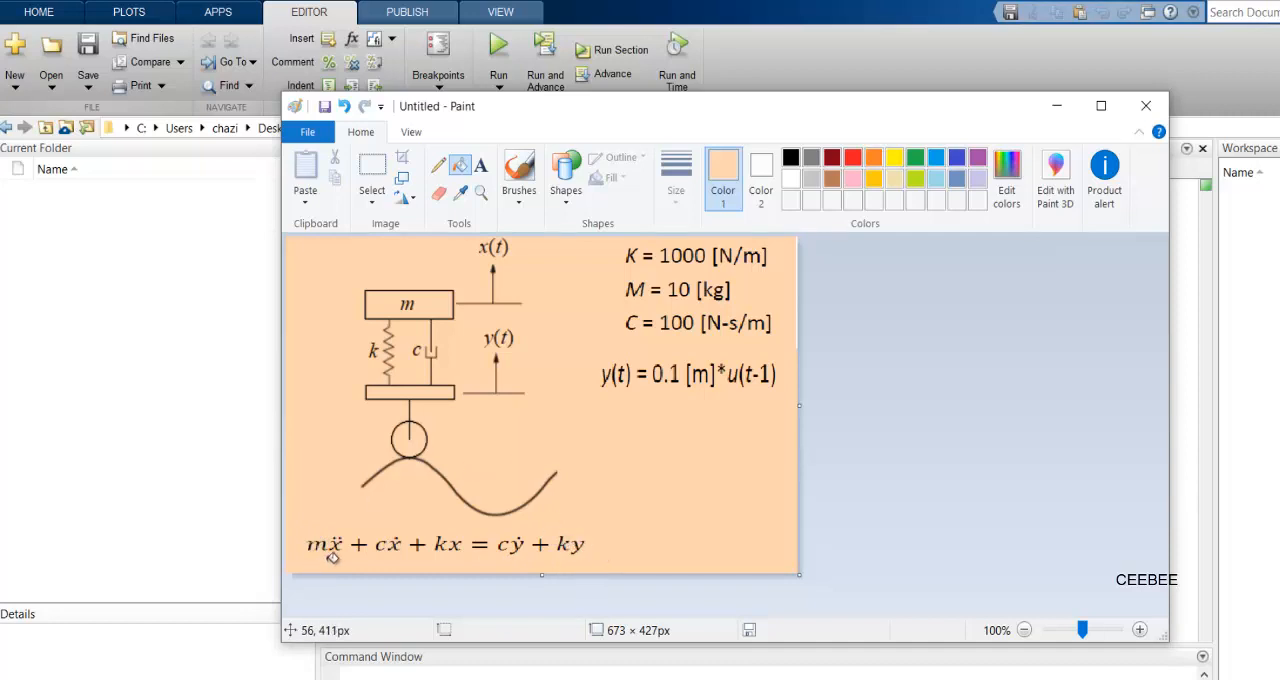
mouse_move(378, 520)
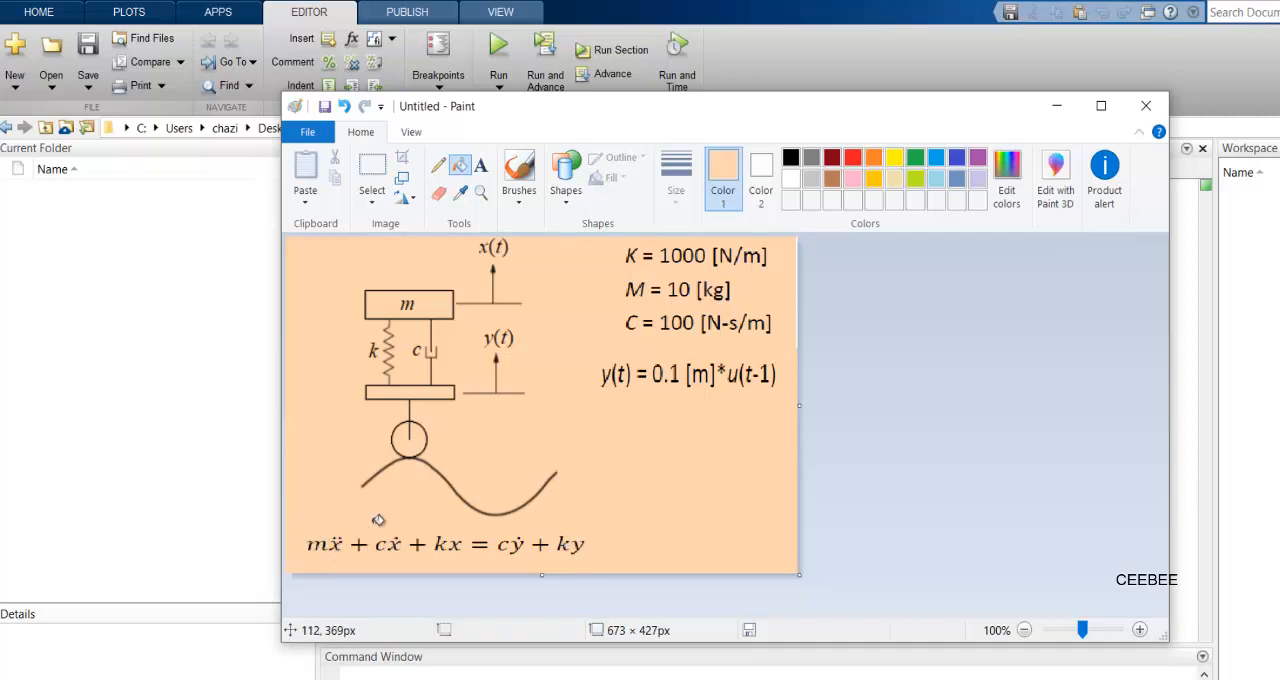
mouse_move(570, 536)
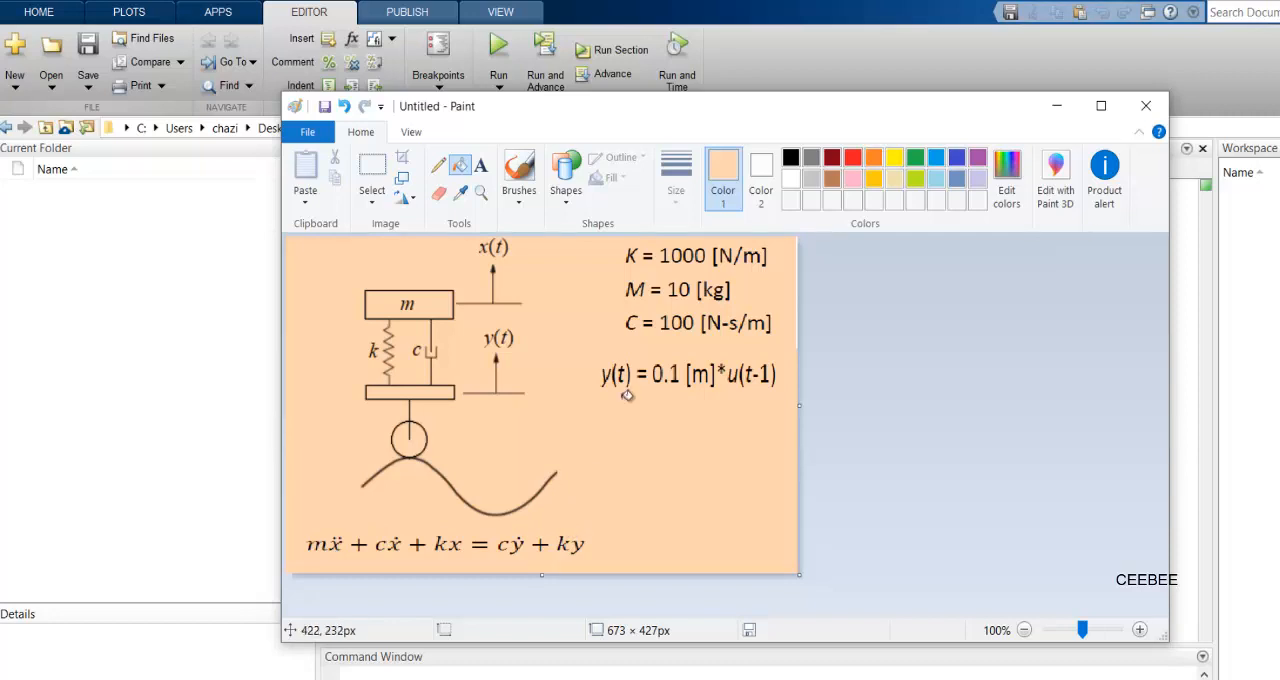
mouse_move(622, 316)
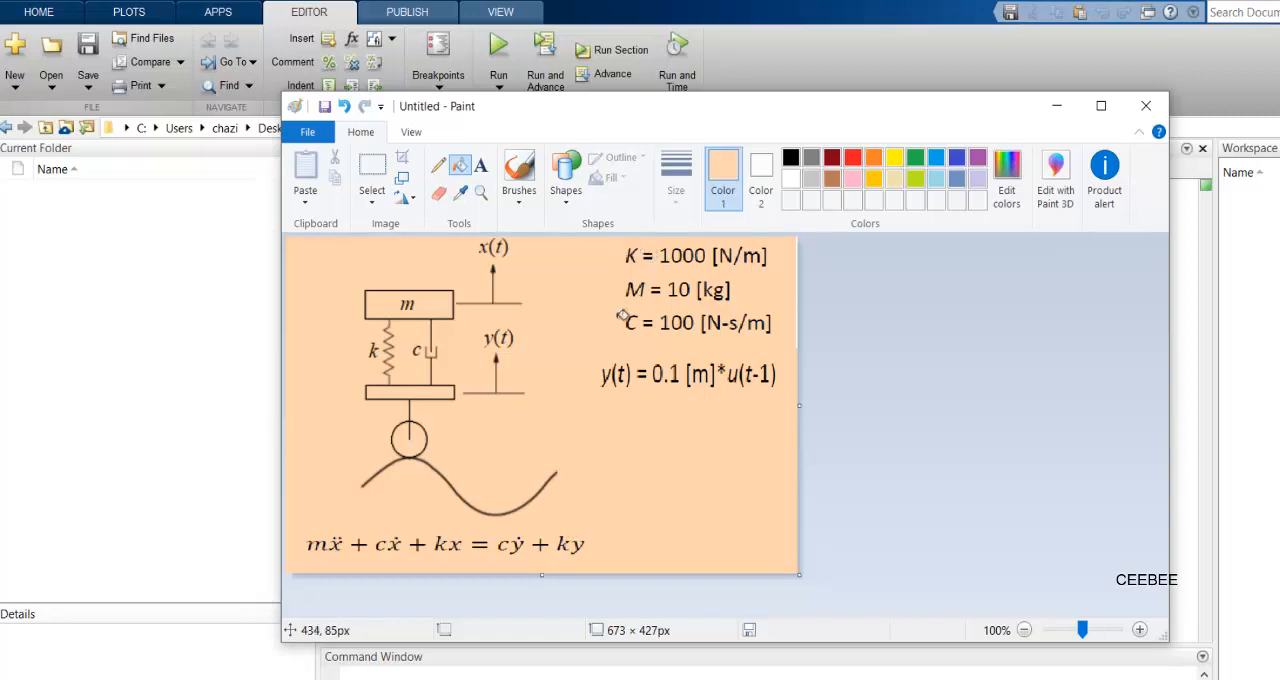
mouse_move(656, 292)
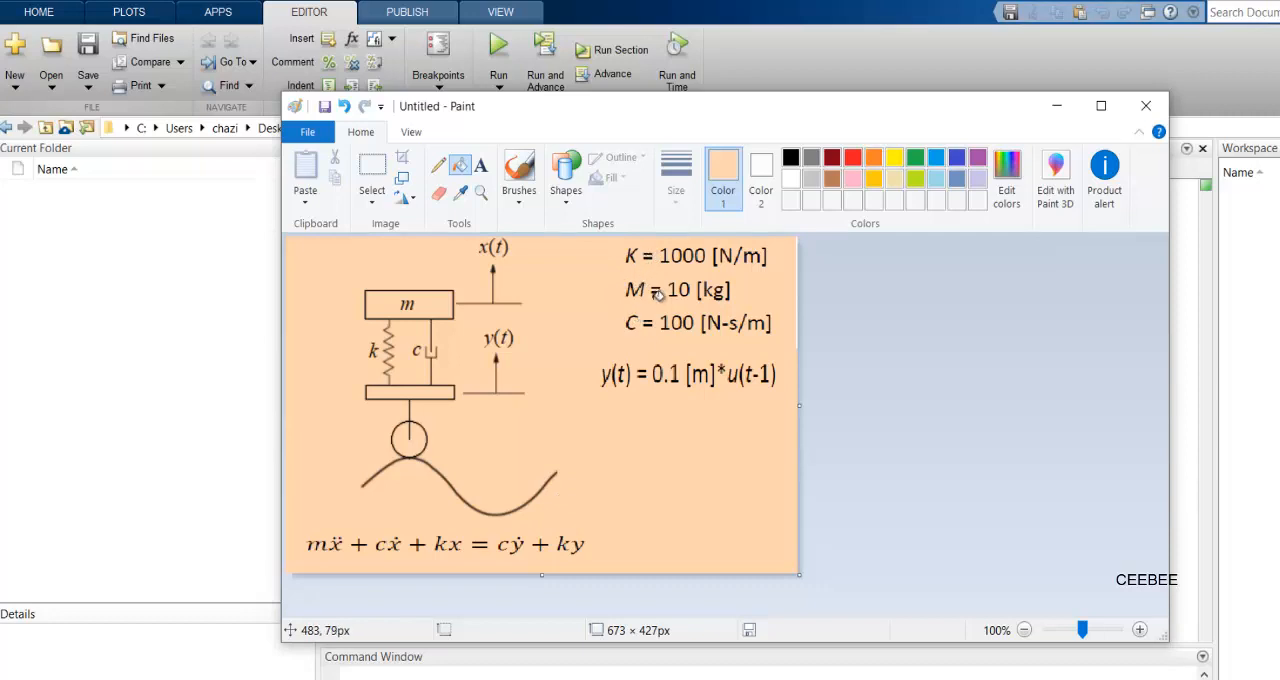
mouse_move(650, 332)
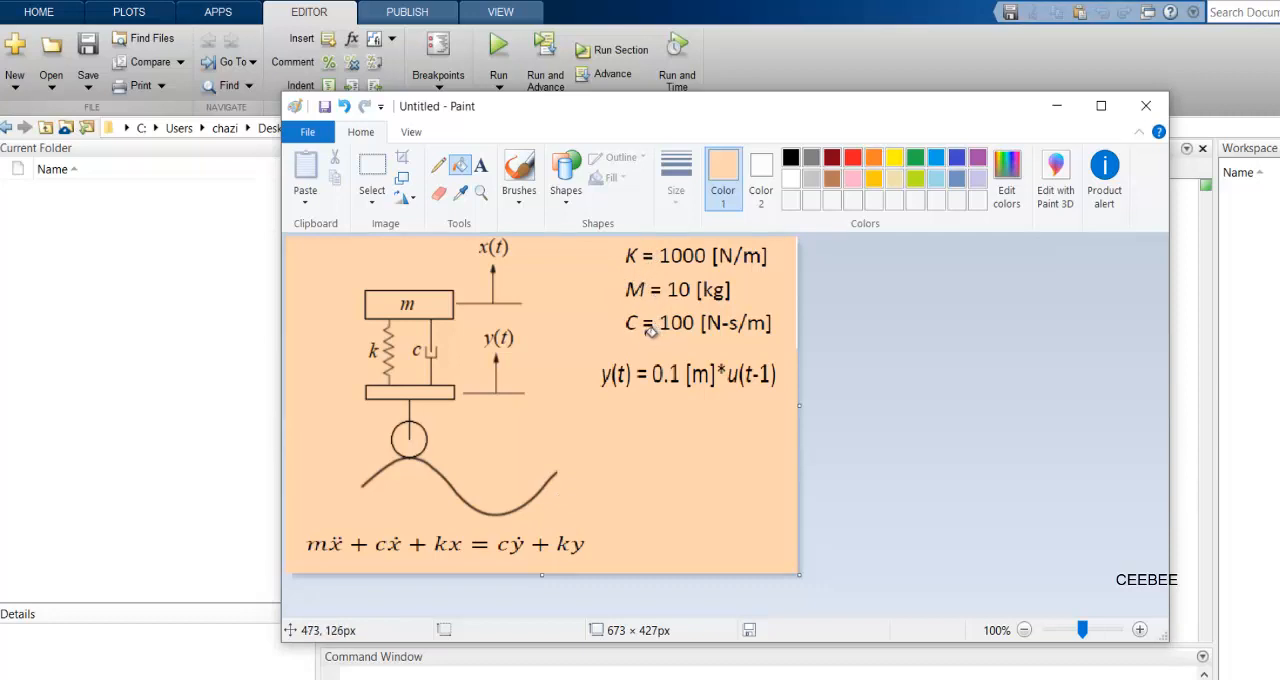
mouse_move(700, 428)
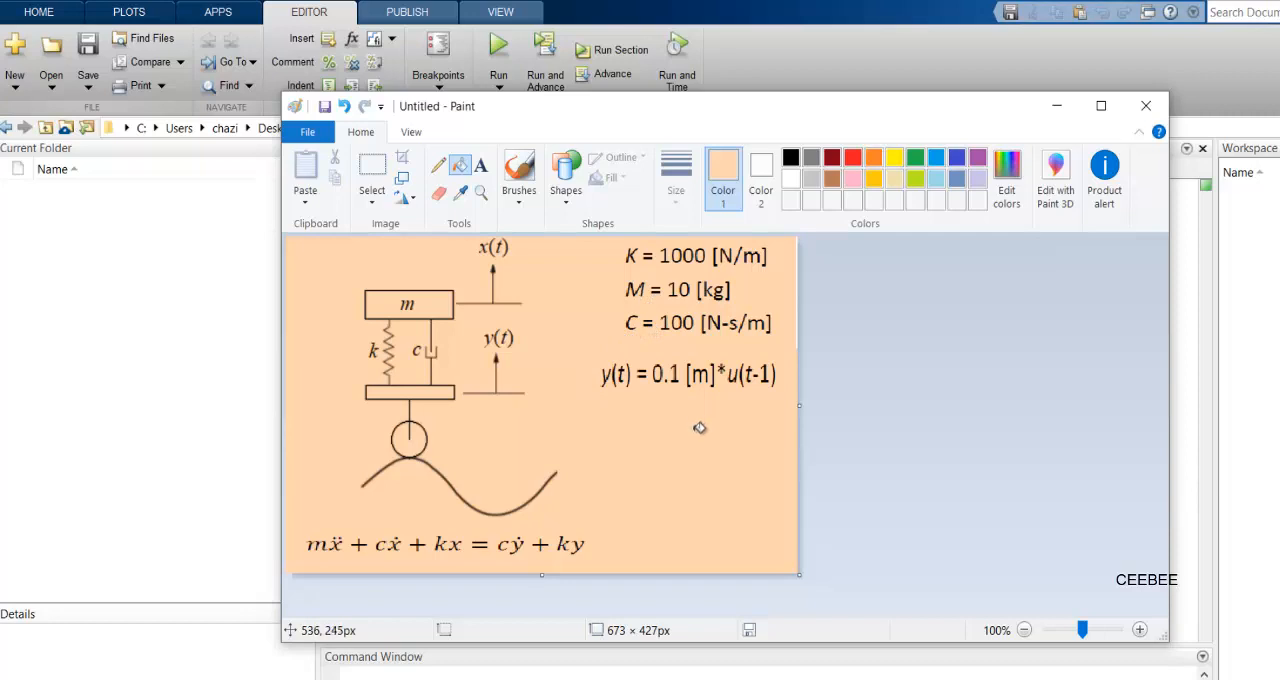
mouse_move(680, 400)
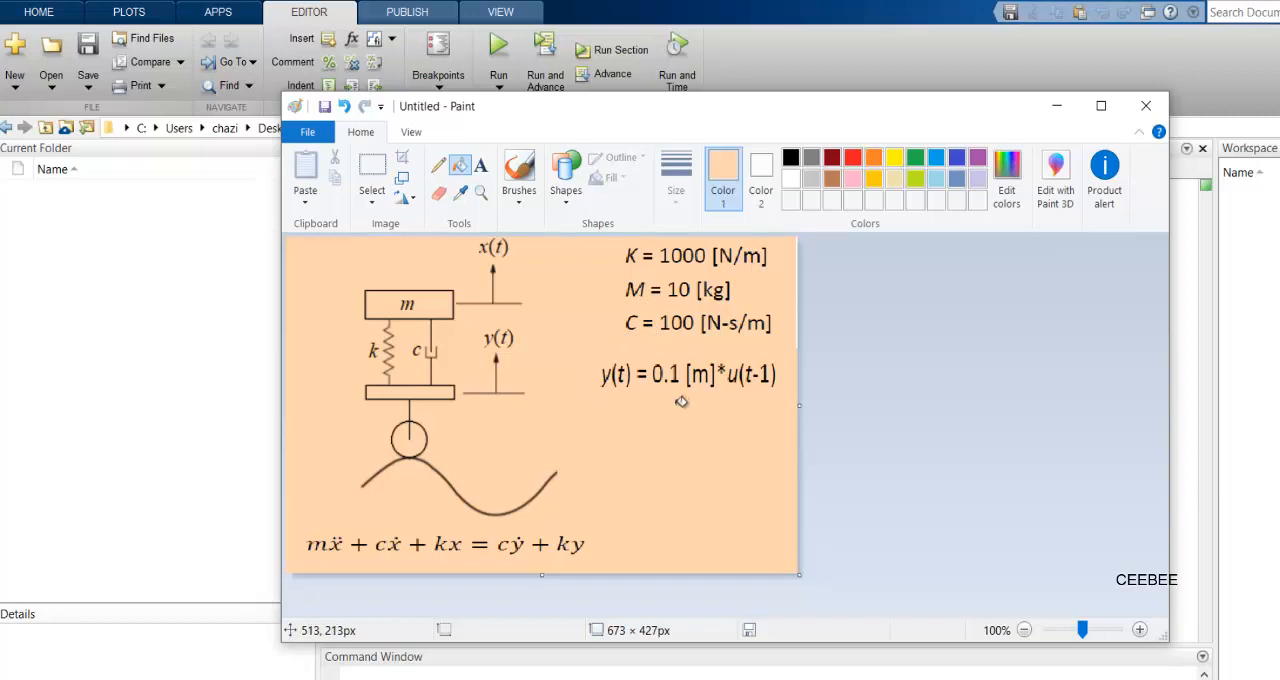
mouse_move(624, 386)
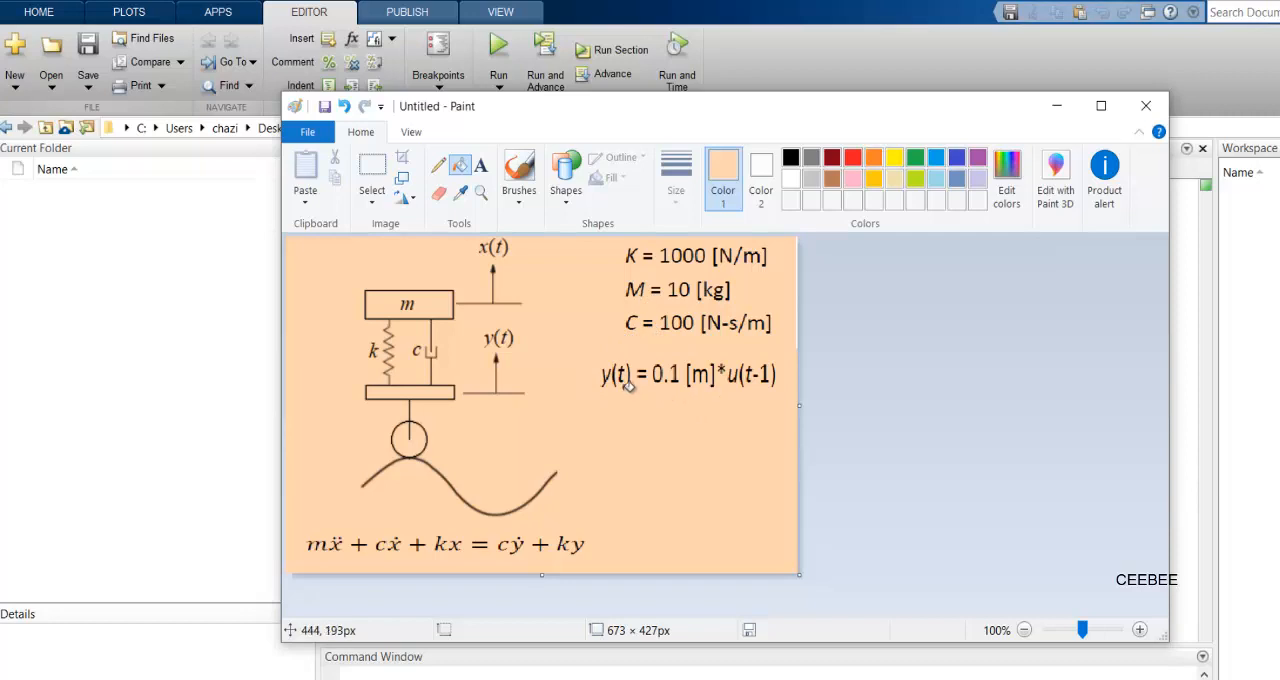
mouse_move(500, 350)
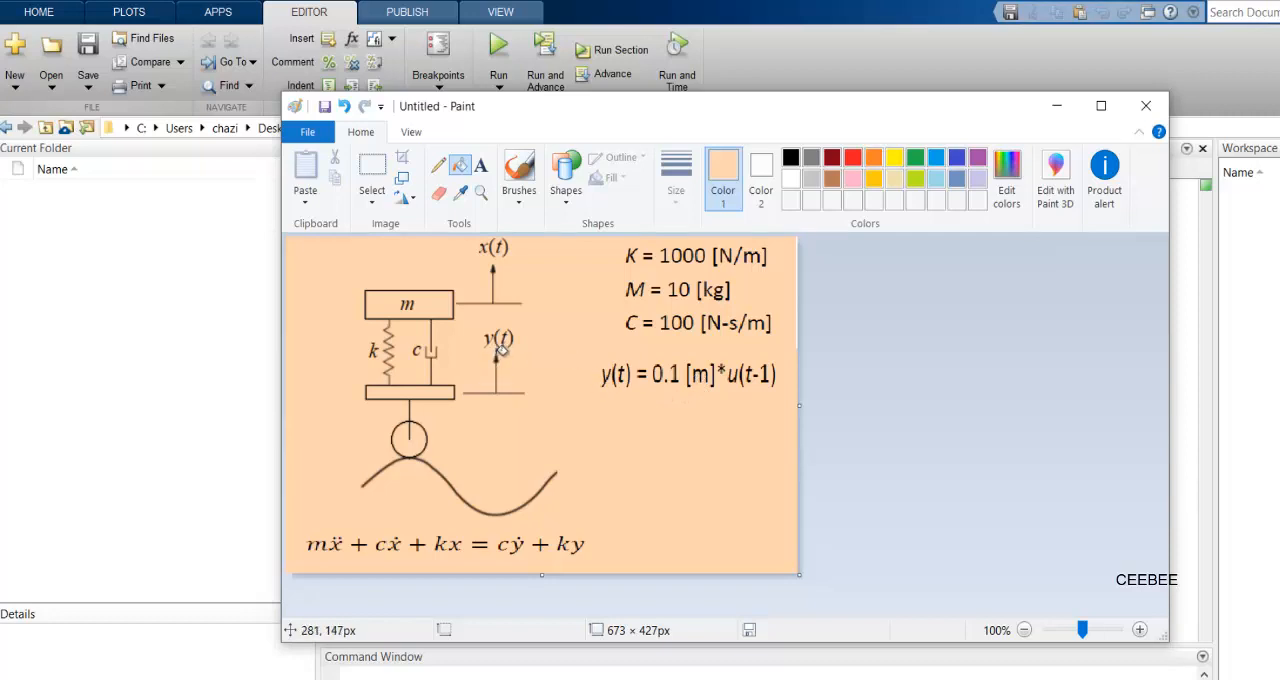
mouse_move(588, 488)
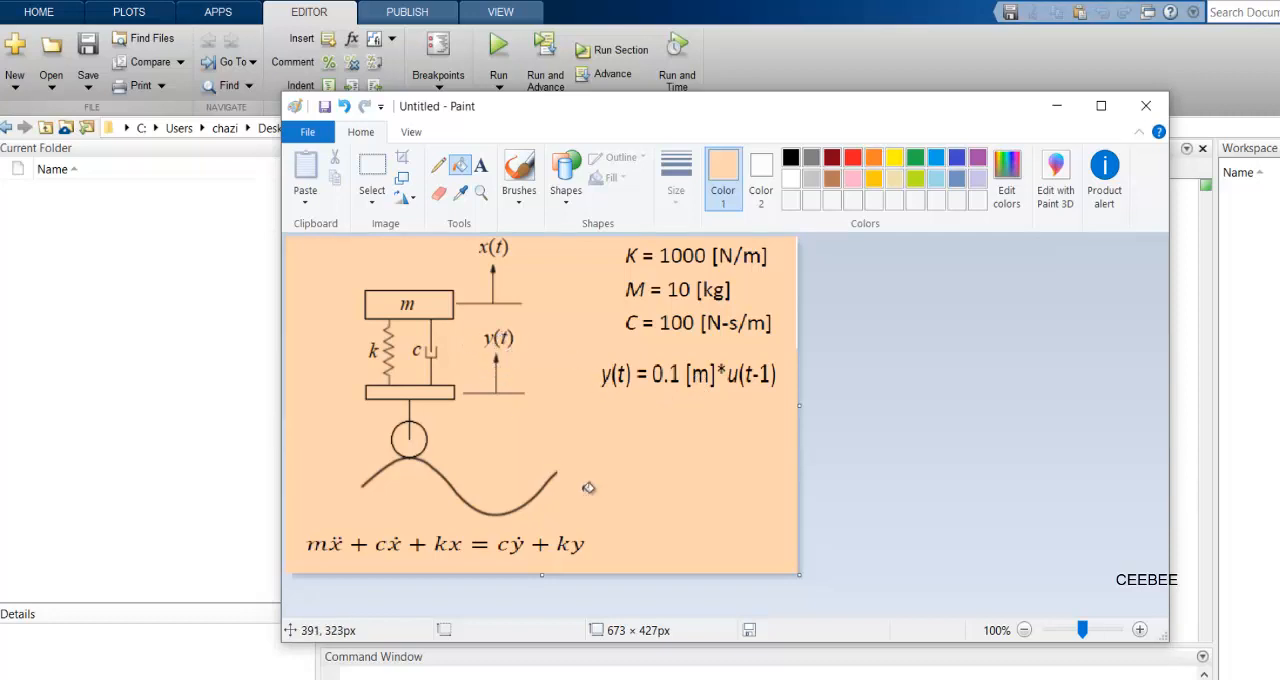
mouse_move(656, 380)
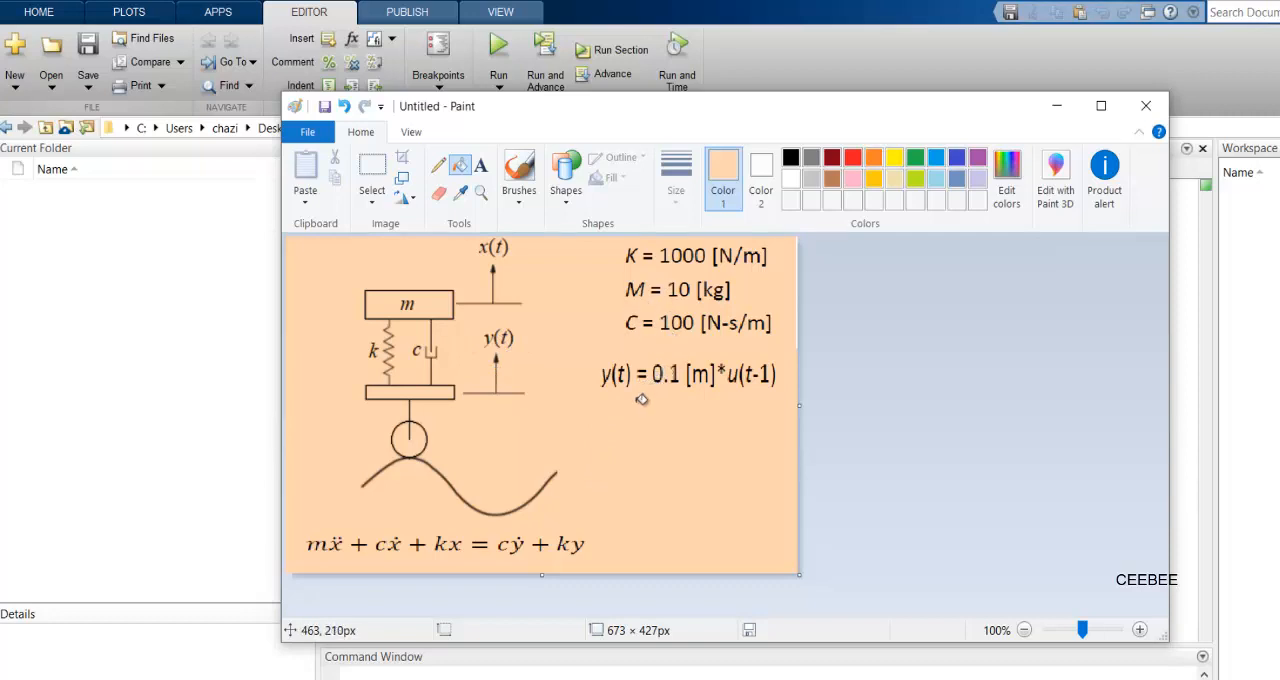
mouse_move(436, 520)
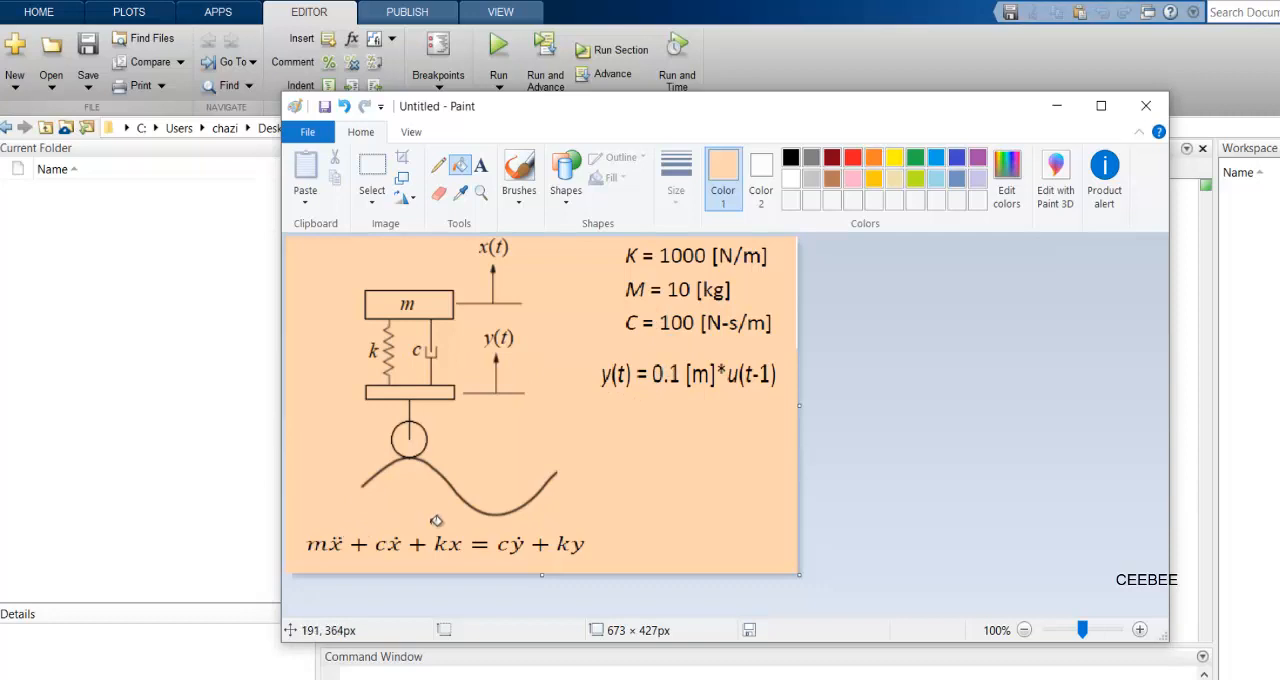
mouse_move(436, 520)
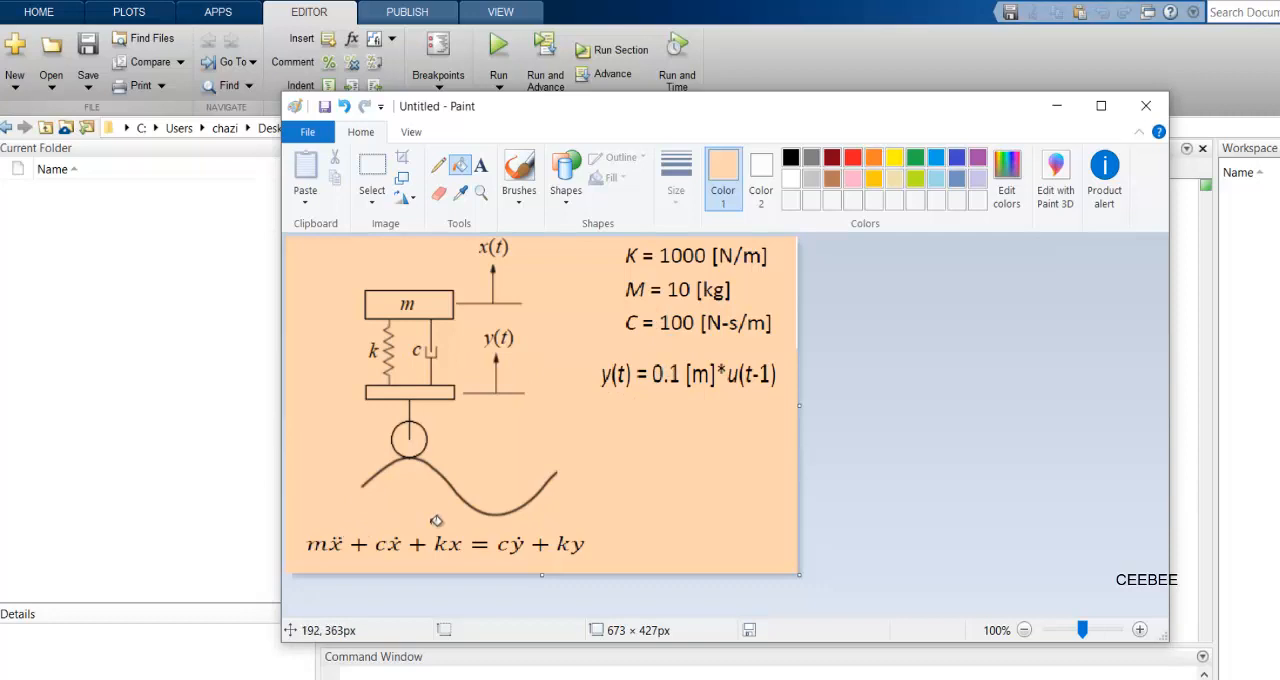
mouse_move(438, 520)
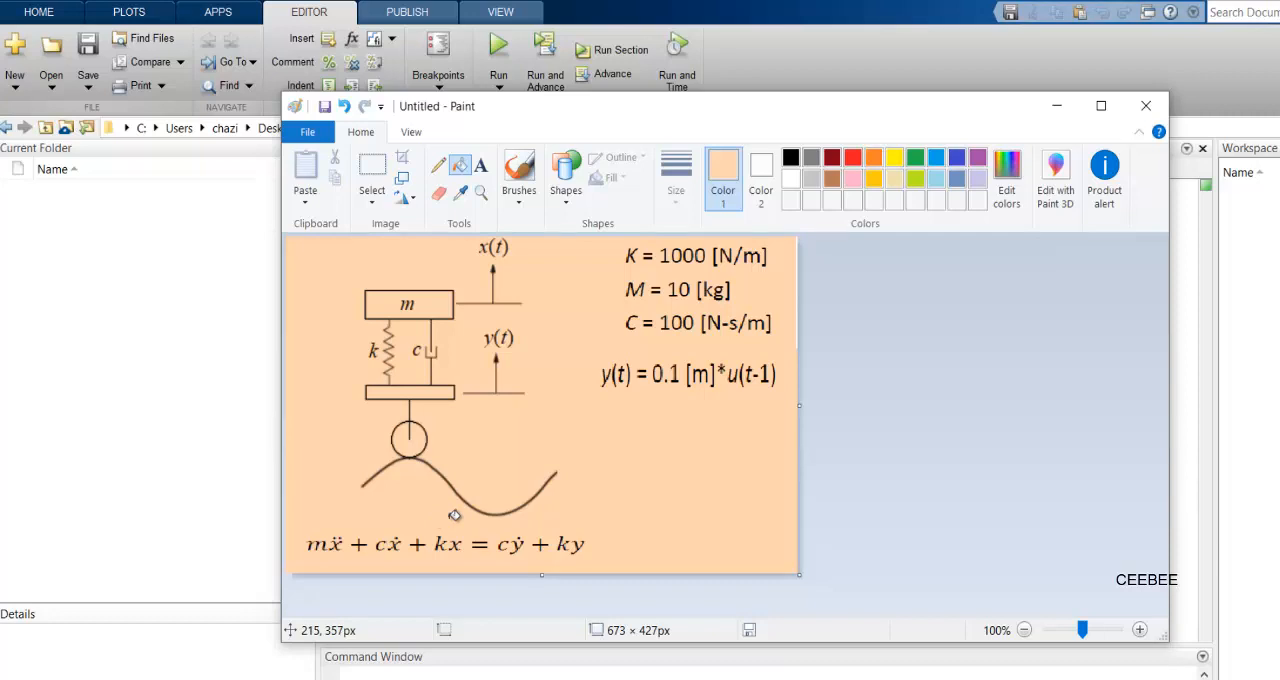
mouse_move(564, 356)
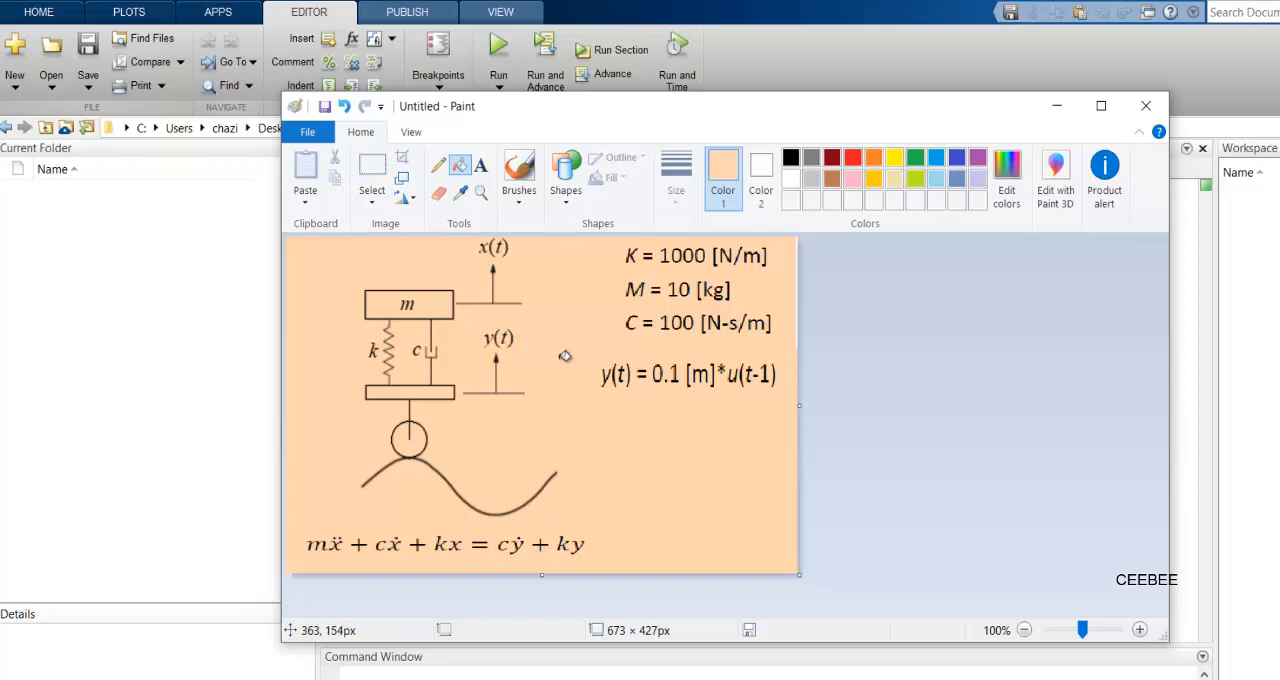
mouse_move(820, 122)
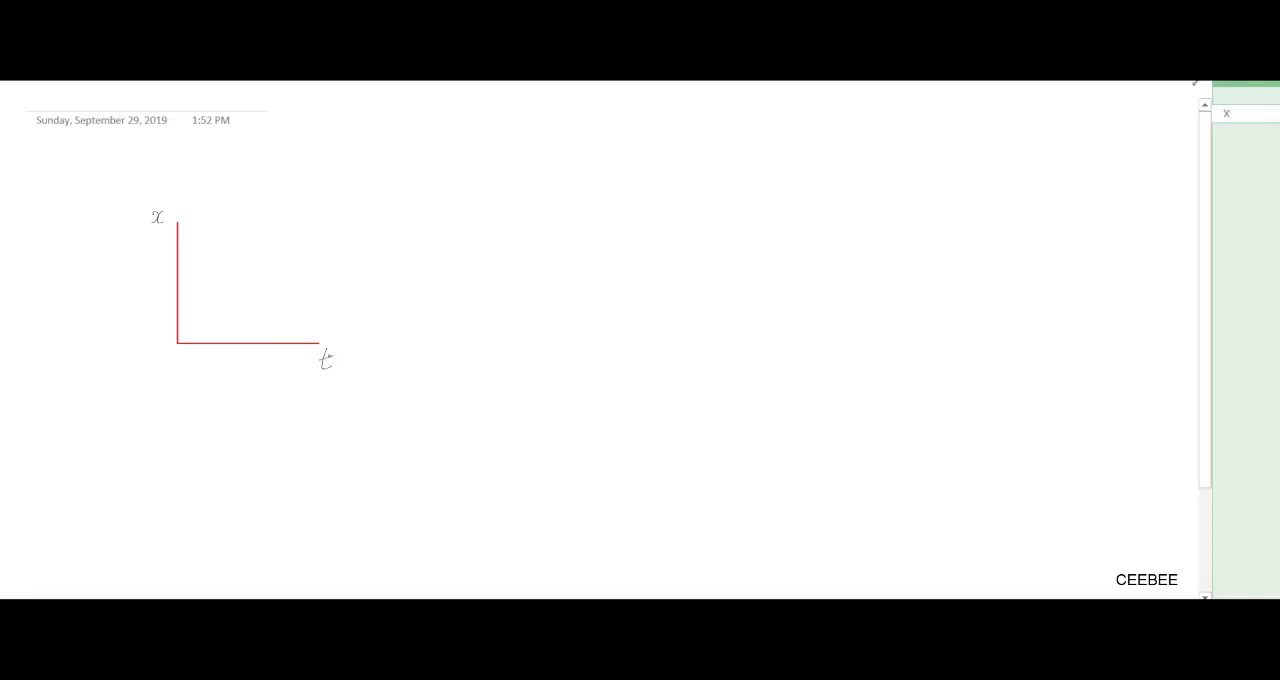
- Sketch the rising displacement curve and label the time points k-1, k, k+1 beneath it
drag(196, 328, 350, 244)
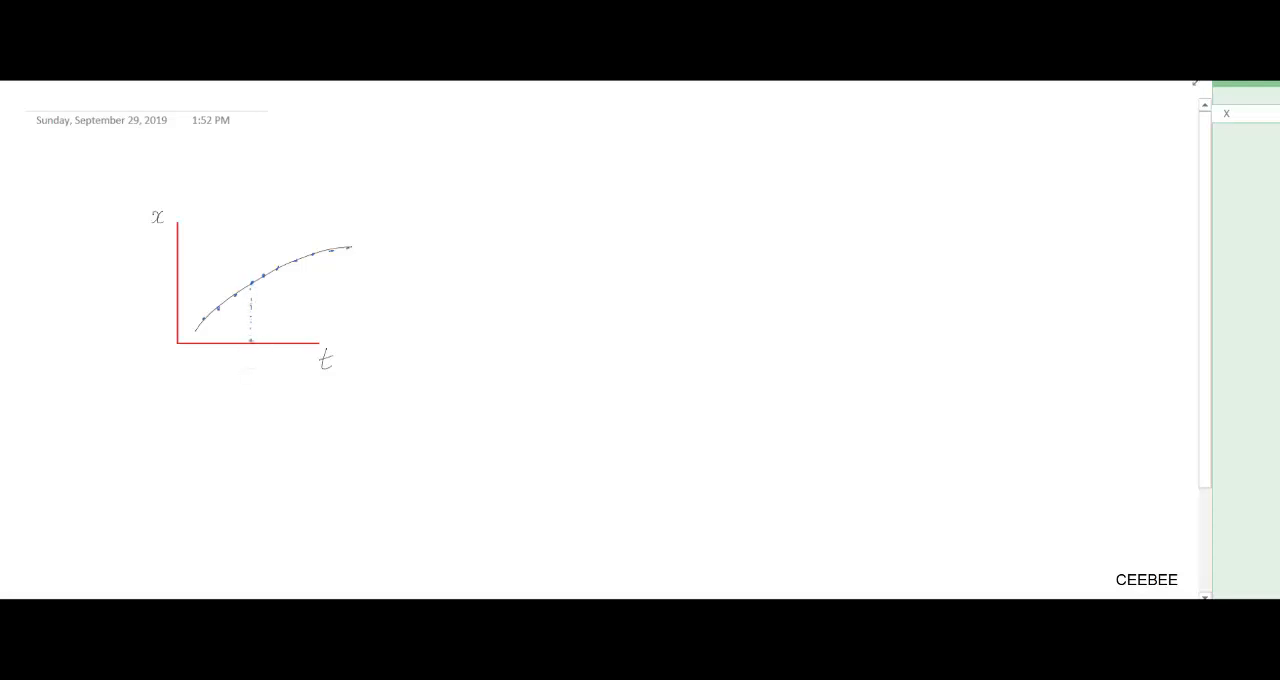
key(ctrl)
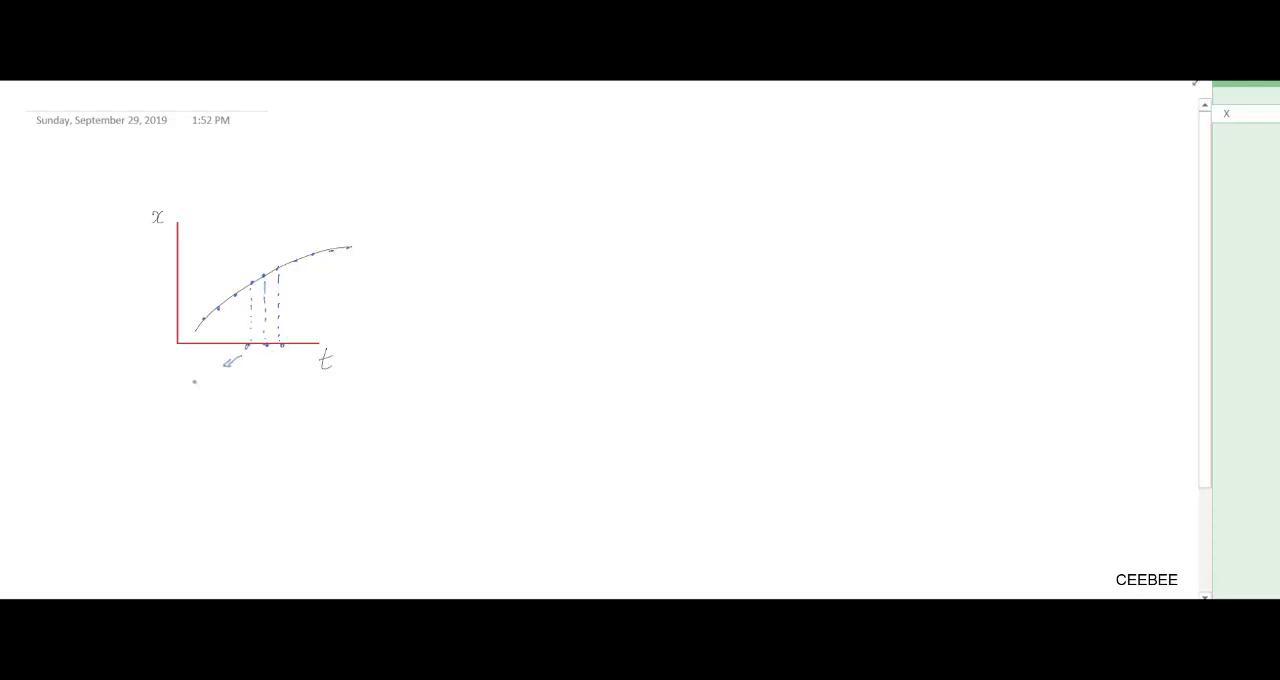
drag(268, 350, 268, 370)
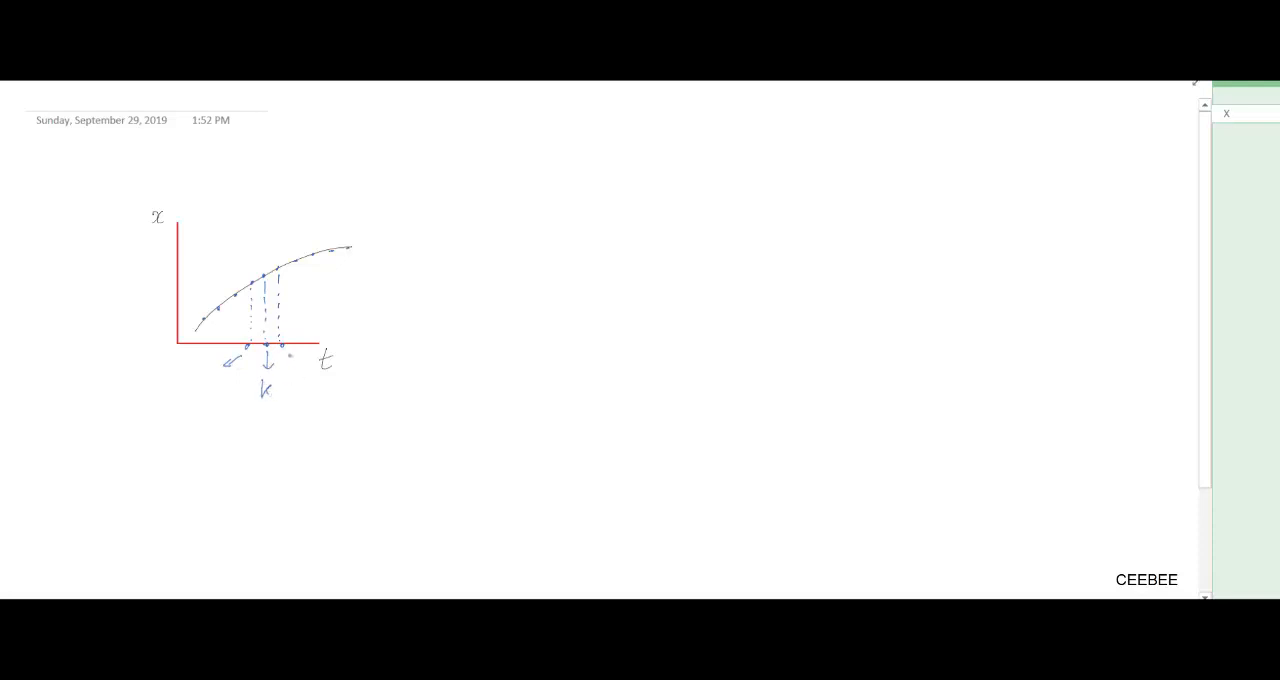
drag(296, 350, 320, 400)
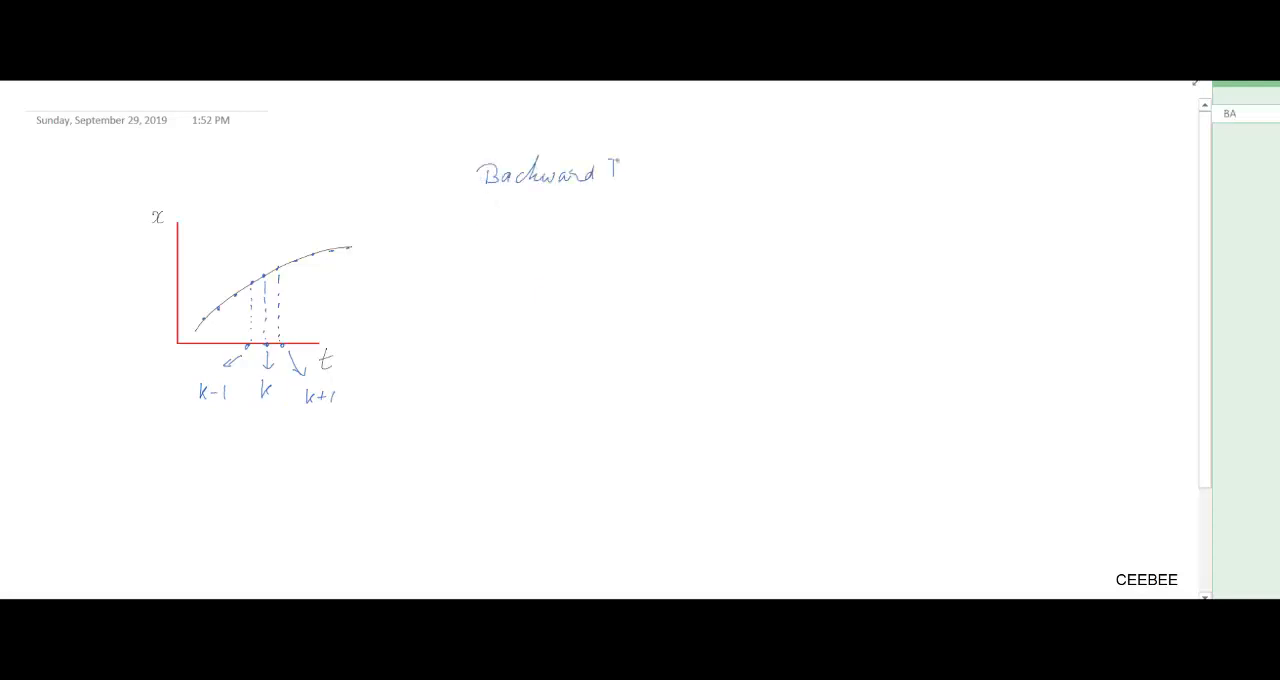
- Write the 'Difference Approx. 1st Order' heading and the backward formula in x(k)
text(Difference)
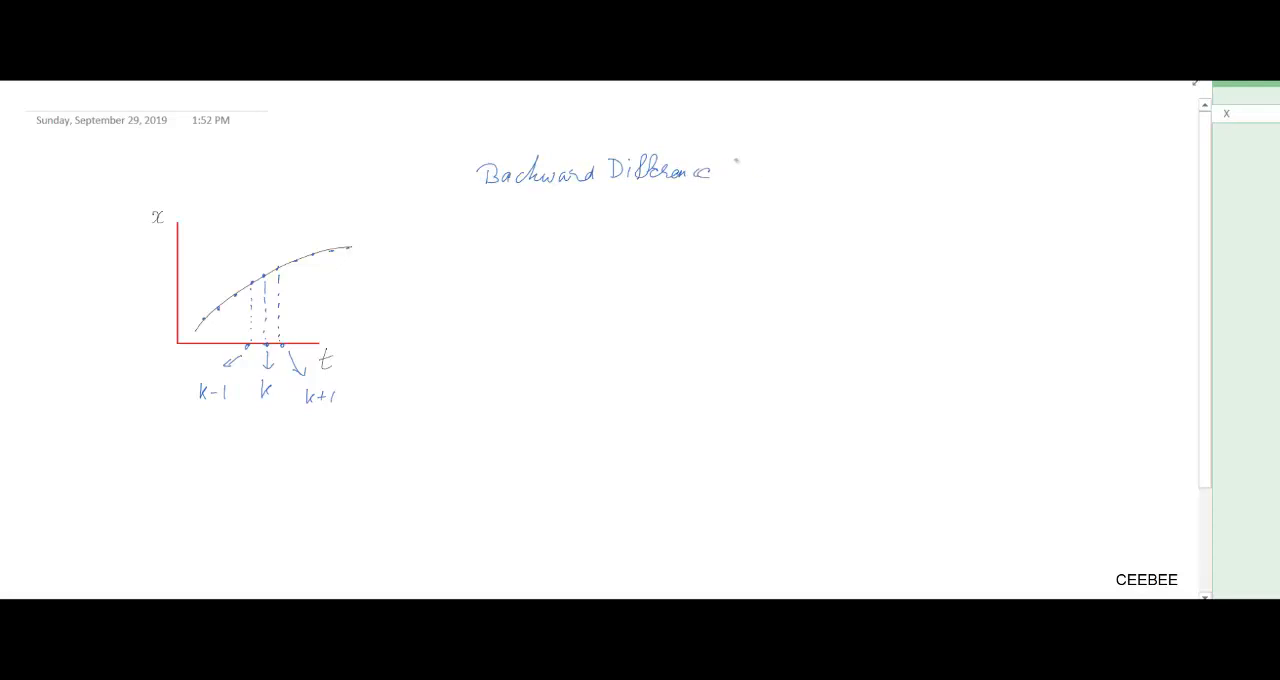
text(Approx. 1)
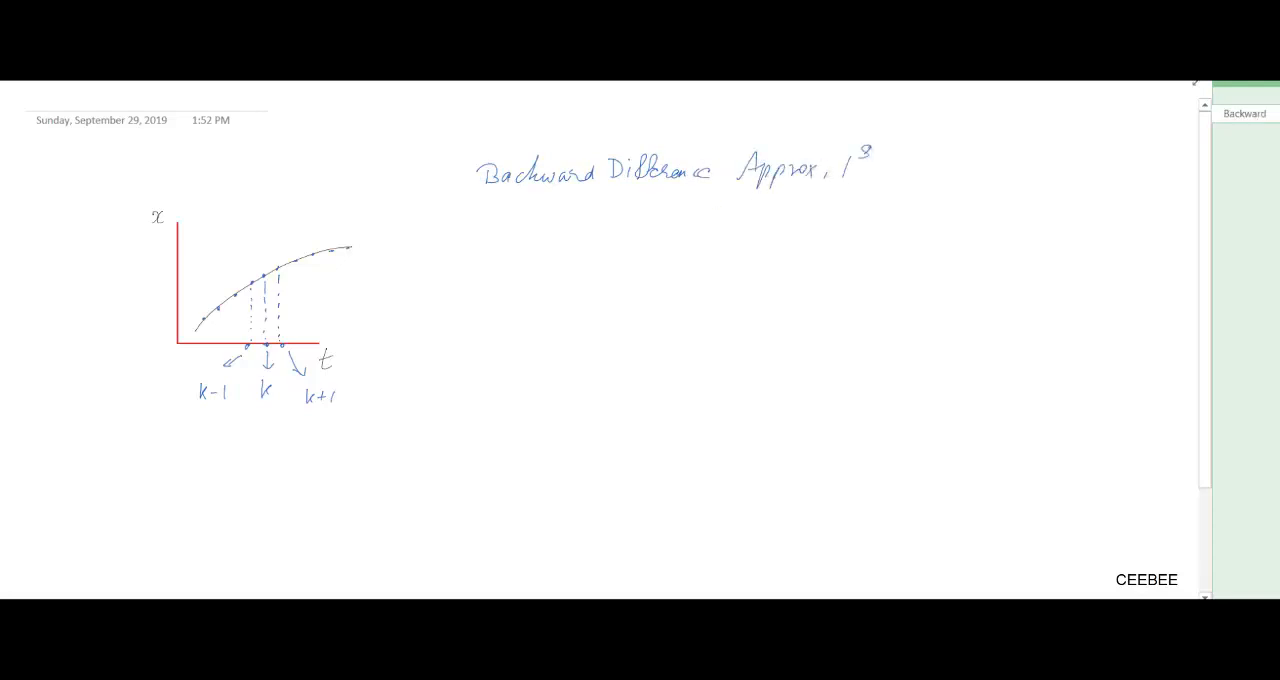
text(st Order)
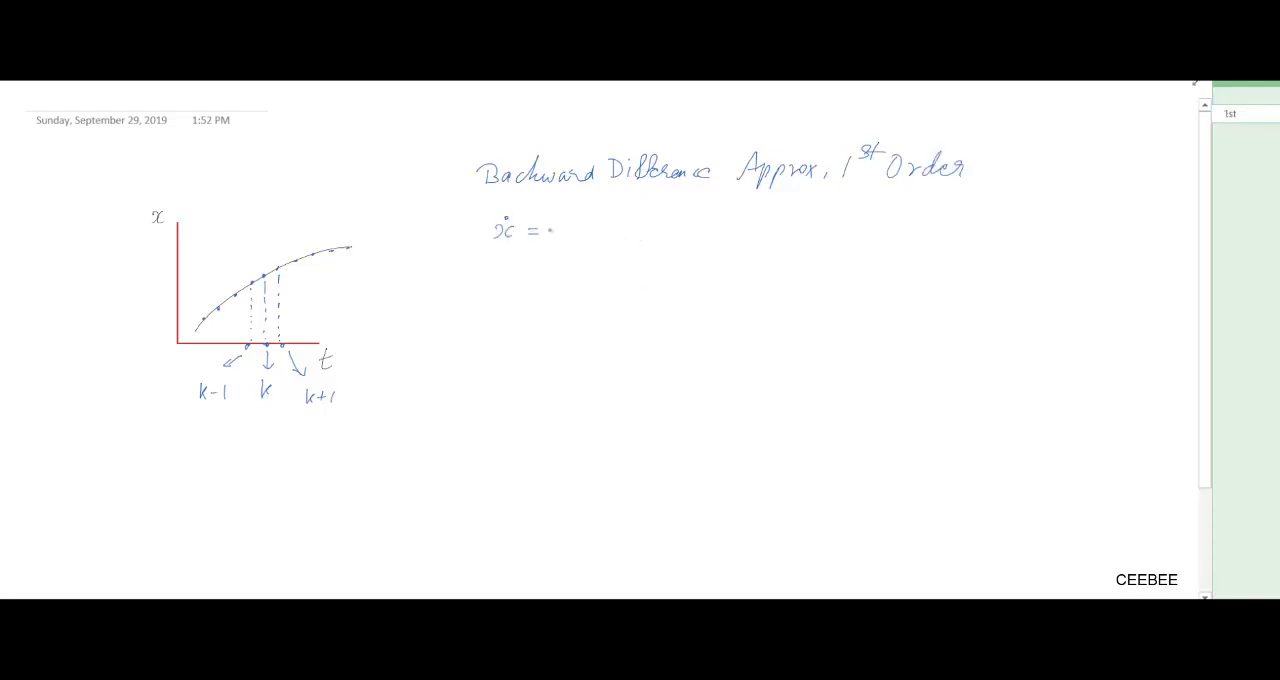
text(x(k) - x(k-1)
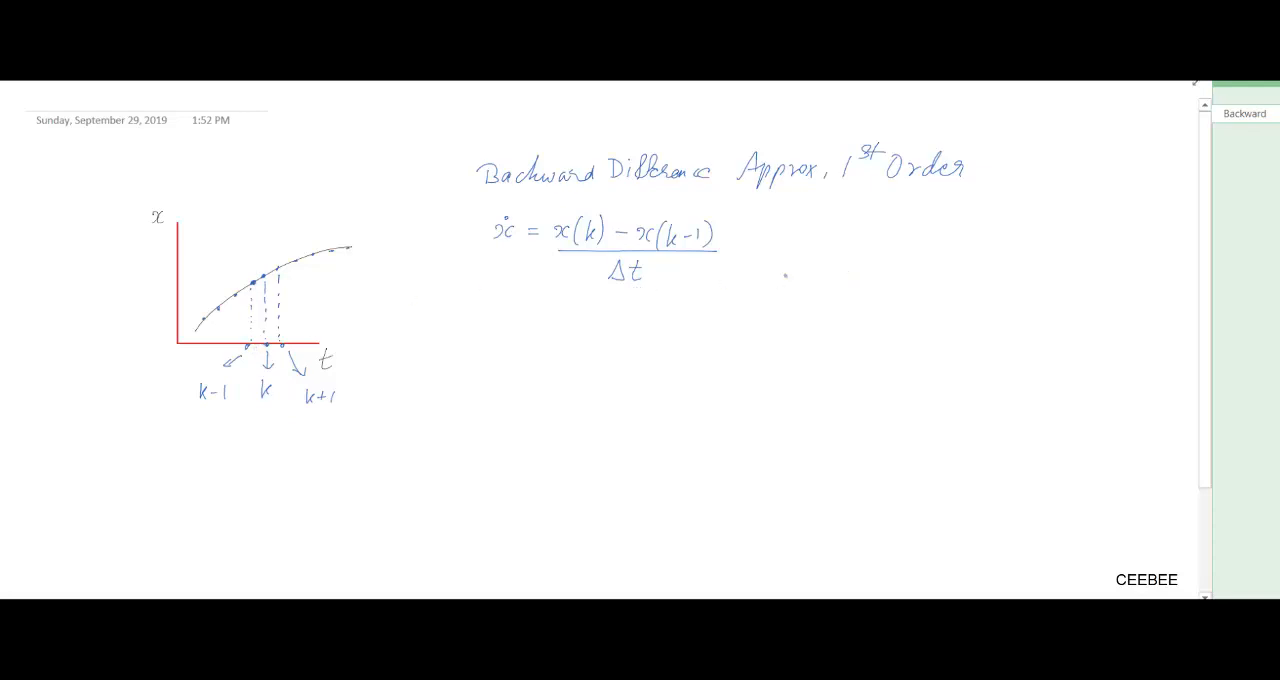
- Write the Forward D and Central difference expressions for ẋ below the backward one
click(488, 328)
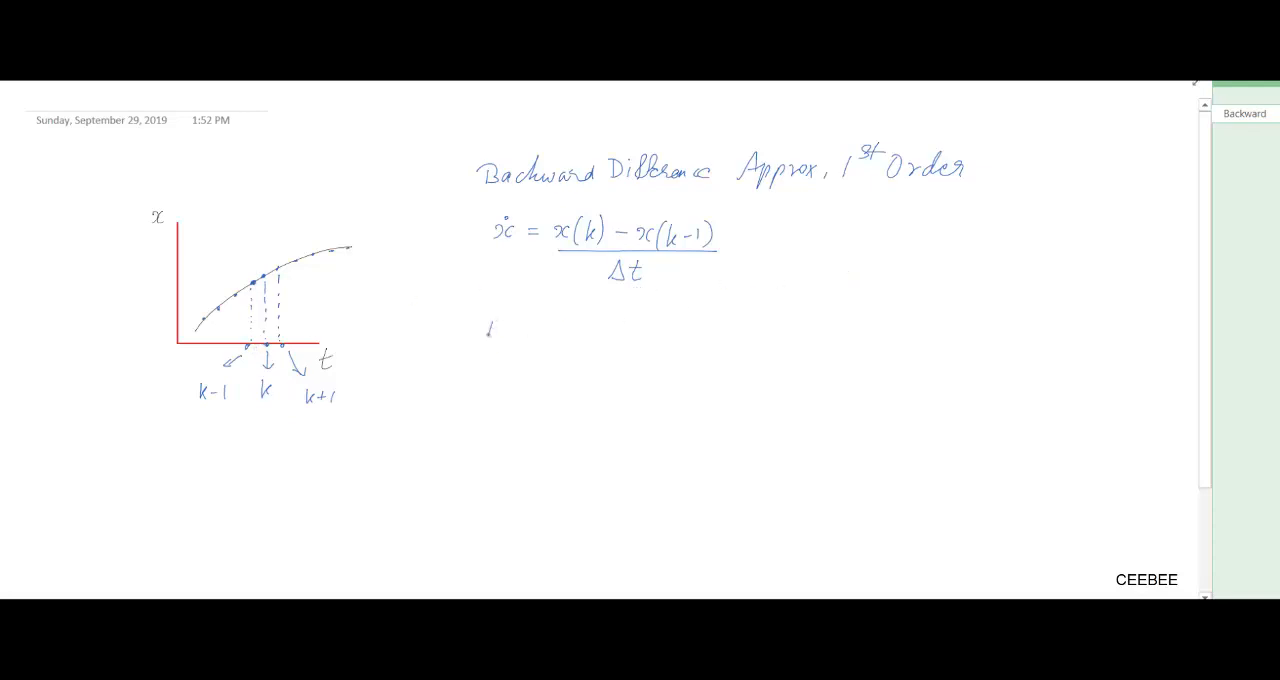
text(Forward D:)
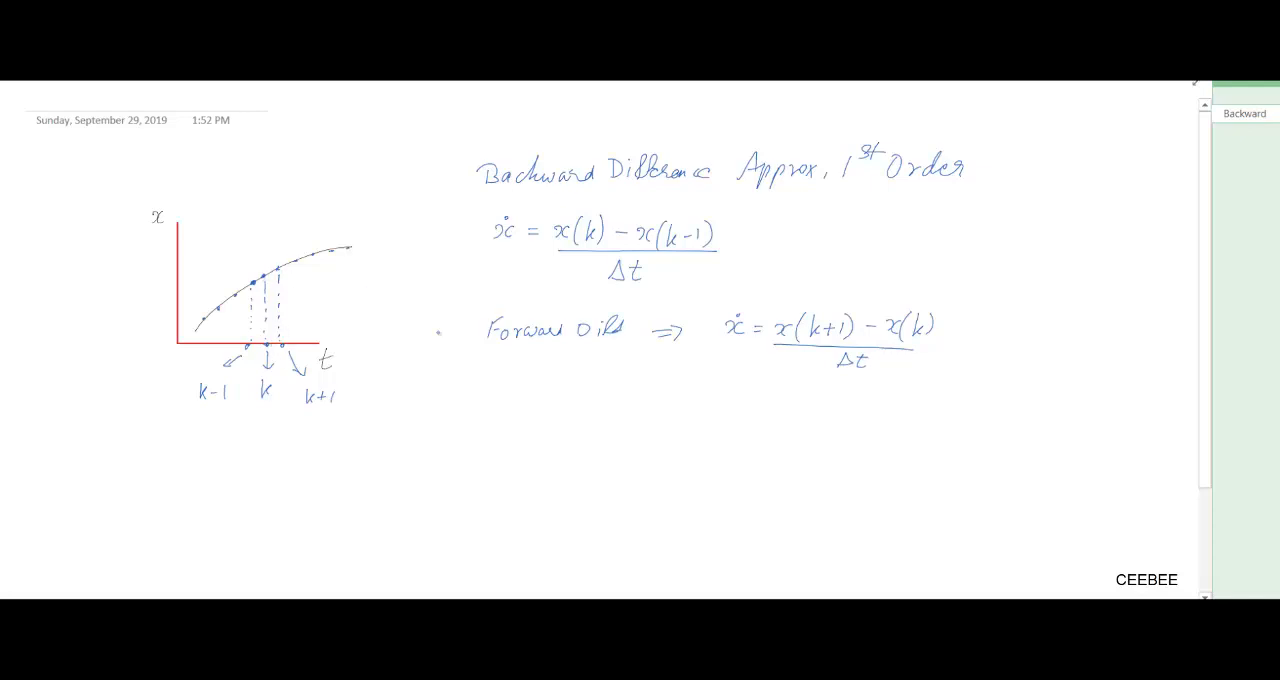
text(Central :)
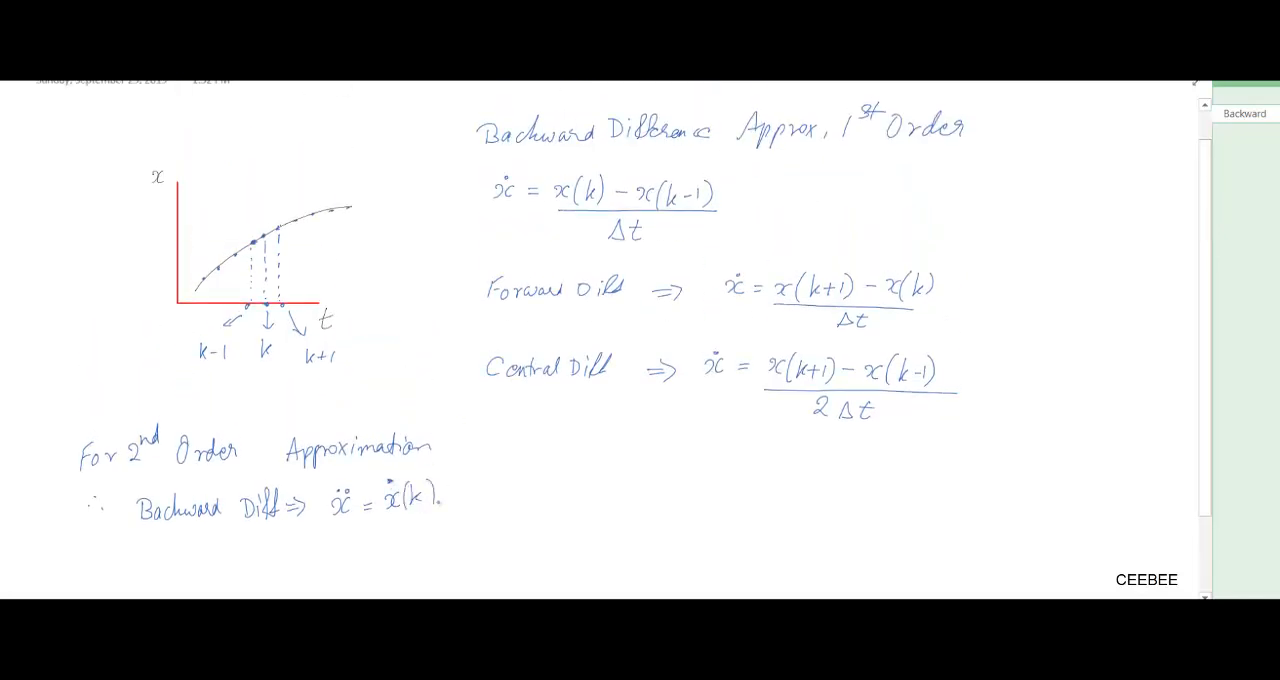
- Write the 2nd-order backward difference for ẍ as a difference of ẋ terms over Δt
text(- ẋ(k-1)
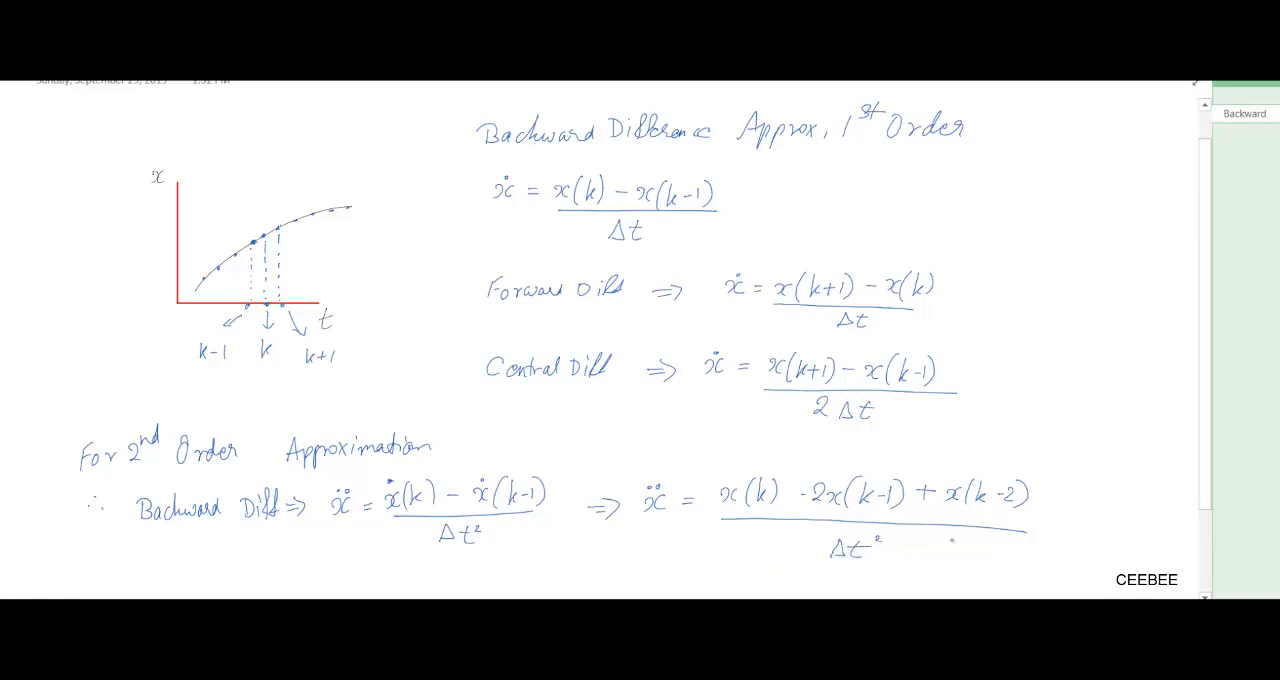
- Write the forward and central second-order formulas for ẍ, ending with the + x(k-1) term
scroll(down, 3)
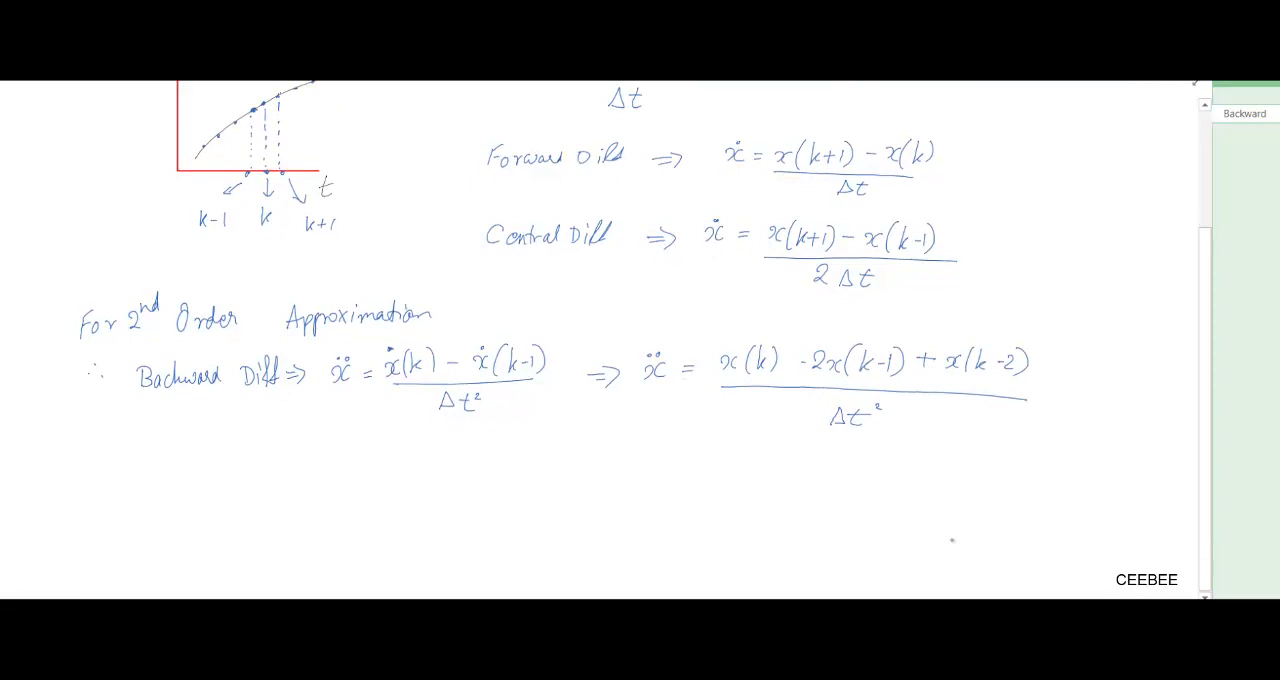
mouse_move(176, 456)
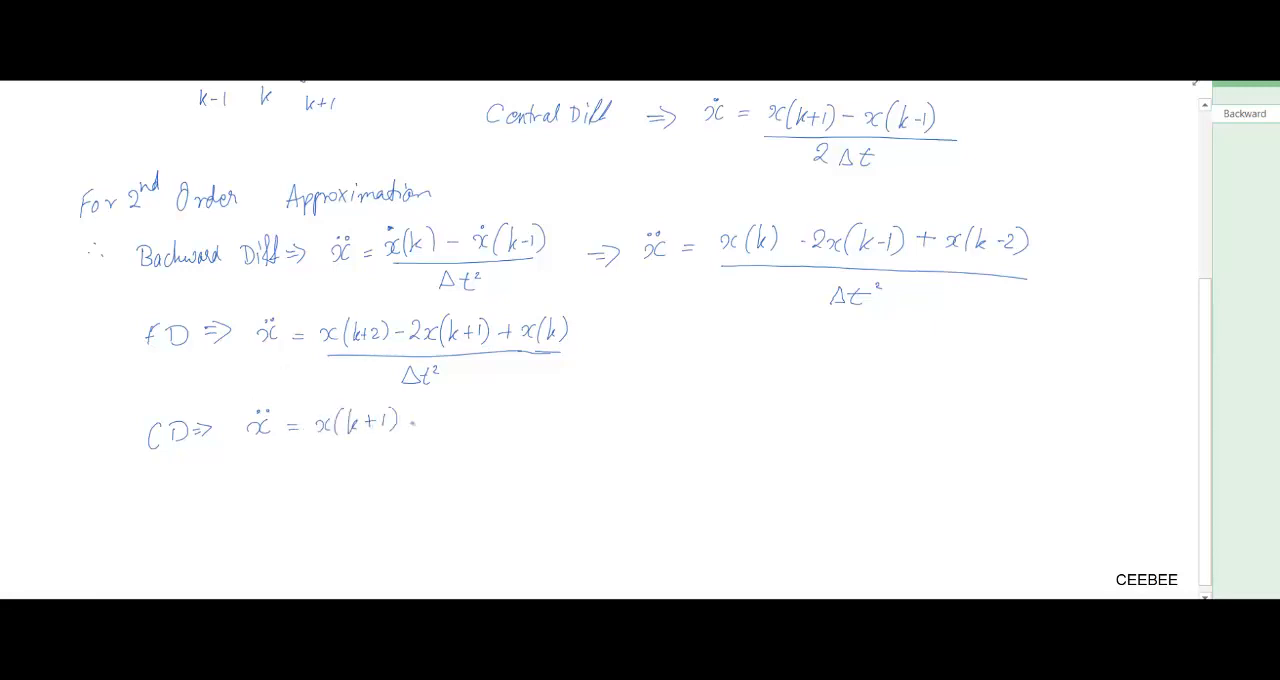
text(+ x(k-1) - 2x(k)
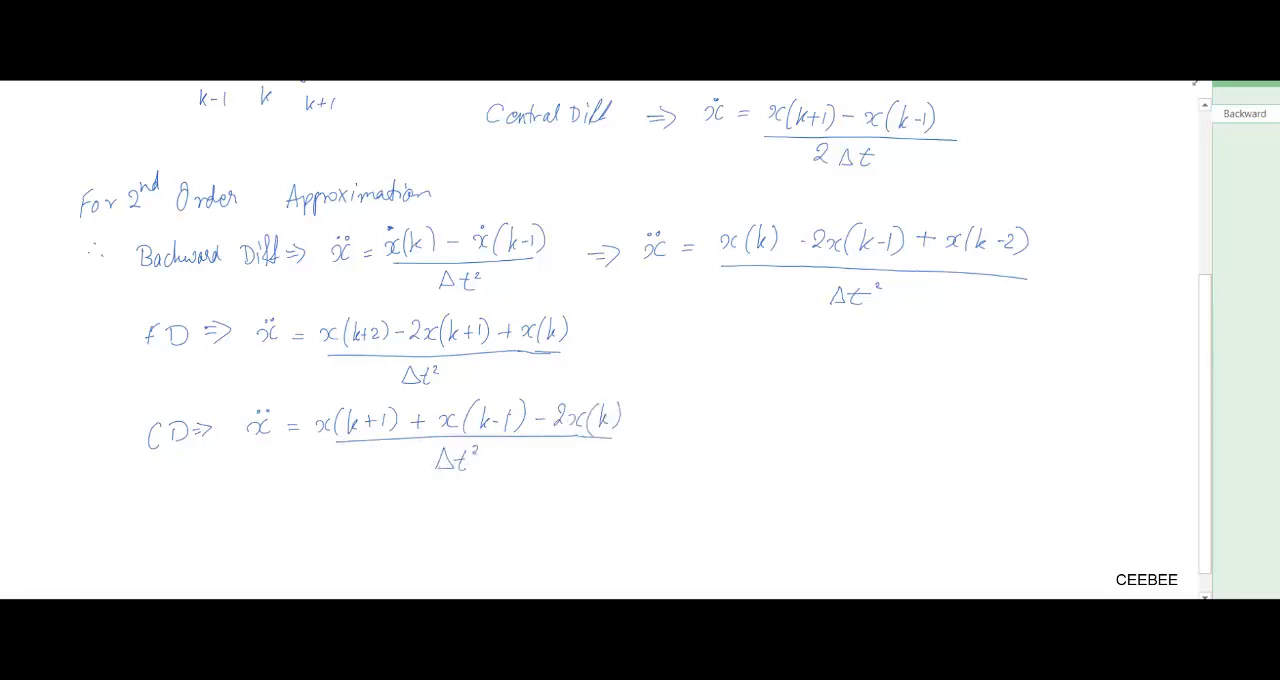
mouse_move(1144, 174)
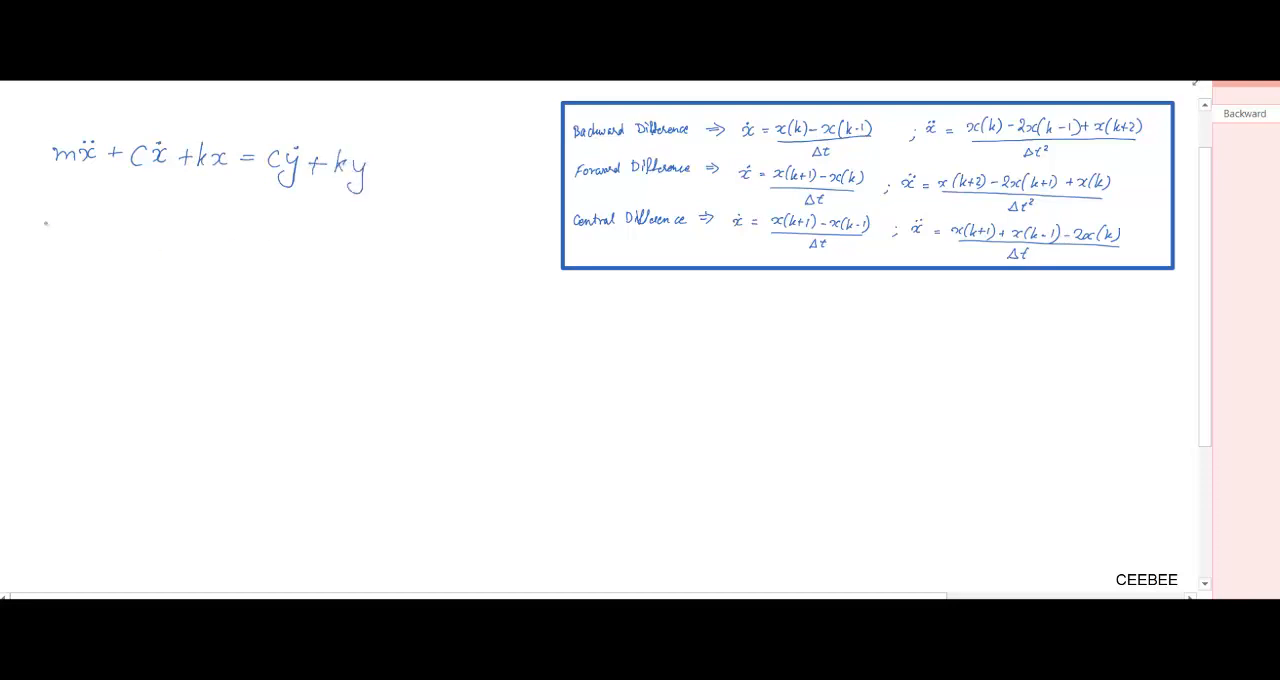
- Write the note 'We will use Backward Difference Approximation'
text(We will use Backward)
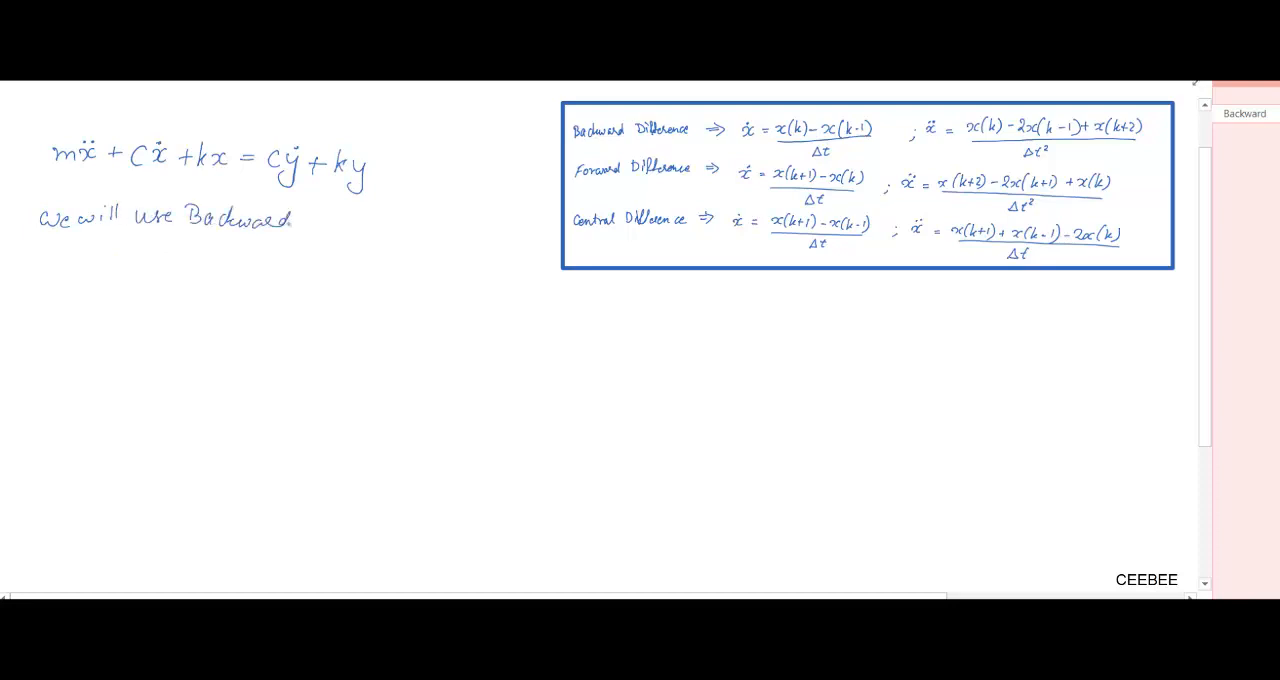
text(Difference)
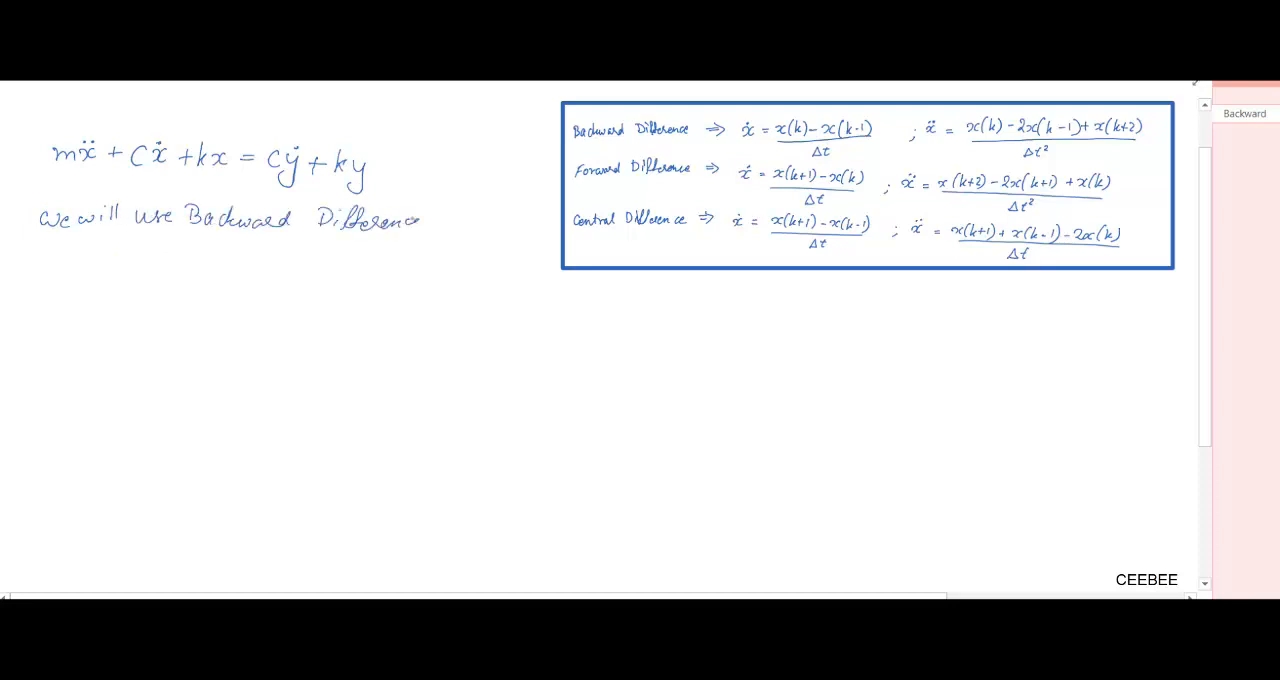
text(Approxim)
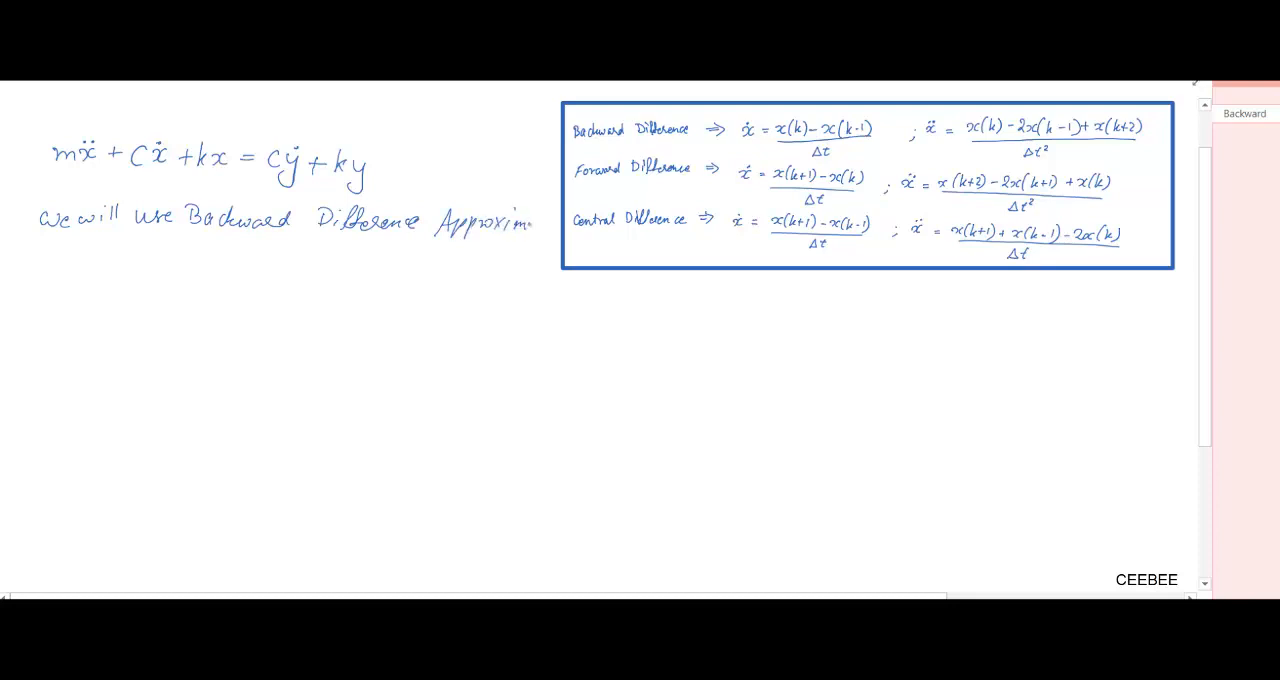
text(ation)
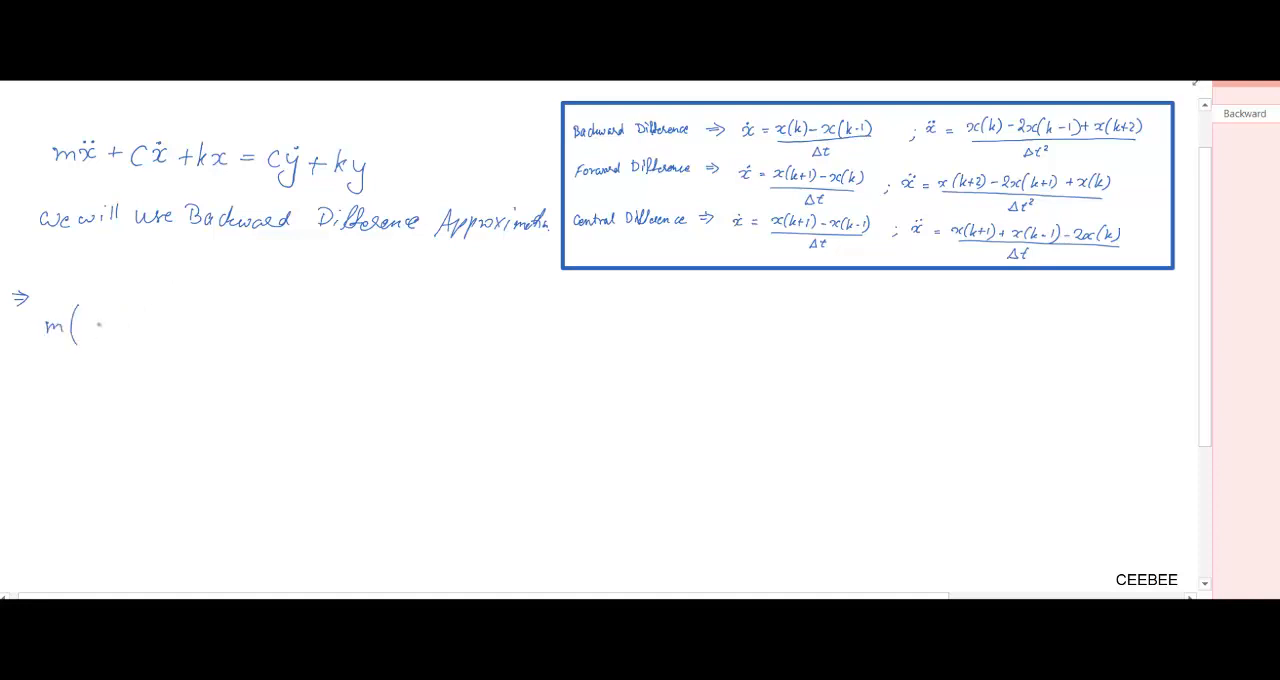
- Write the equation with backward-difference x(k) terms over dt substituted in
text(x(k) - 2x(k-1) + x(k-2) / dt^2) + c(x(k) - x(k-1) / dt) + Kx(k) = C y(k) - y(k-1))
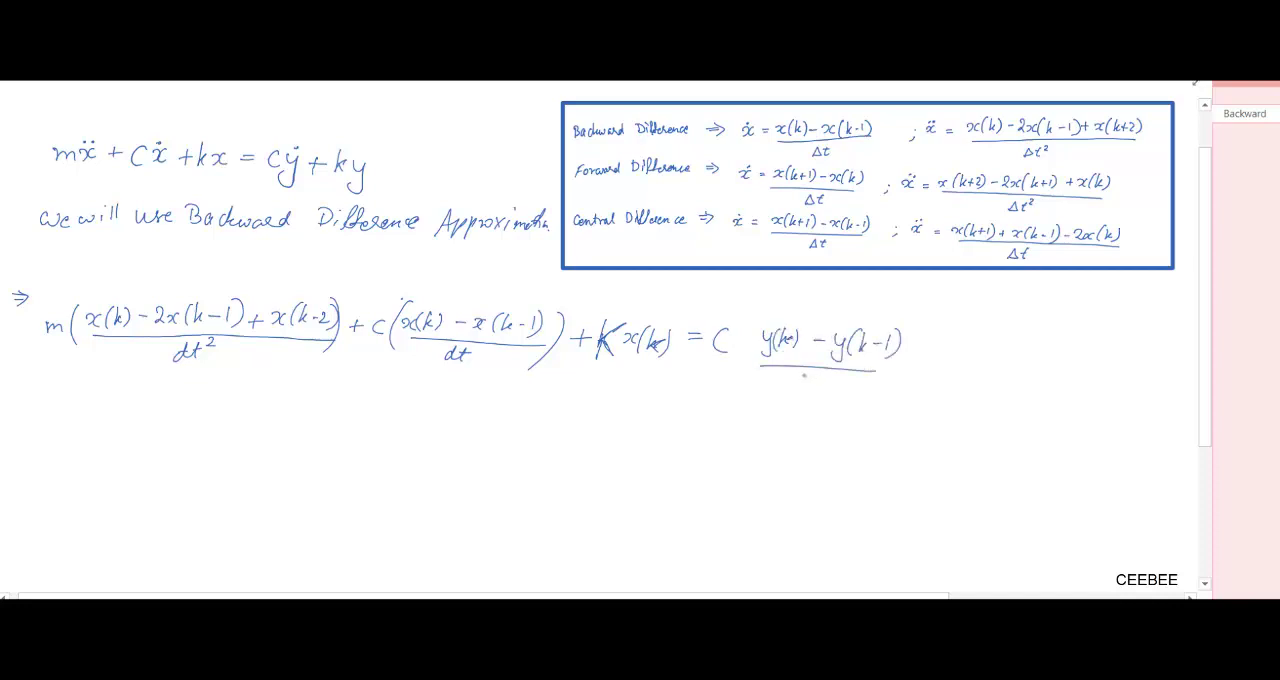
text(dt)
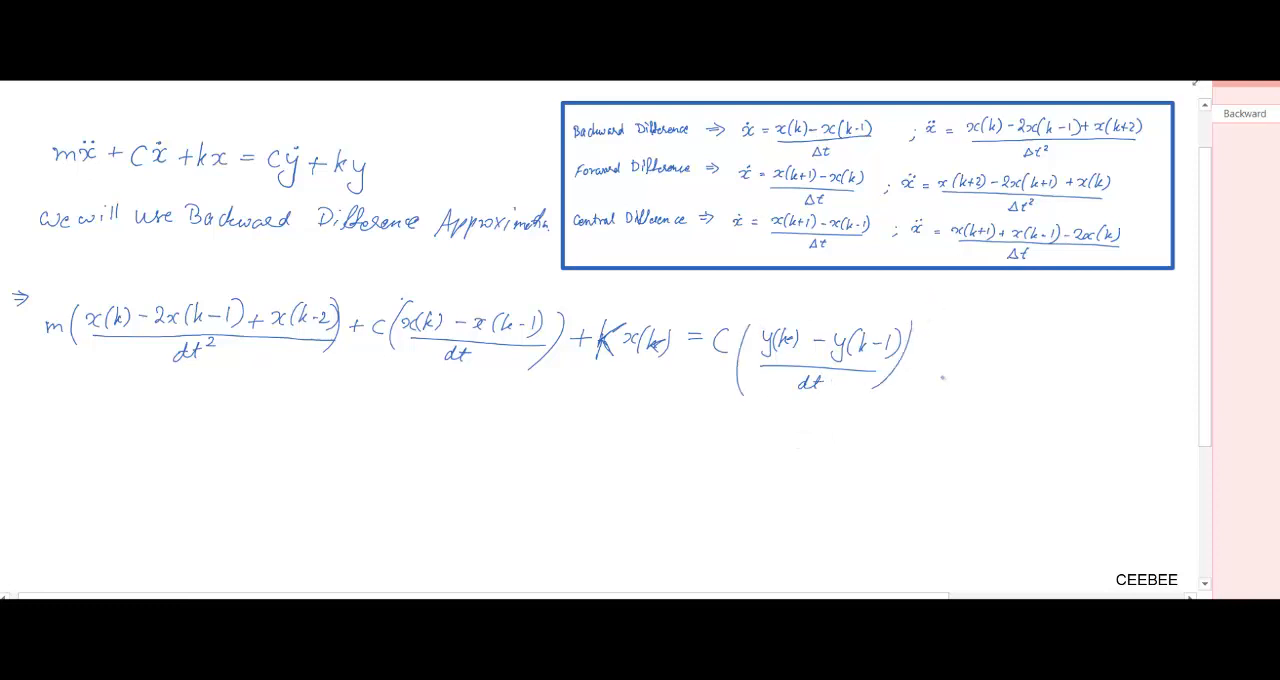
- Complete the substituted equation with the + k y(k) term before regrouping
text(+ k)
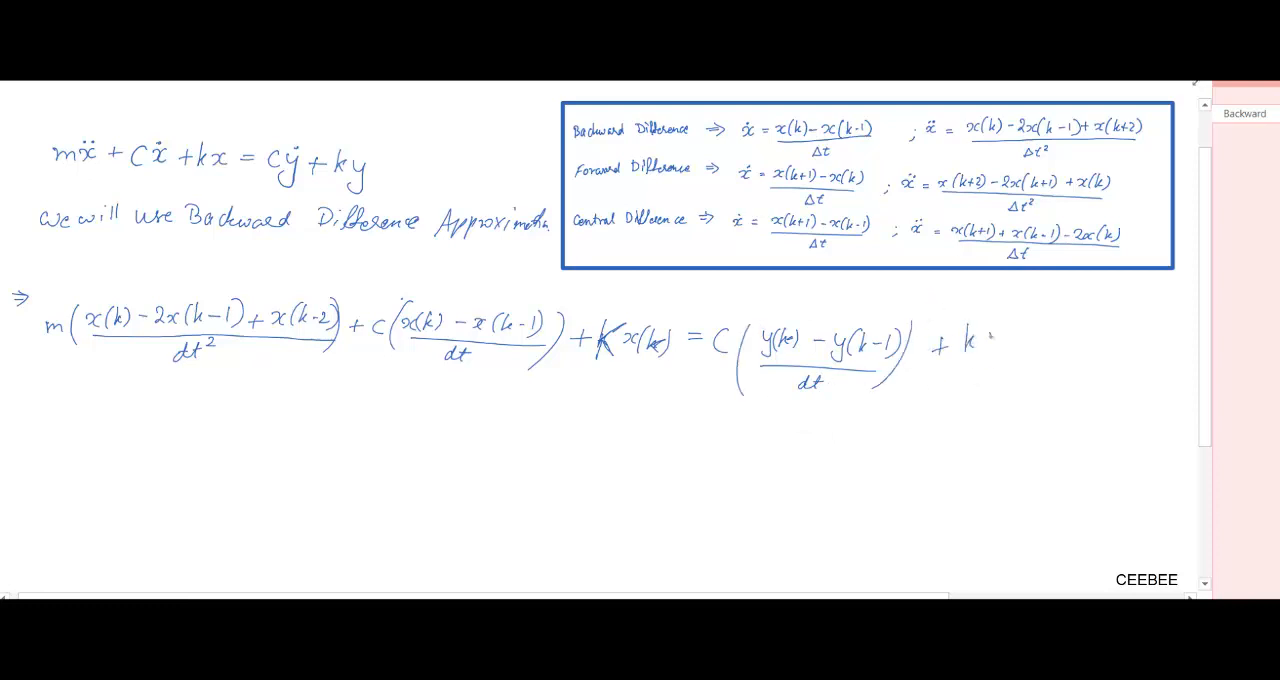
text(y(k))
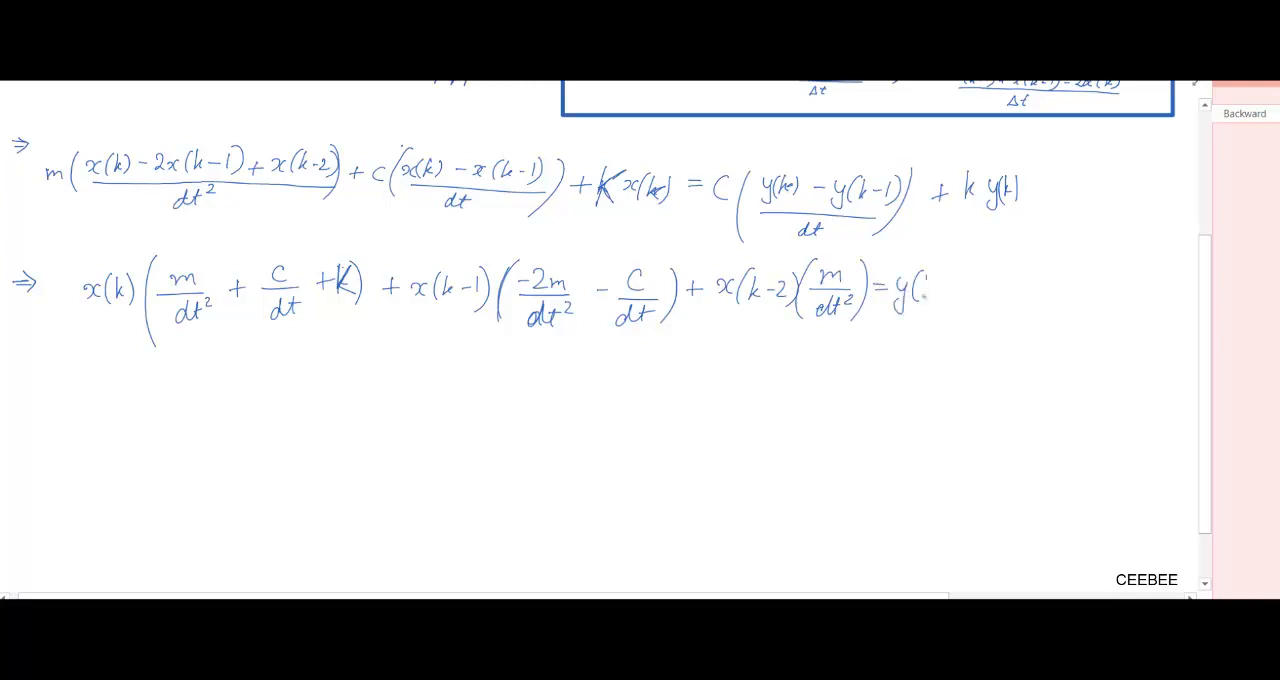
mouse_move(970, 280)
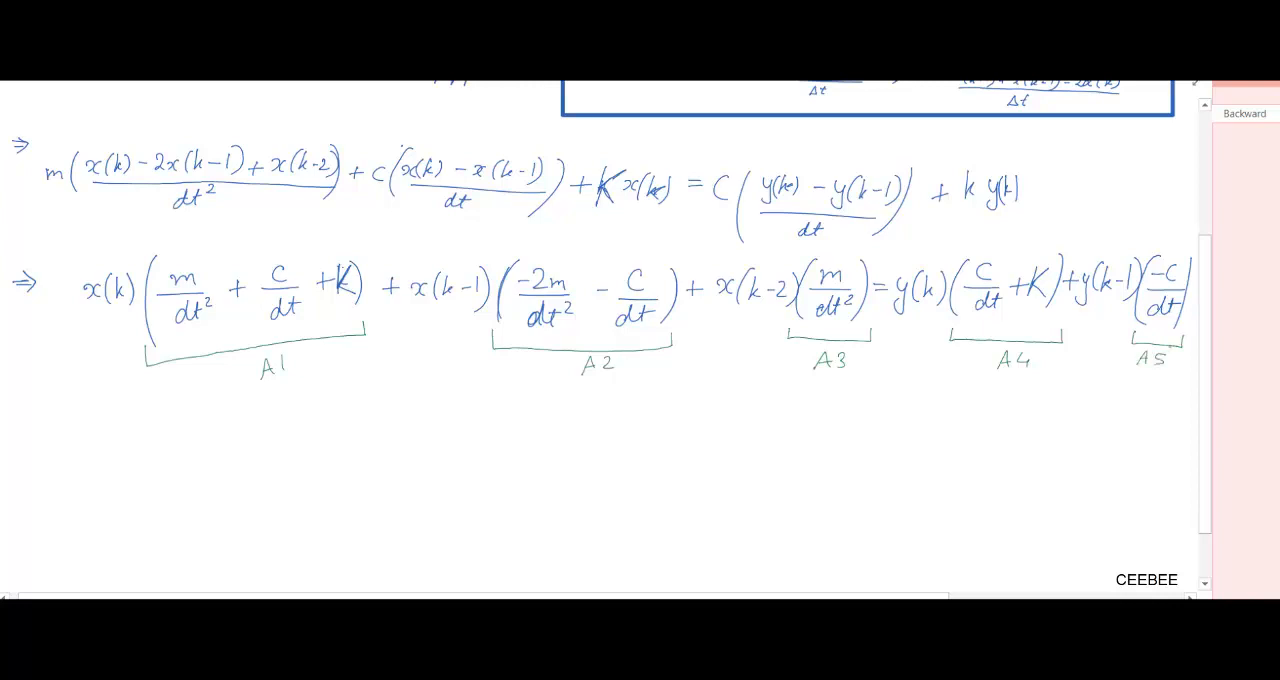
- Write the x(k) = 1/A1(...) update formula starting with the -A2 x(k) terms and box it
scroll(up, 3)
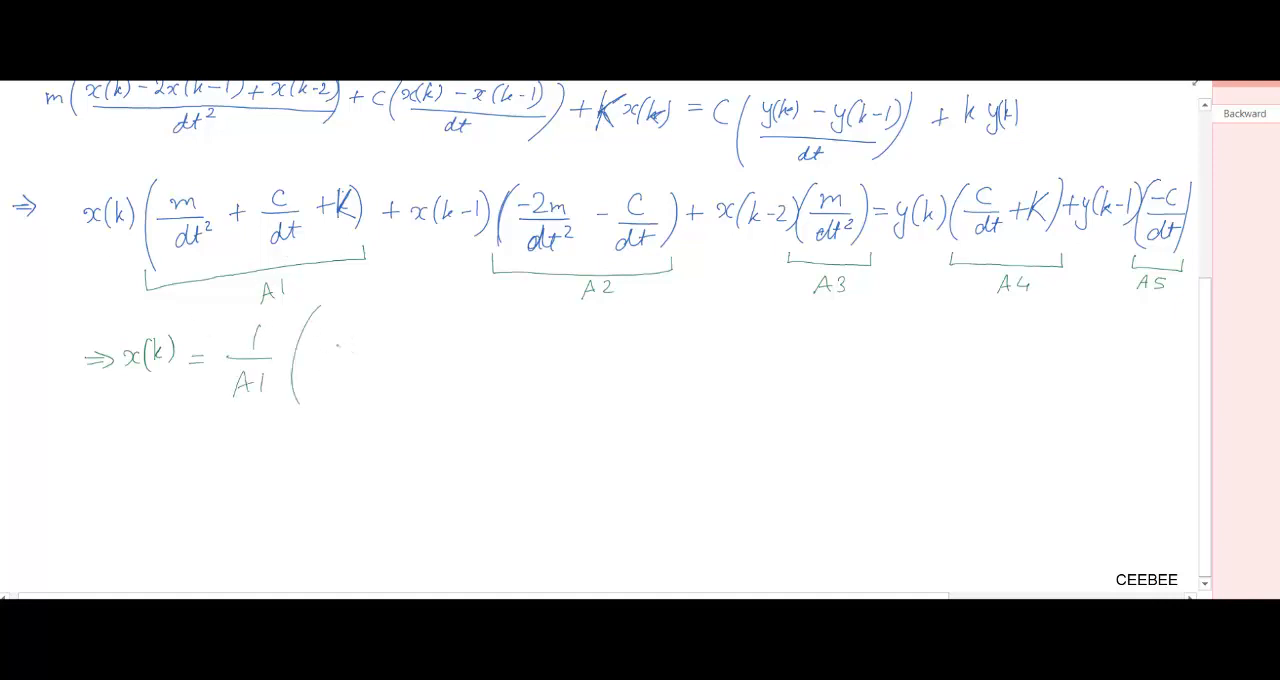
text(-A2)
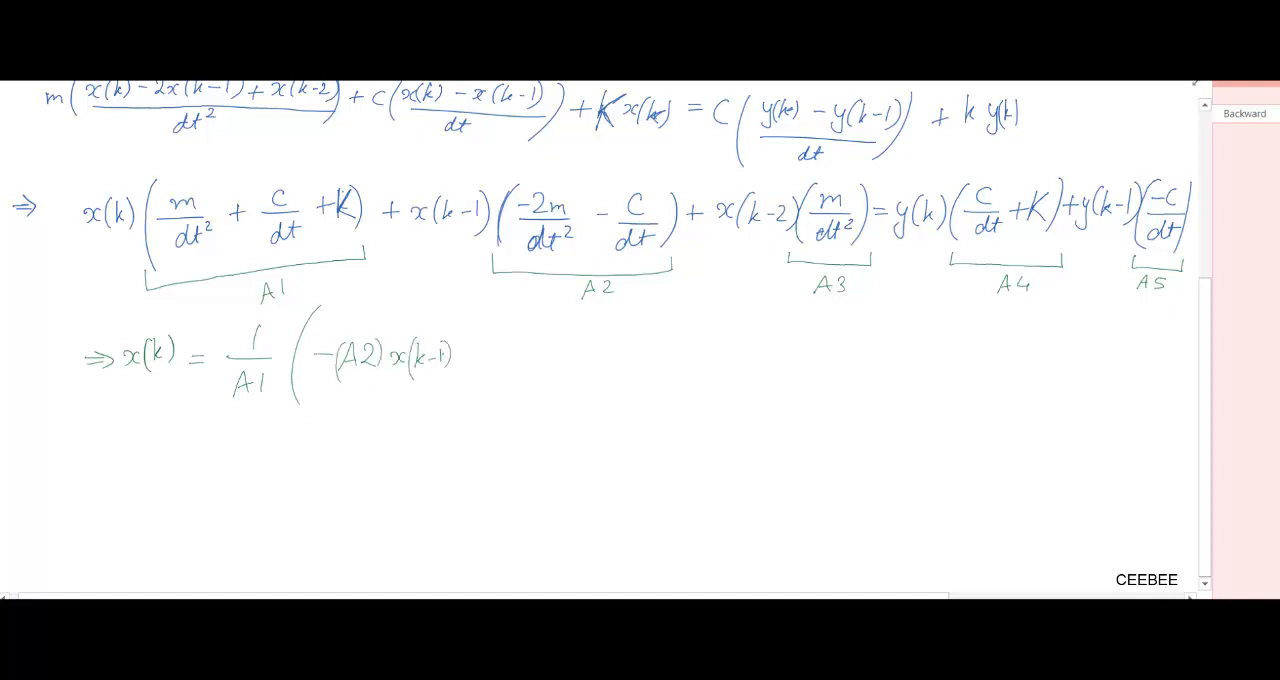
text(- x(k-2)(A3) + y(k)(A4) + y(k-1)(A5)
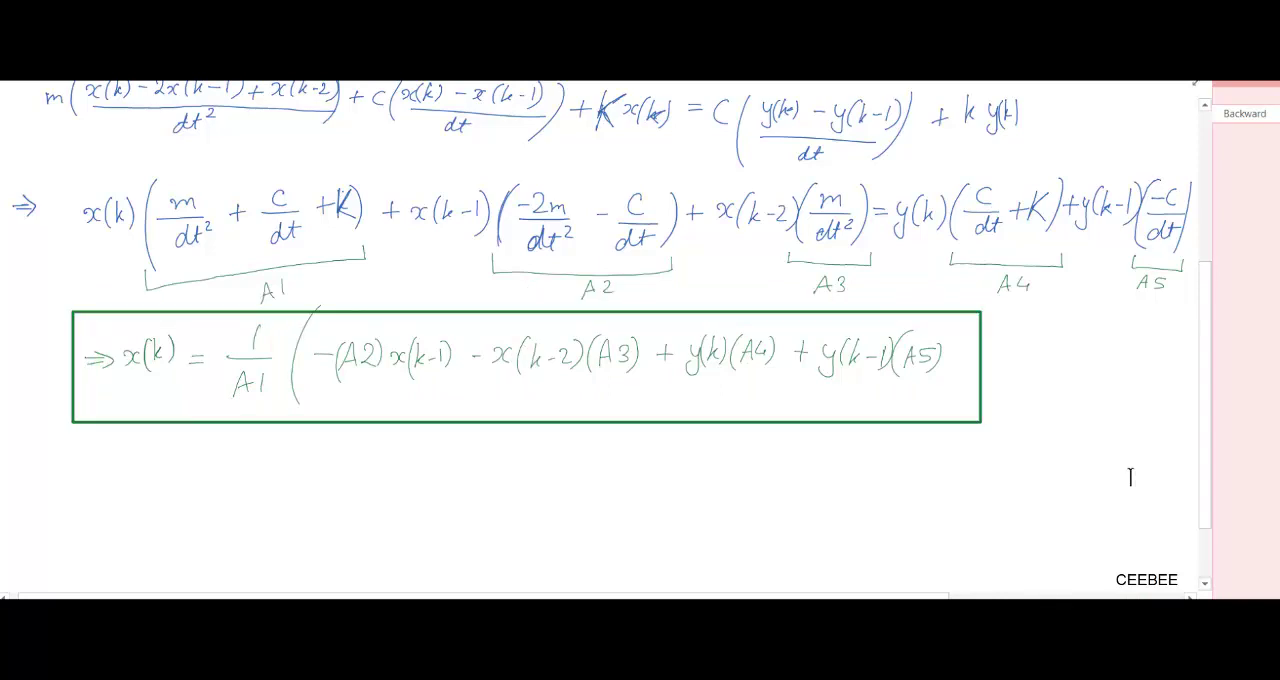
mouse_move(1030, 508)
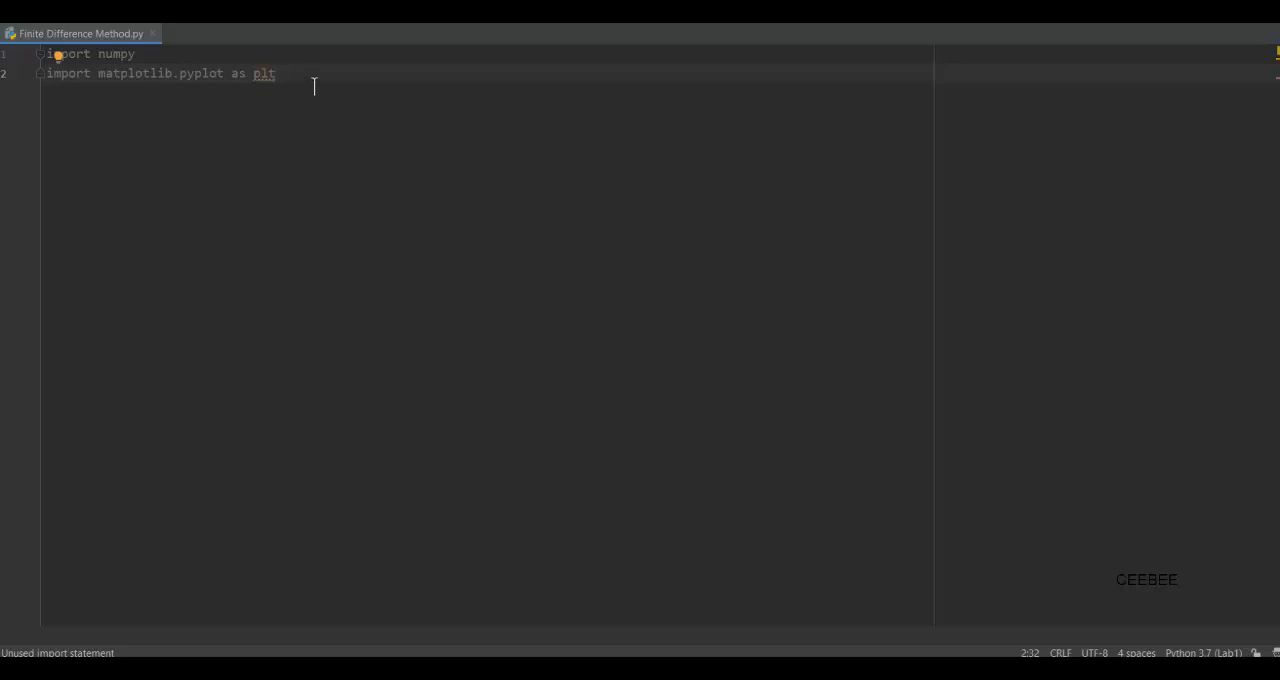
mouse_move(96, 172)
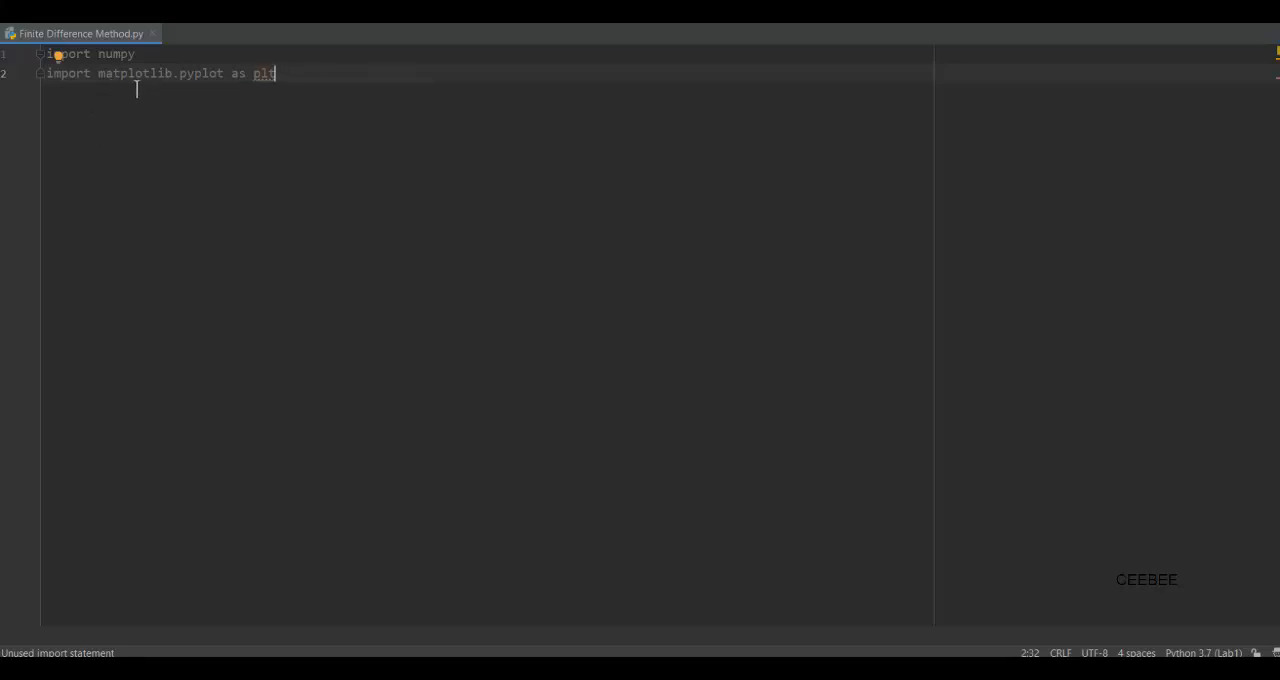
mouse_move(298, 108)
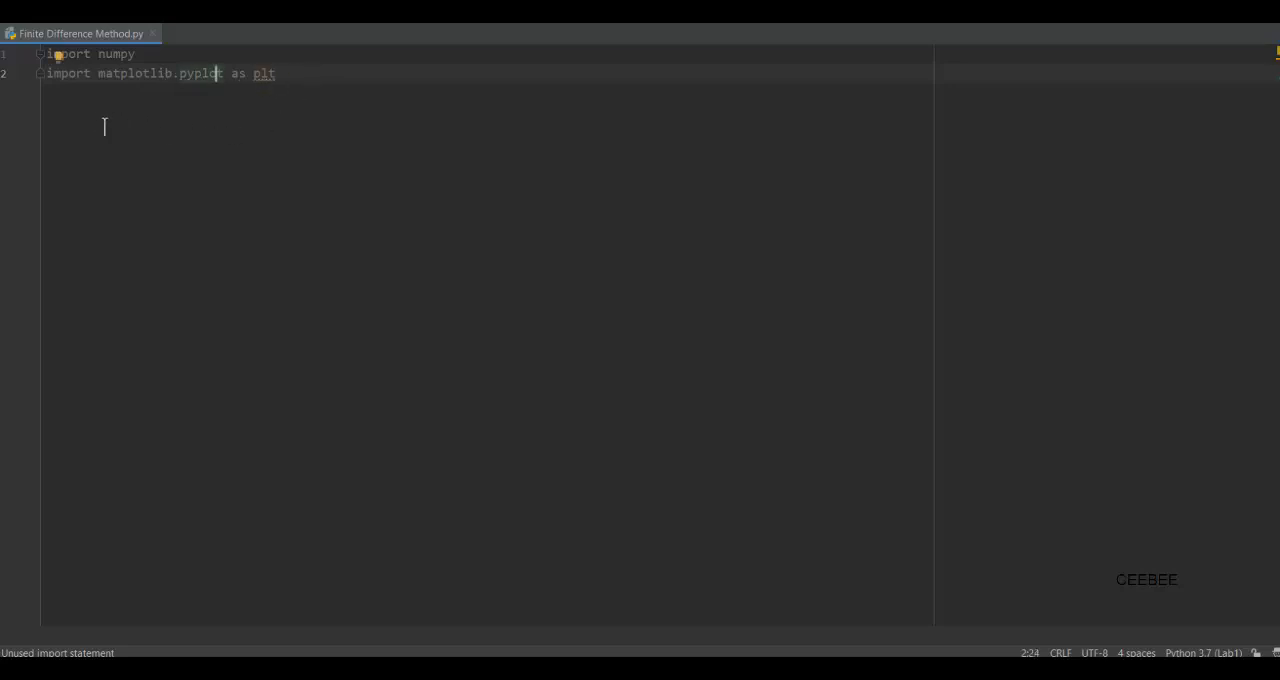
mouse_move(288, 164)
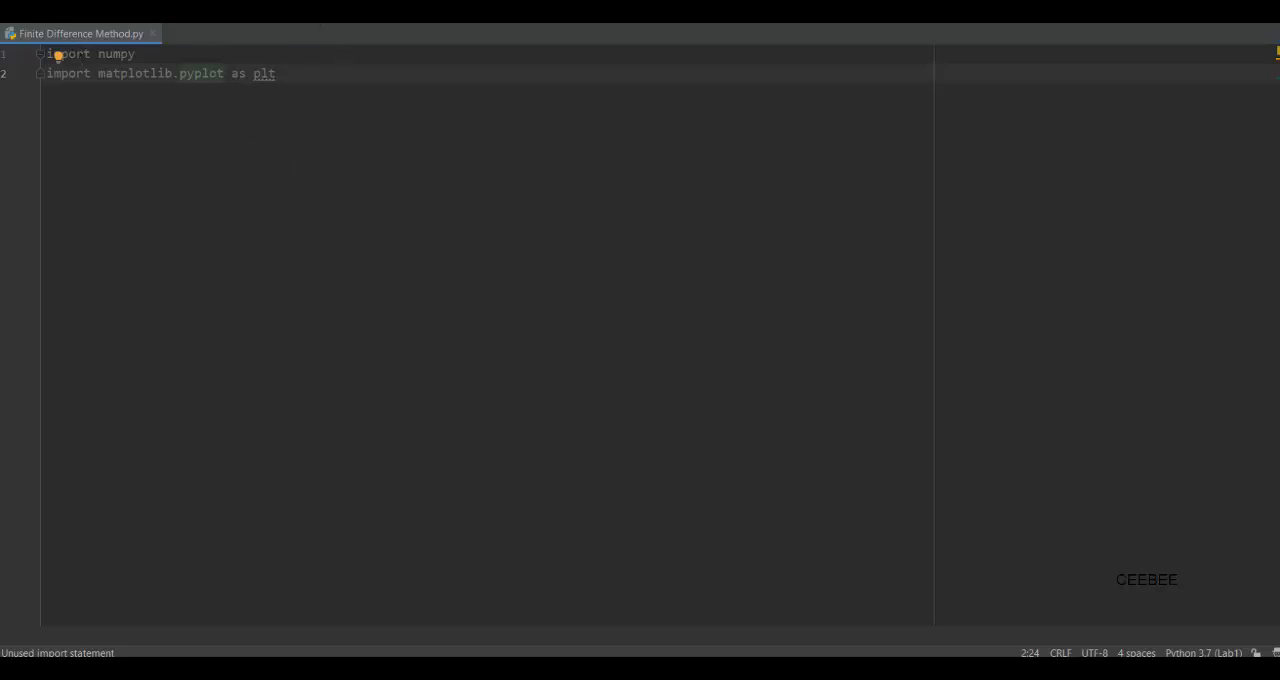
mouse_move(232, 148)
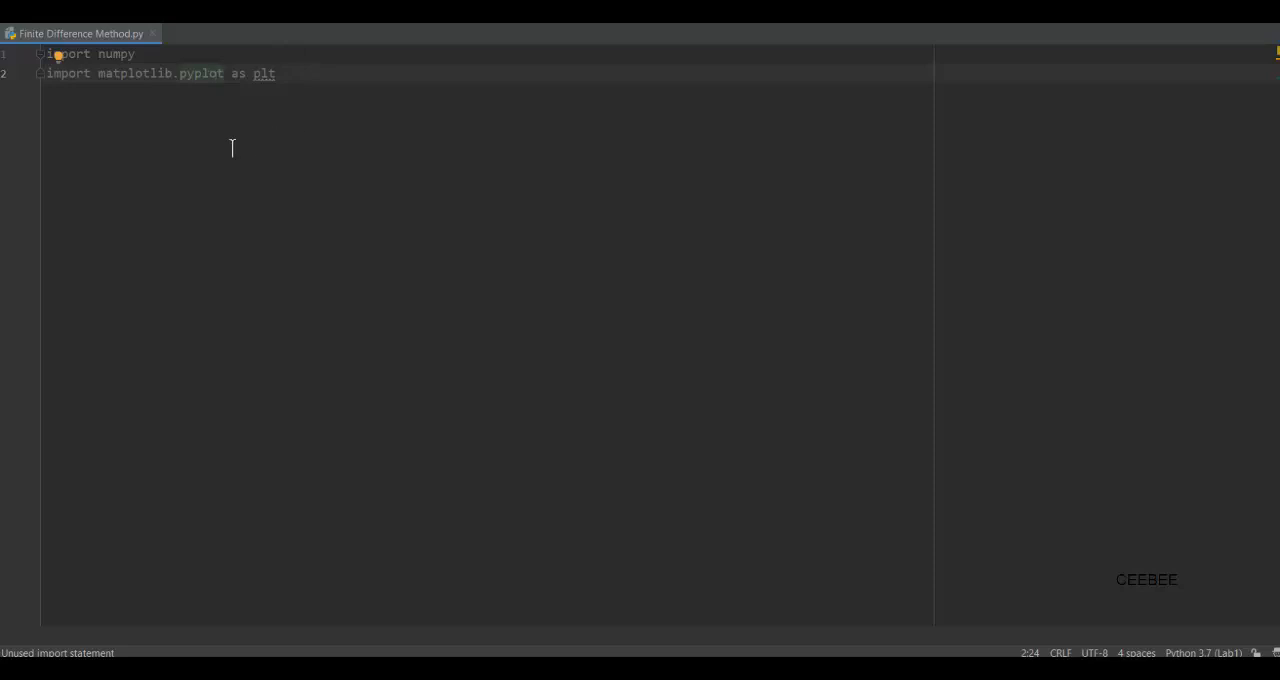
mouse_move(188, 172)
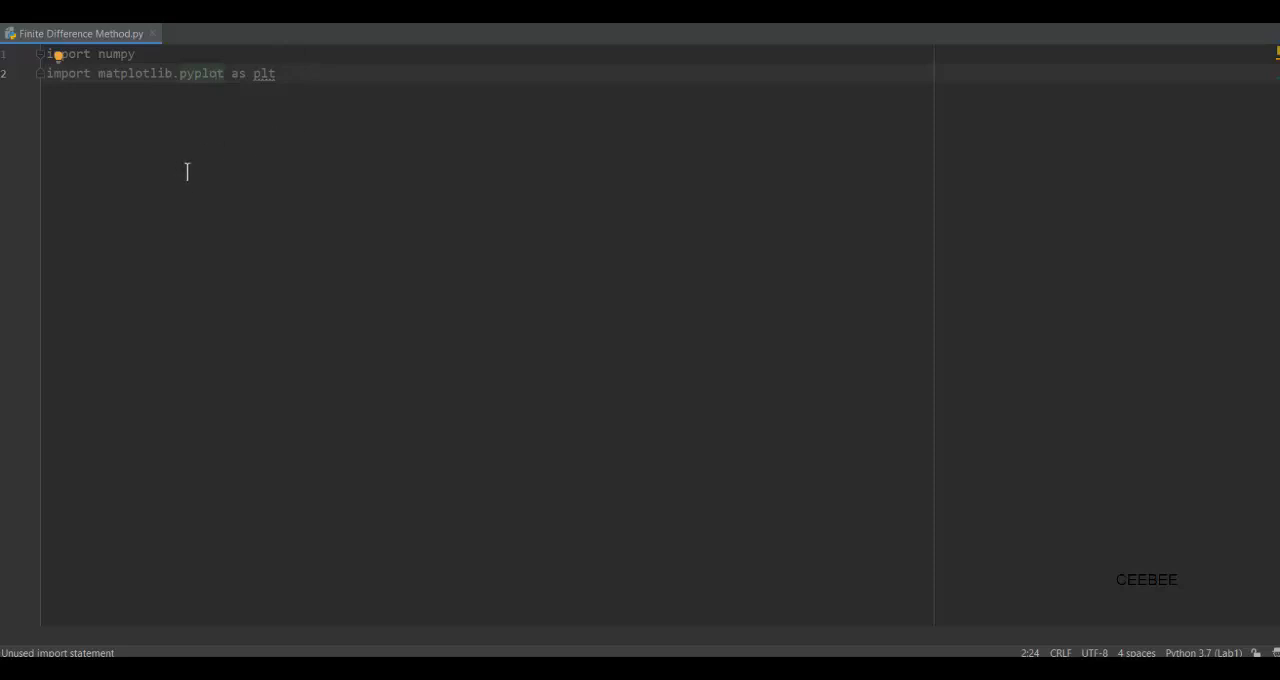
mouse_move(316, 182)
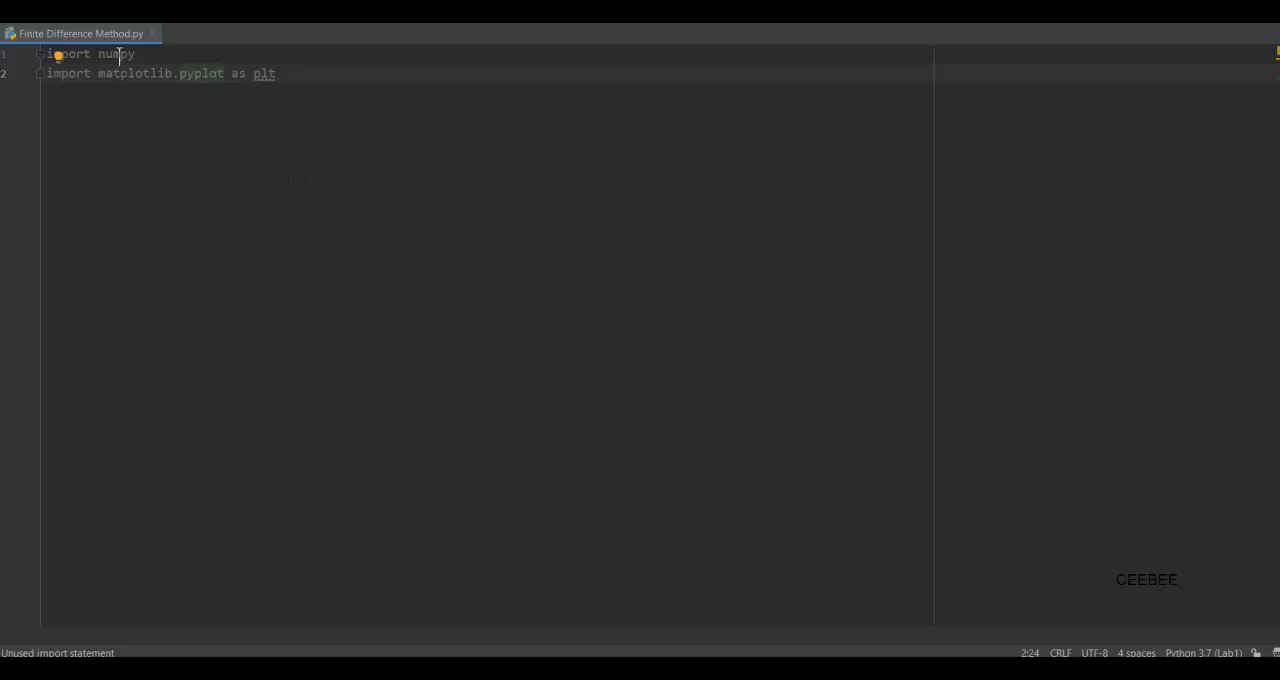
- Write 'import numpy' and 'import matplotlib.pyplot as plt' at the top of Finite Difference Method.py
click(308, 72)
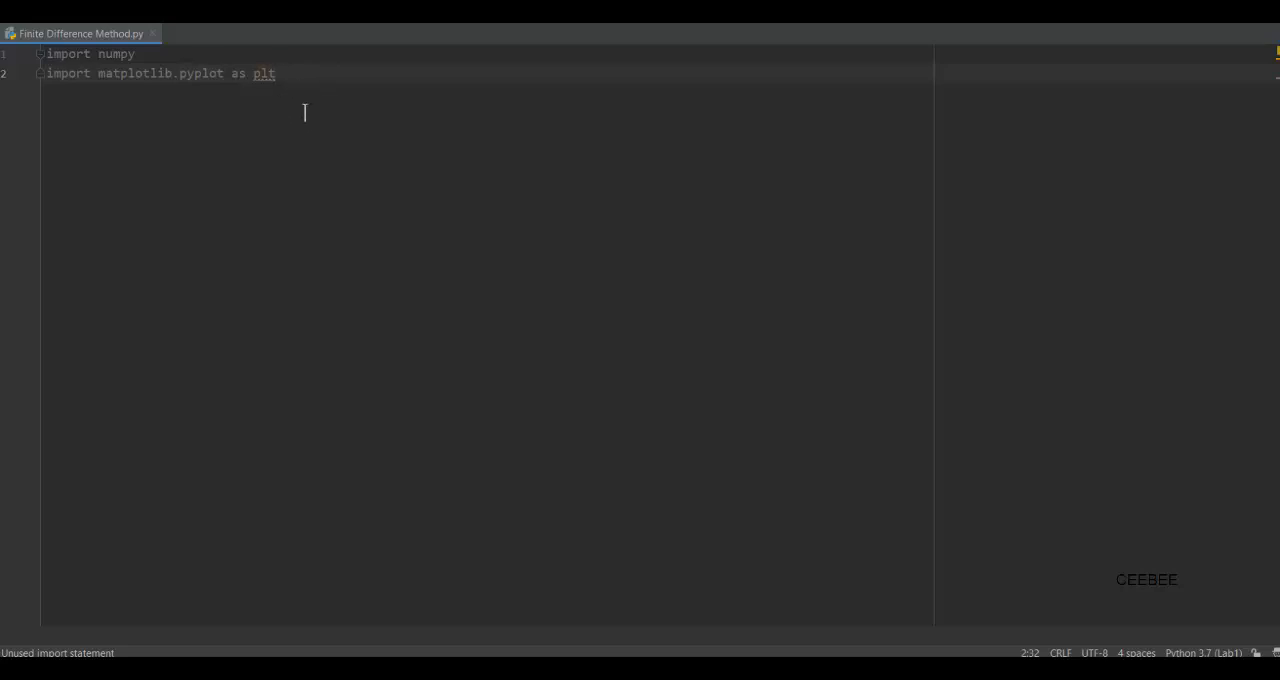
- Define K = 1000, M = 10, C = 100 and dt = 0.001 on new lines below the imports
key(enter)
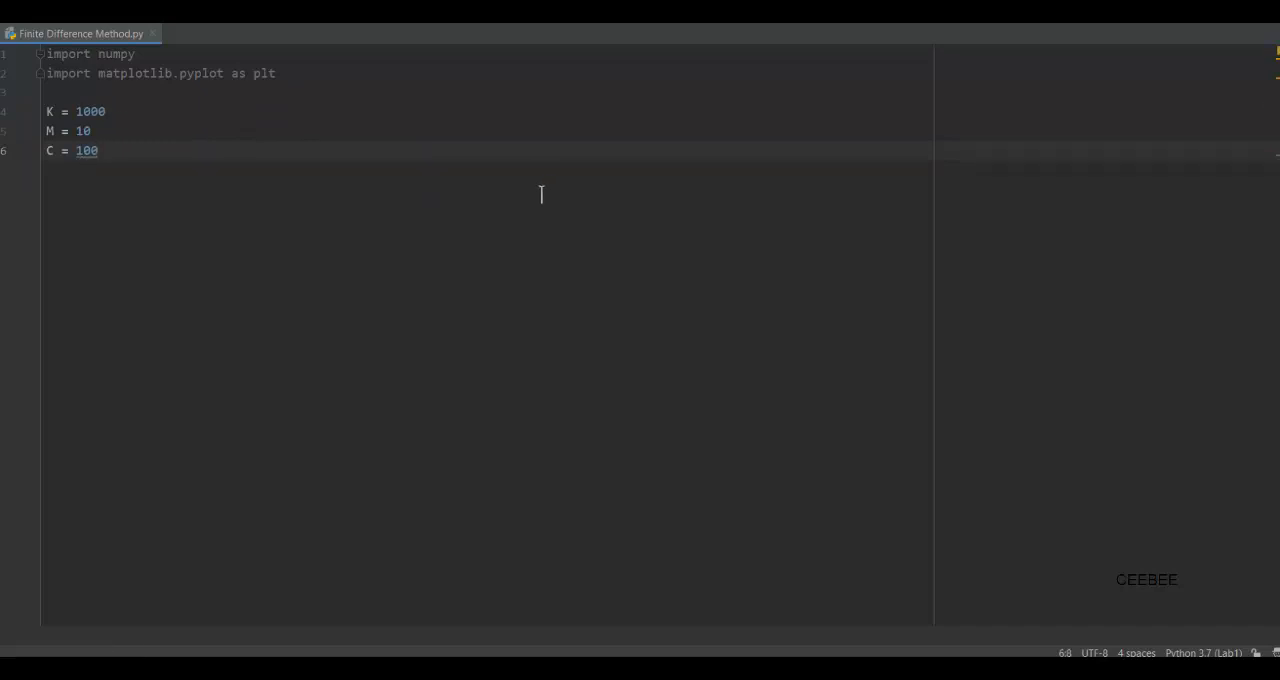
mouse_move(158, 176)
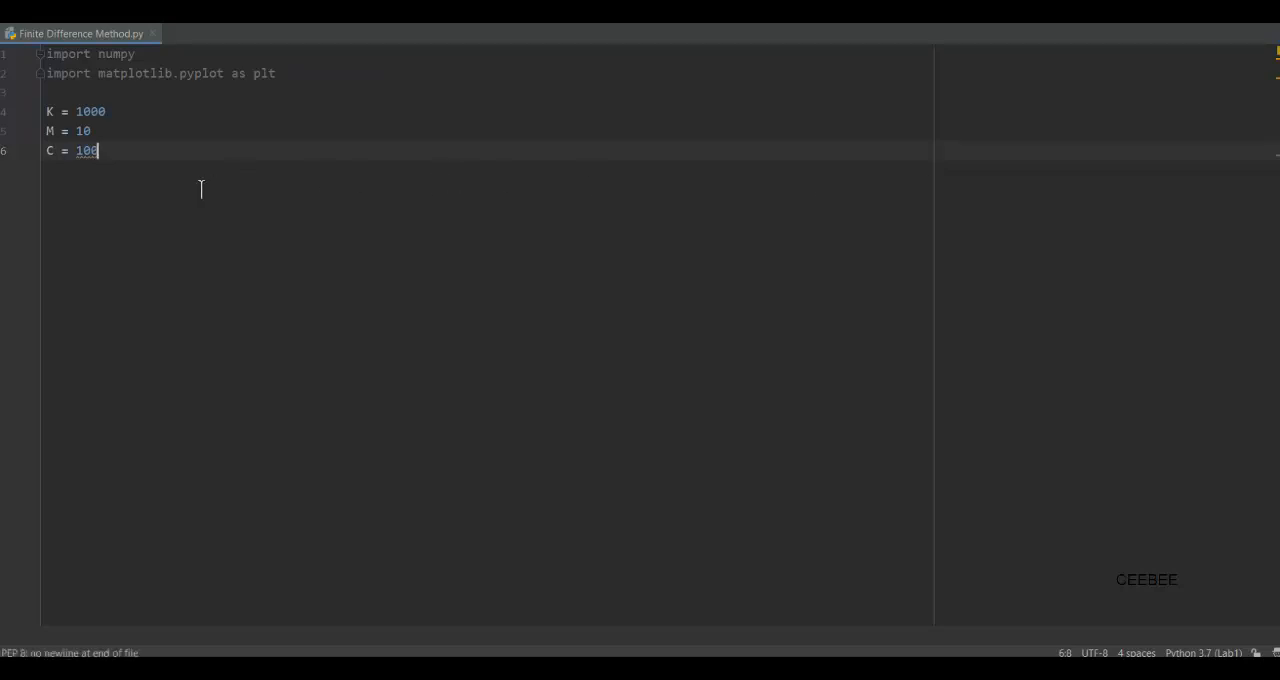
text(dt)
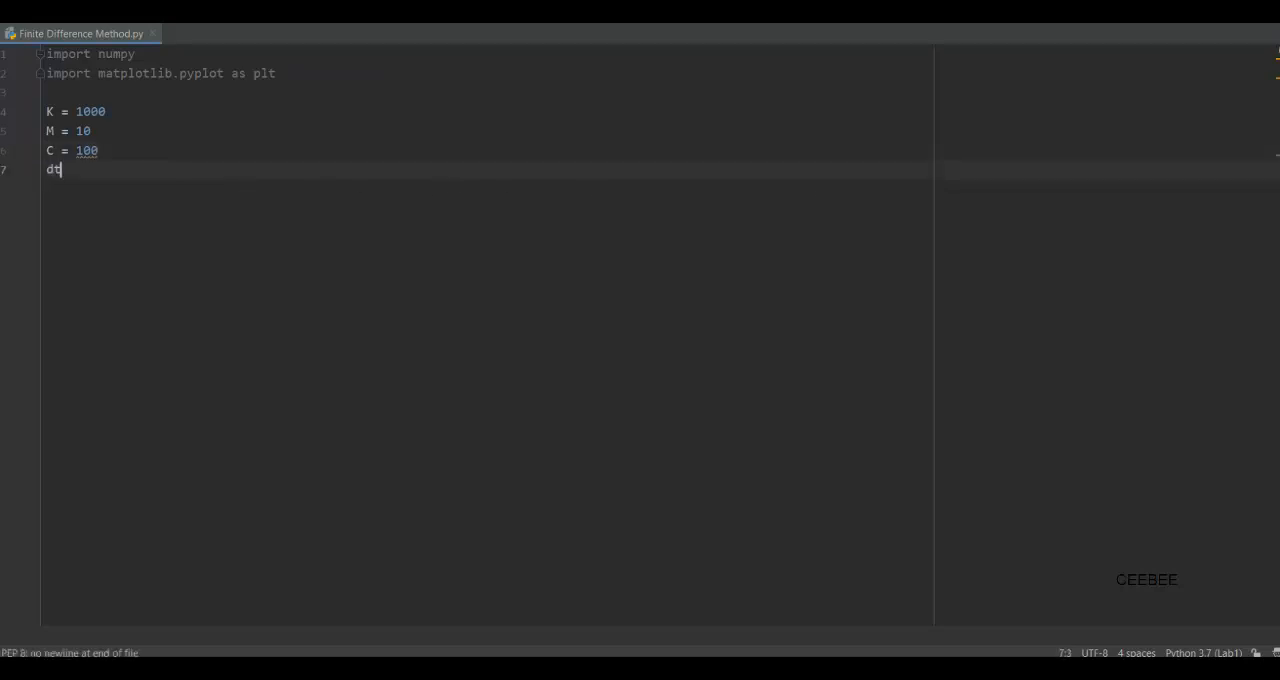
text(=)
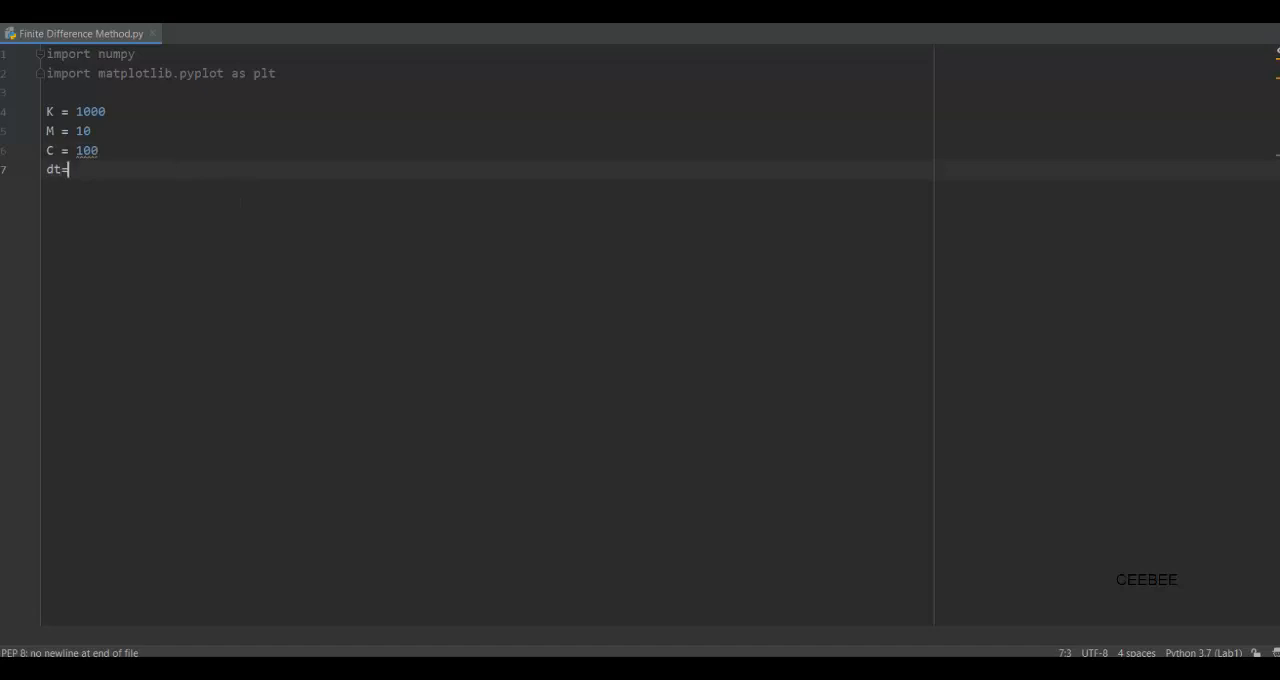
text(0.001)
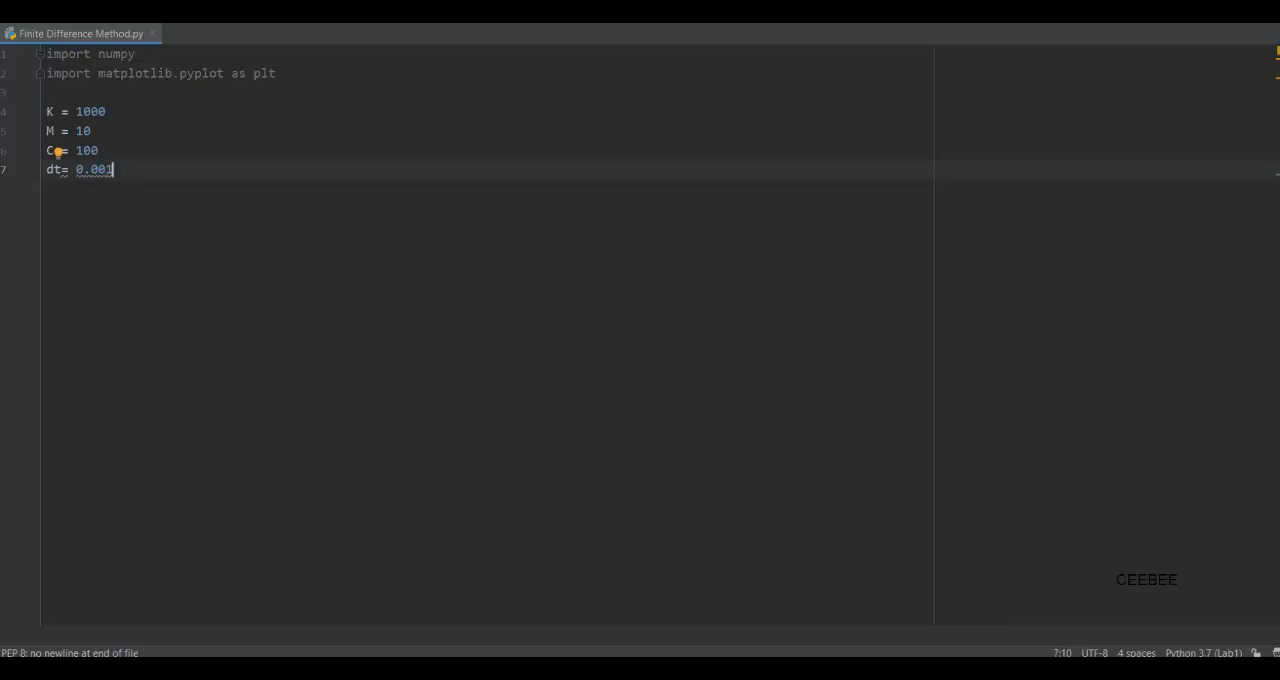
key(Return)
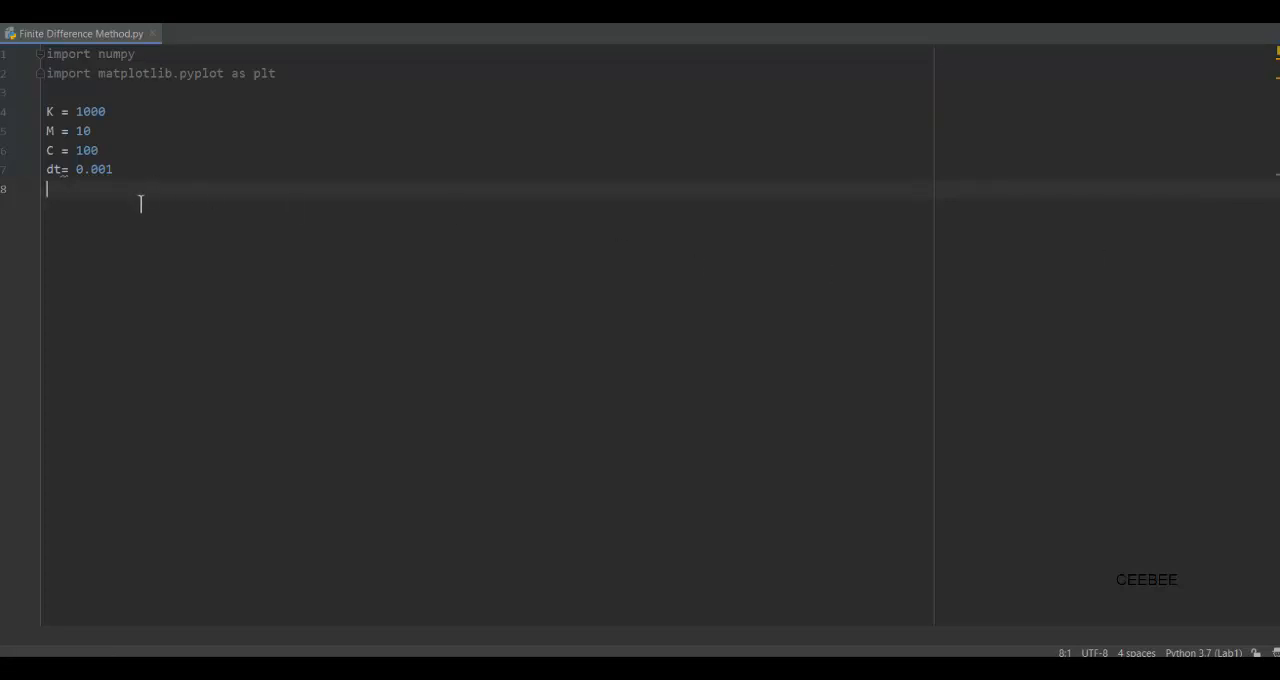
- Create t = numpy.arange(0, 5, dt) and the step input y = numpy.ones(len(t)) with its slices
text(t = numpy.arange(0, 5, dt))
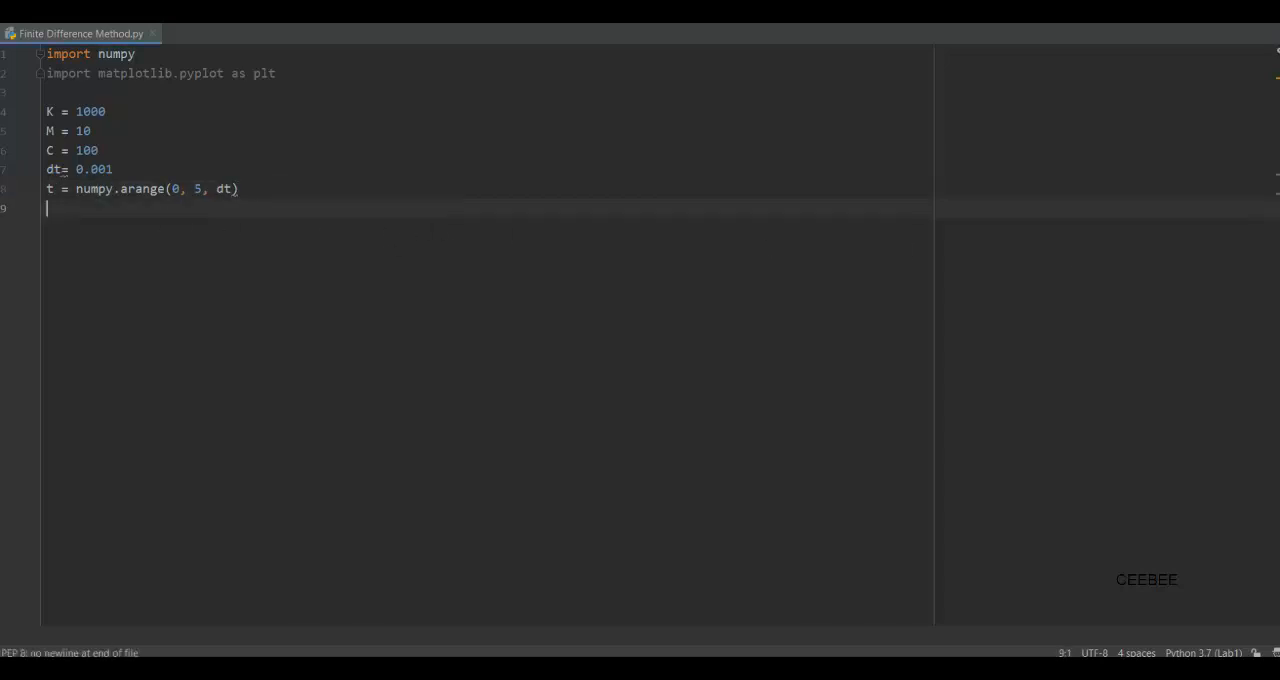
text(y = numpy.ones(len(t)))
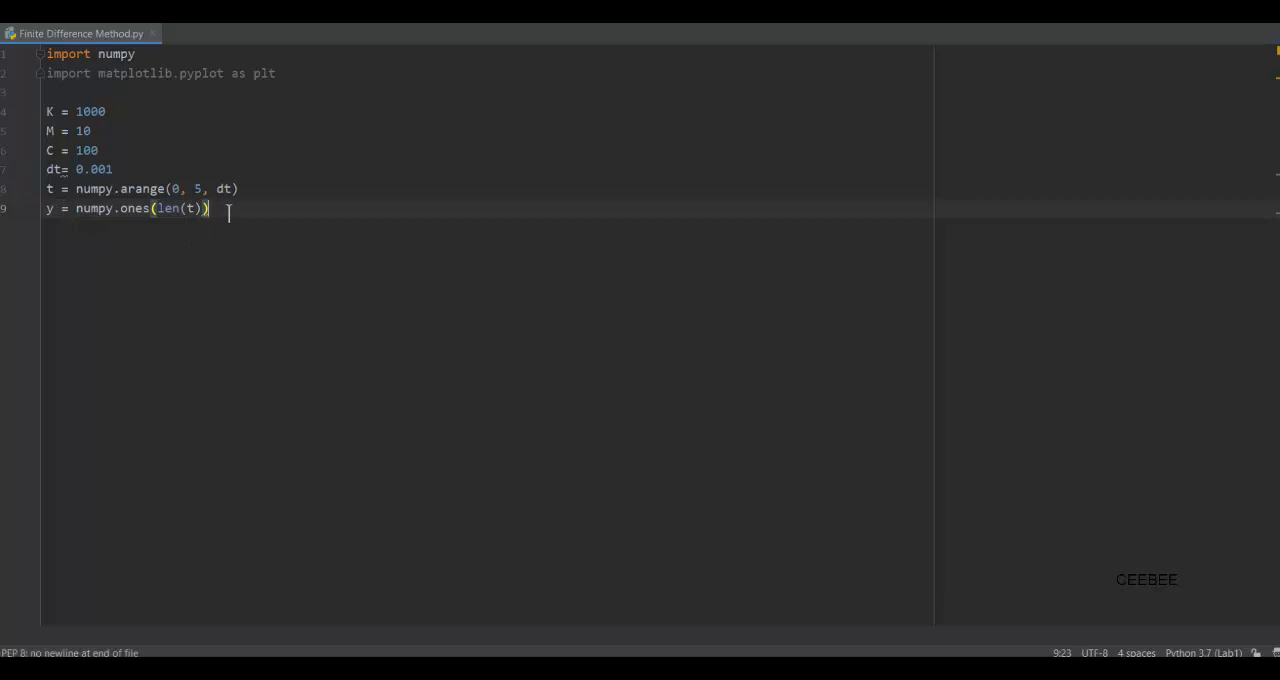
key(Return)
text(y[1000:5000] = 0.1)
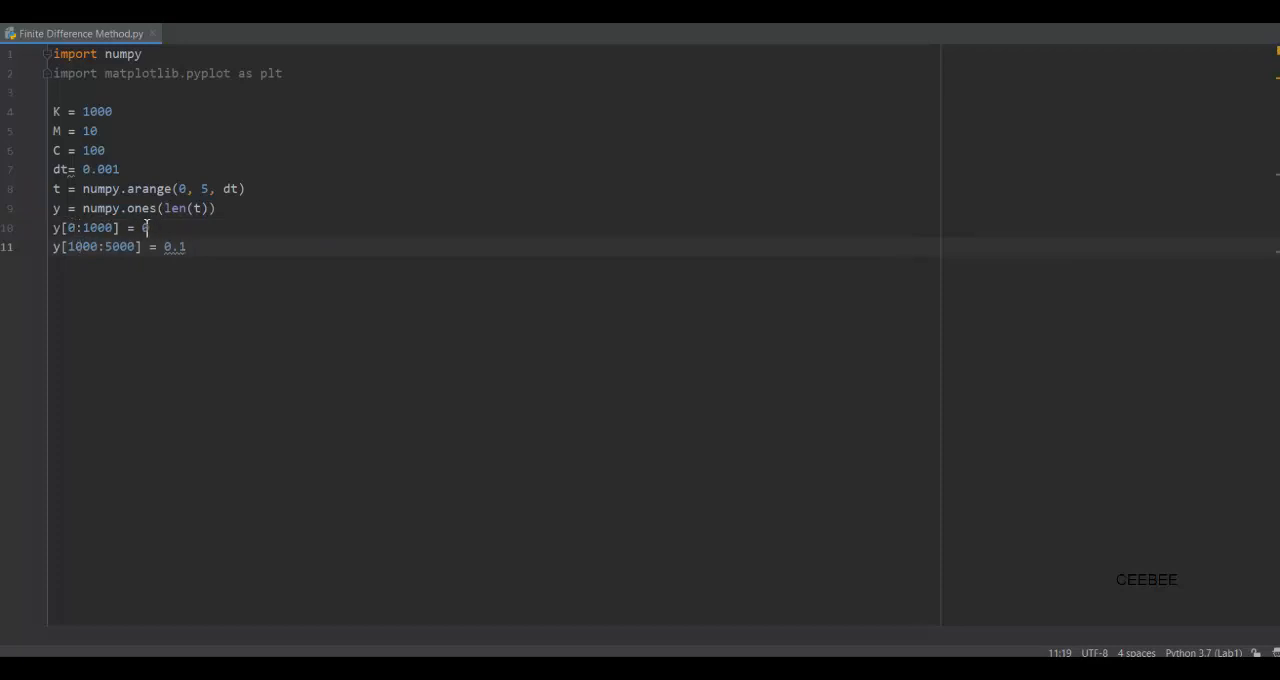
click(72, 248)
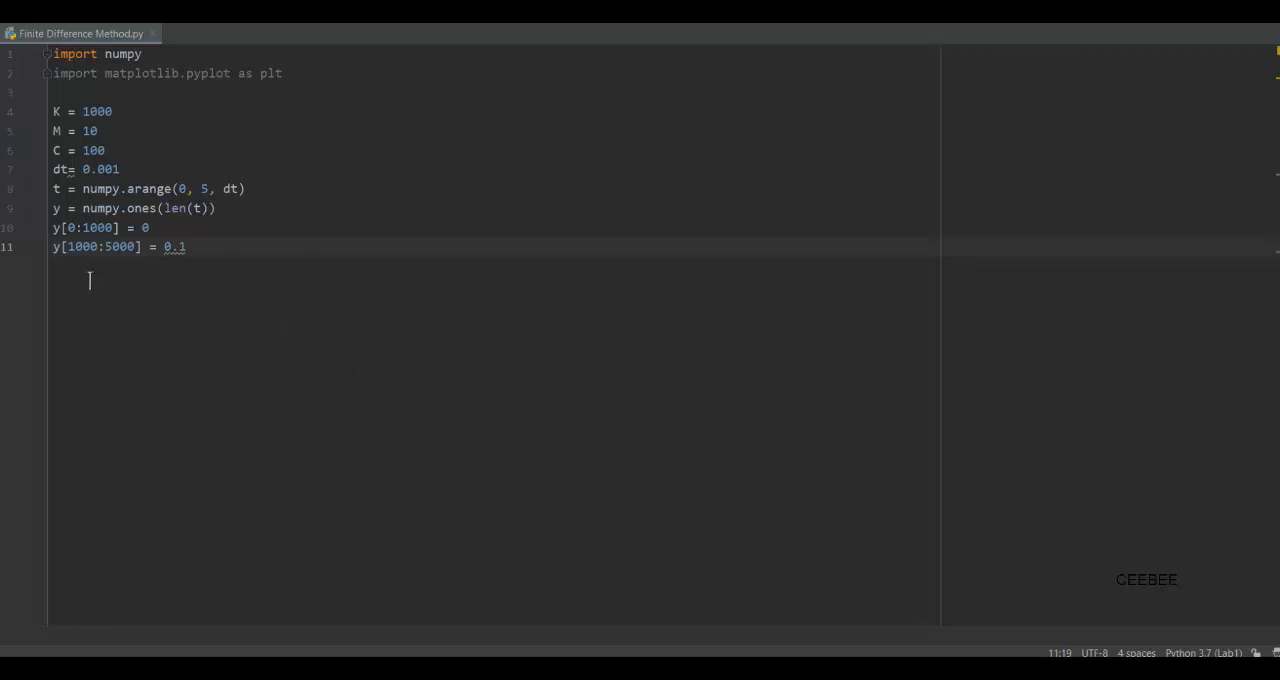
key(Return)
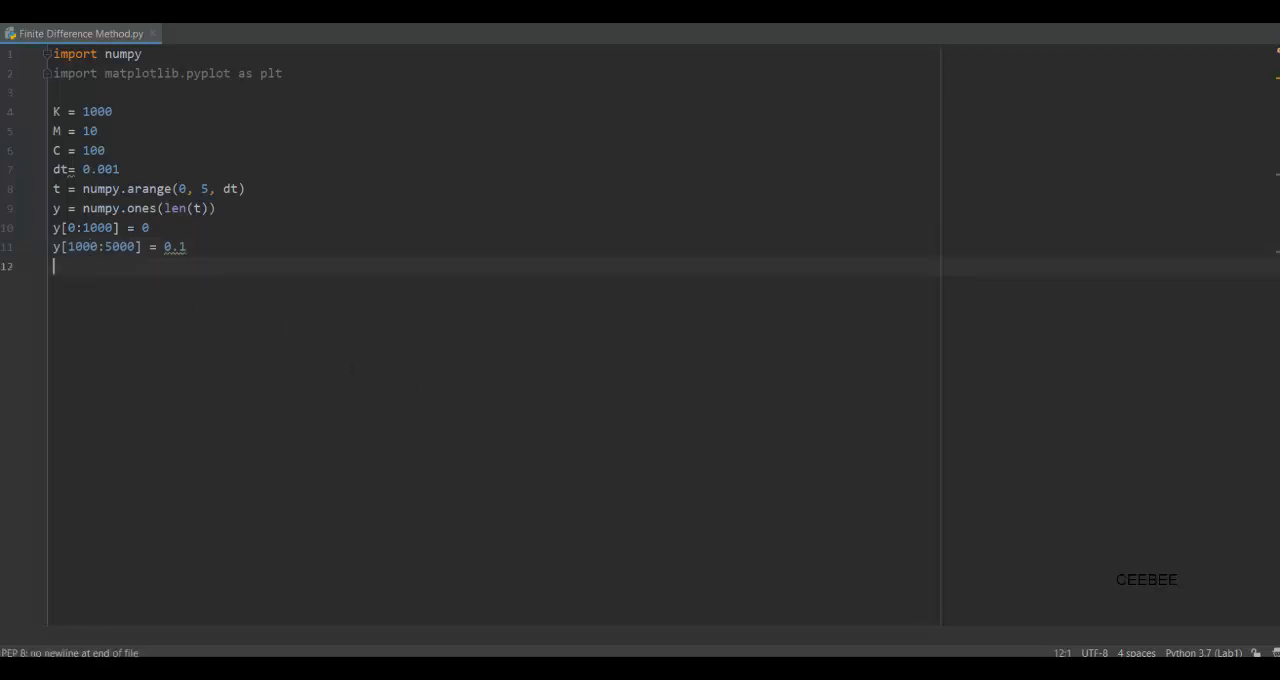
- Create x = numpy.zeros(len(t)) and set the initial values x[0] = 0 and x[1] = 0
text(x = numpy.zeros(len(t)))
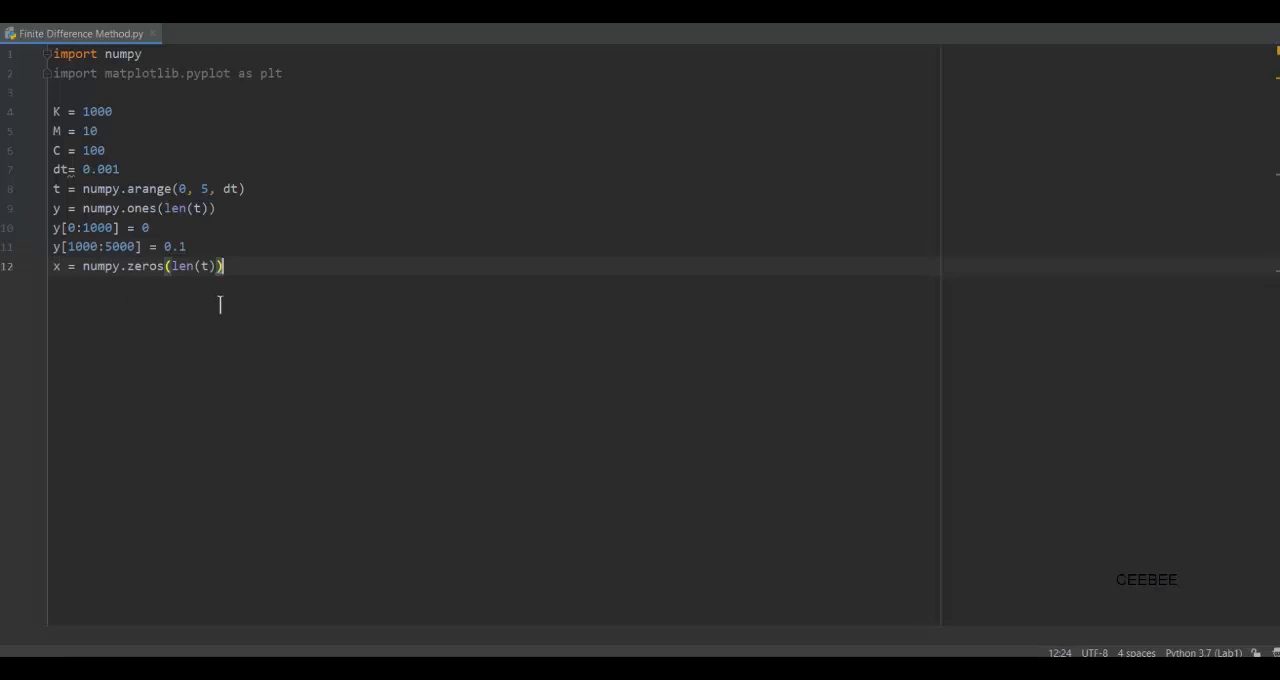
mouse_move(446, 368)
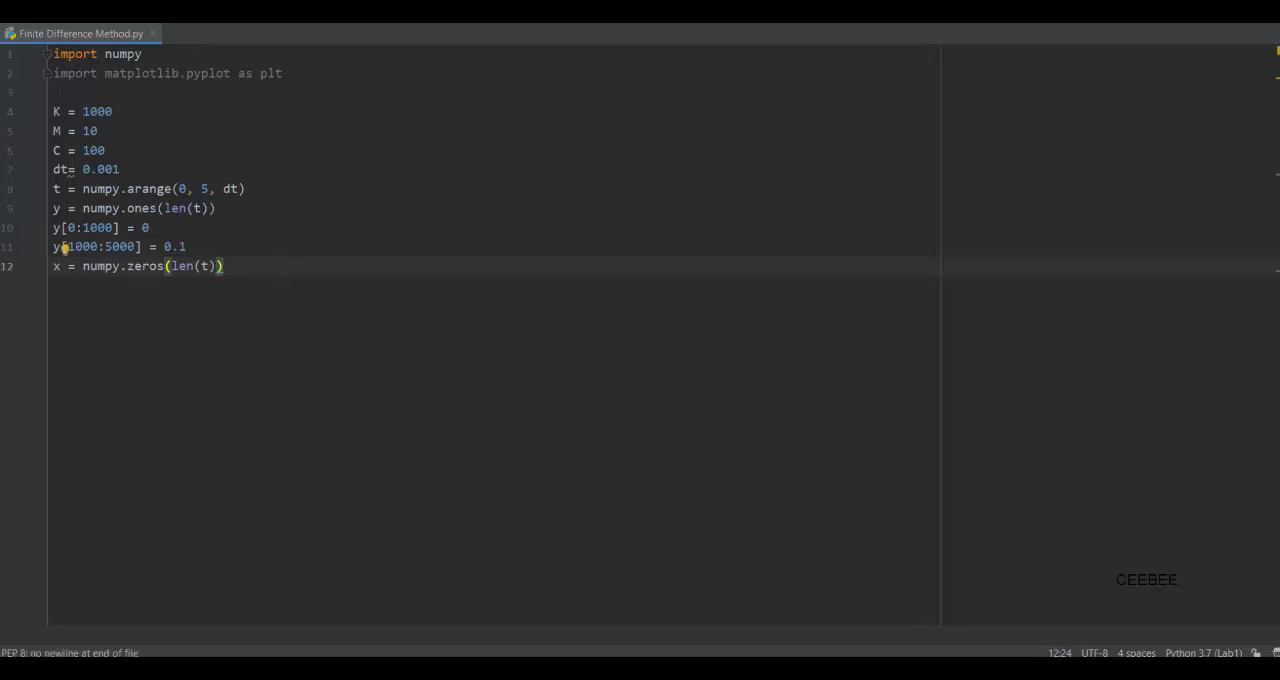
text(x)
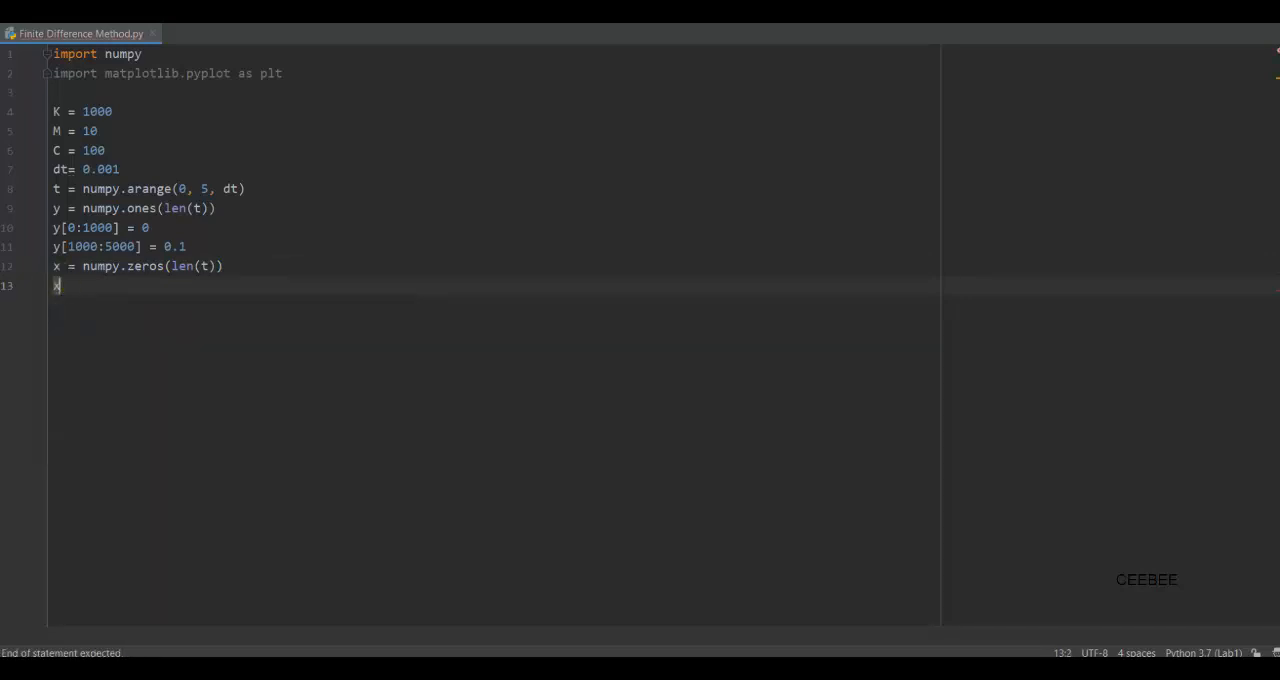
text([0])
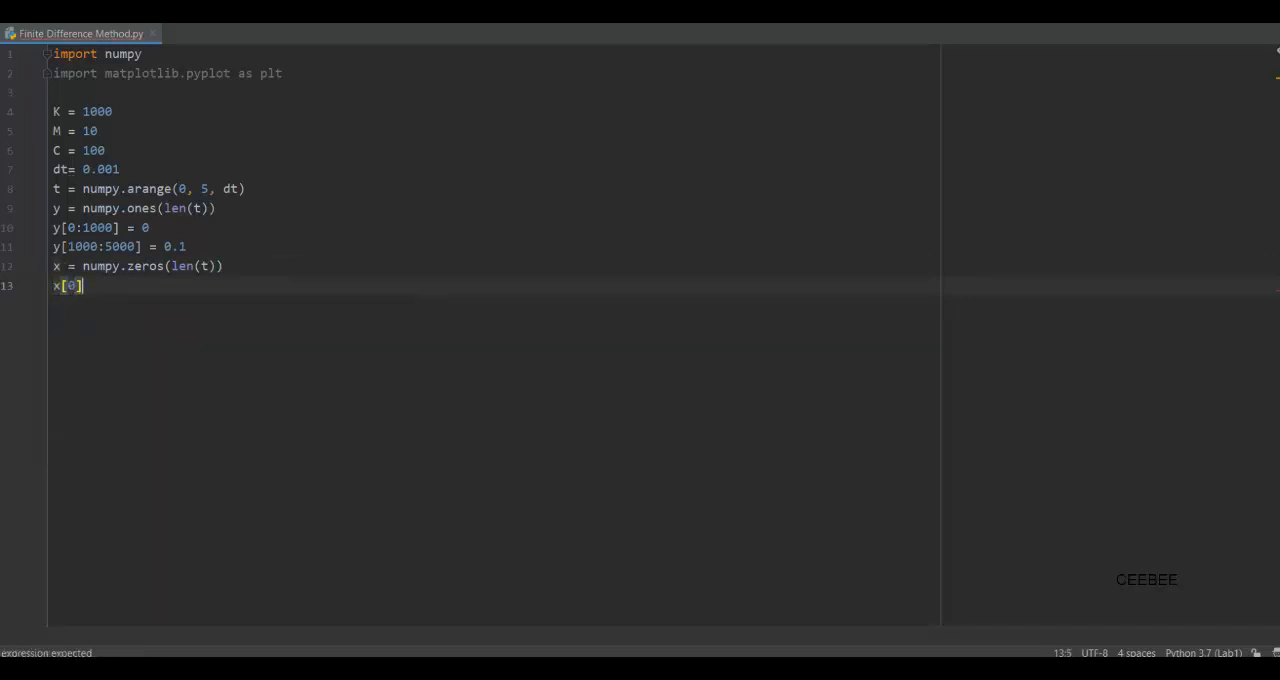
text(=)
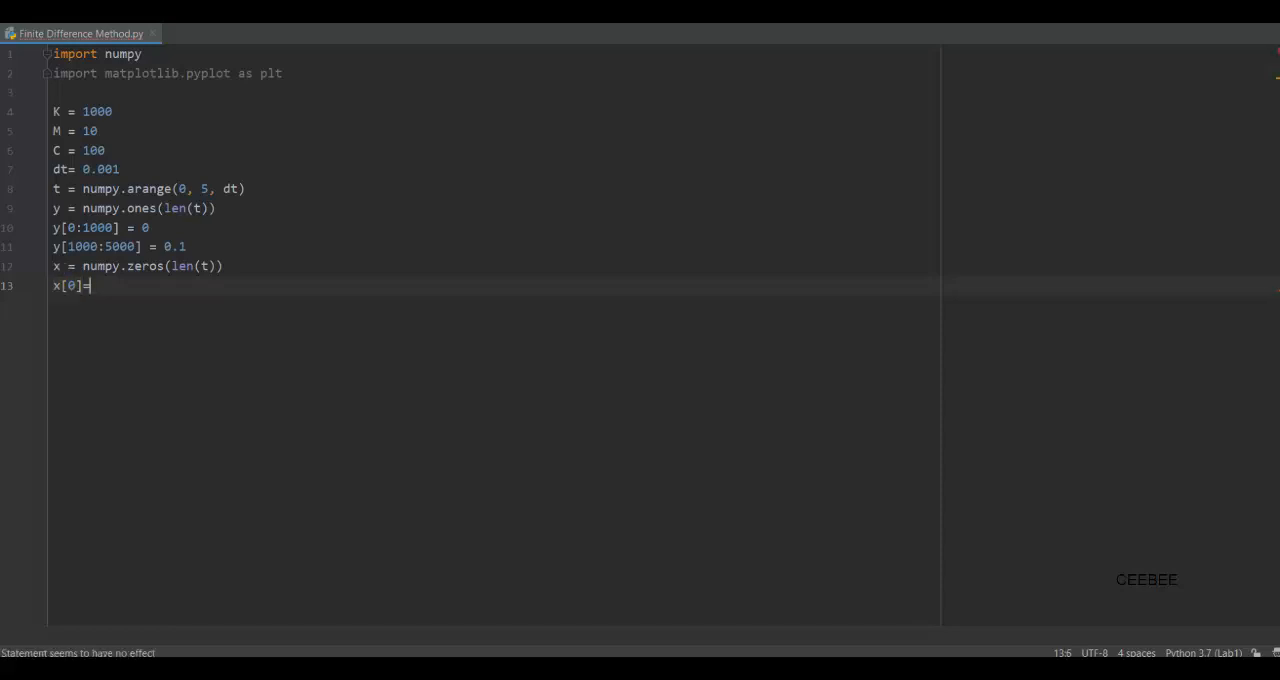
text(=0)
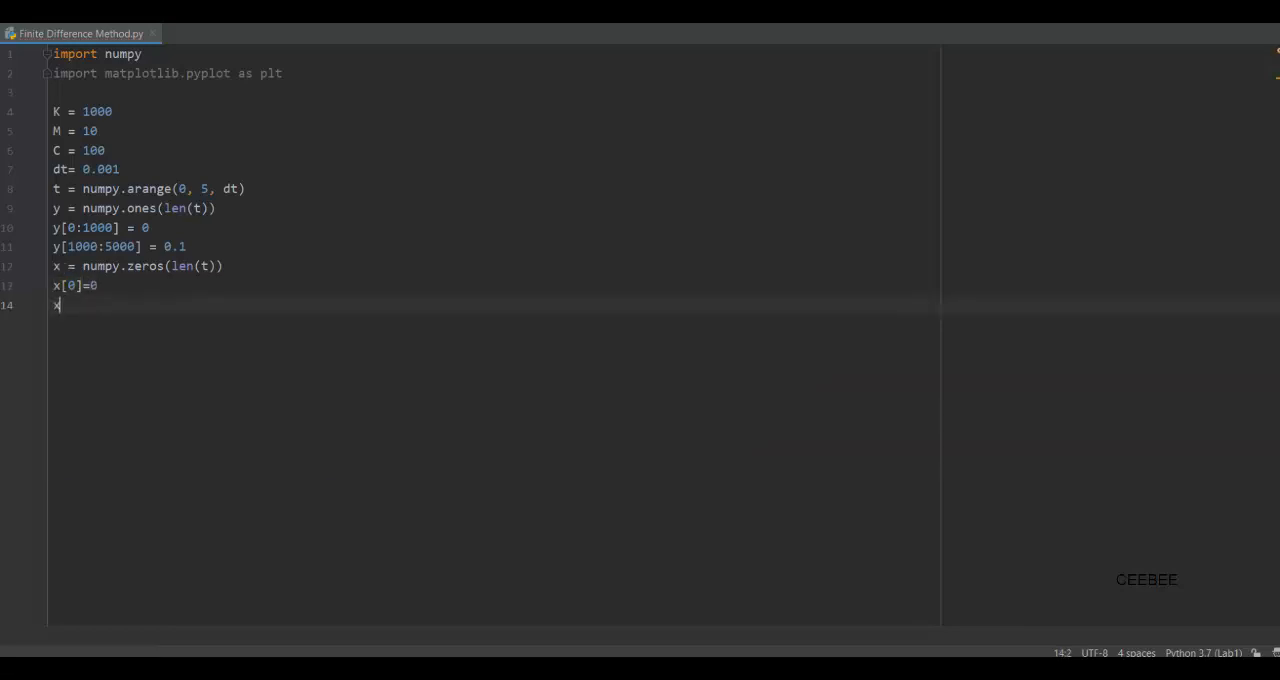
text([])
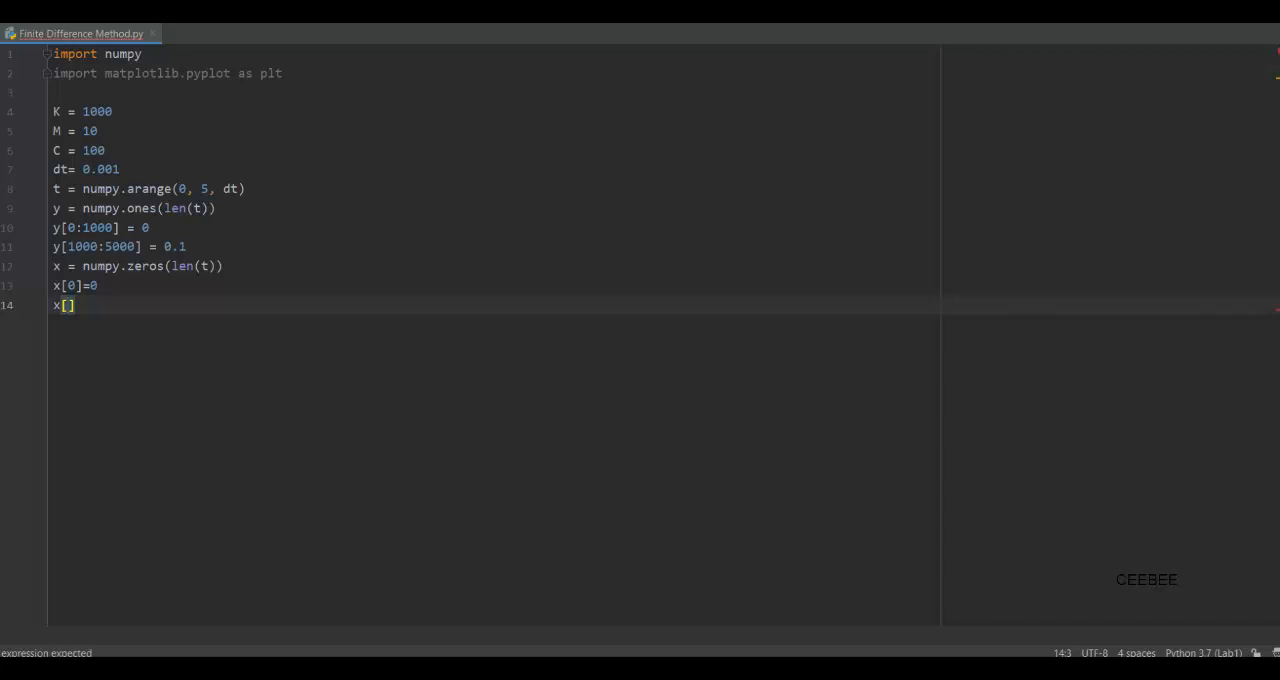
text(1)
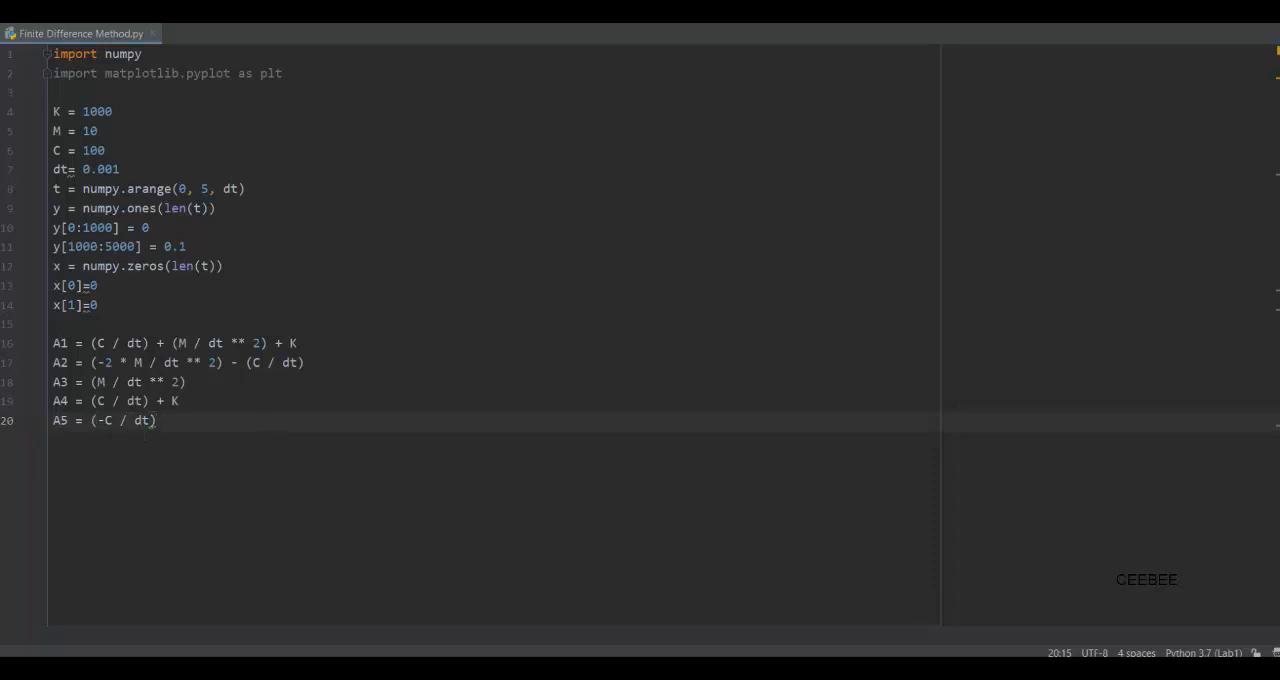
mouse_move(700, 438)
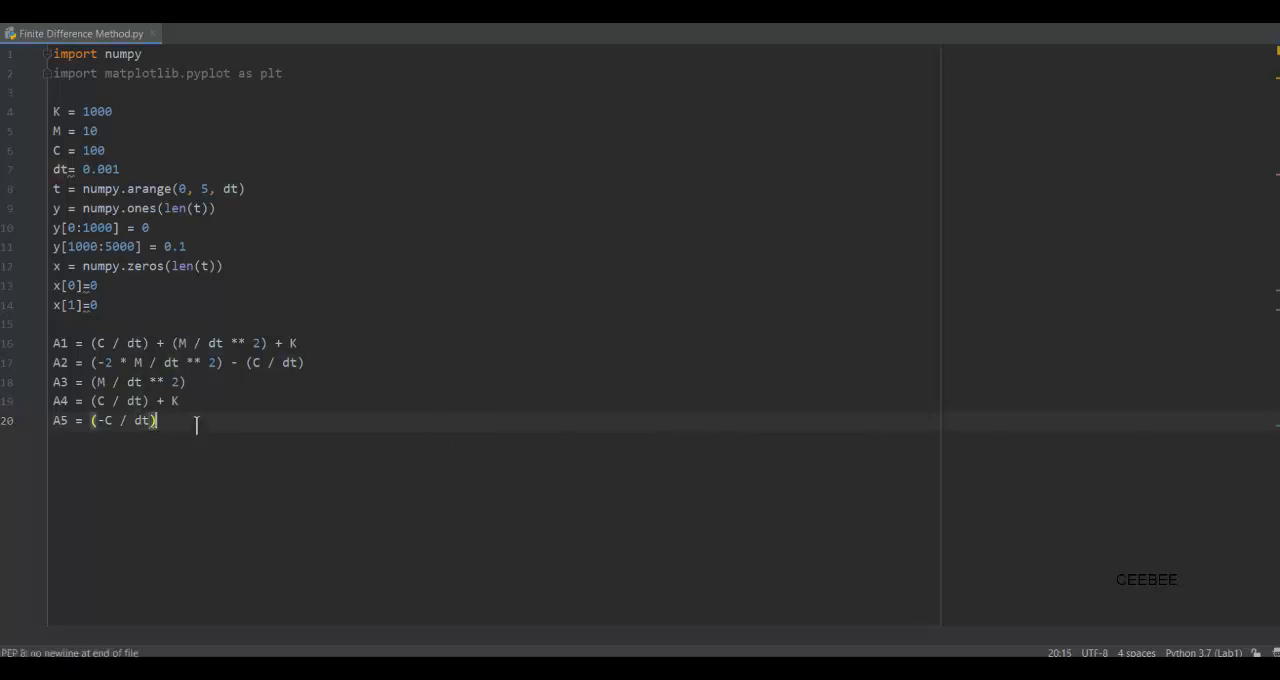
- Write the loop for k in range(2, len(t)) computing x[k] = (1/A1)*(A4*y[k] + A5*y[k-1] - A2*x[k-1] - A3*x[k-2])
key(enter)
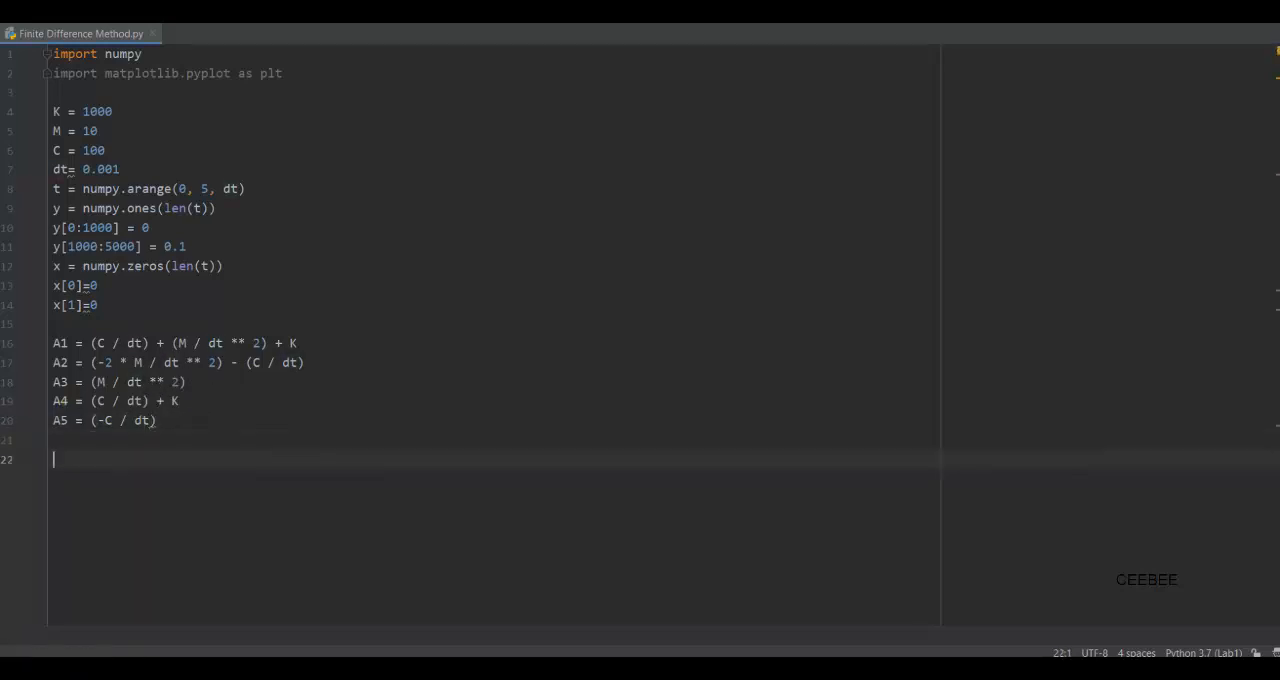
text(for k in range(2, len(t)):)
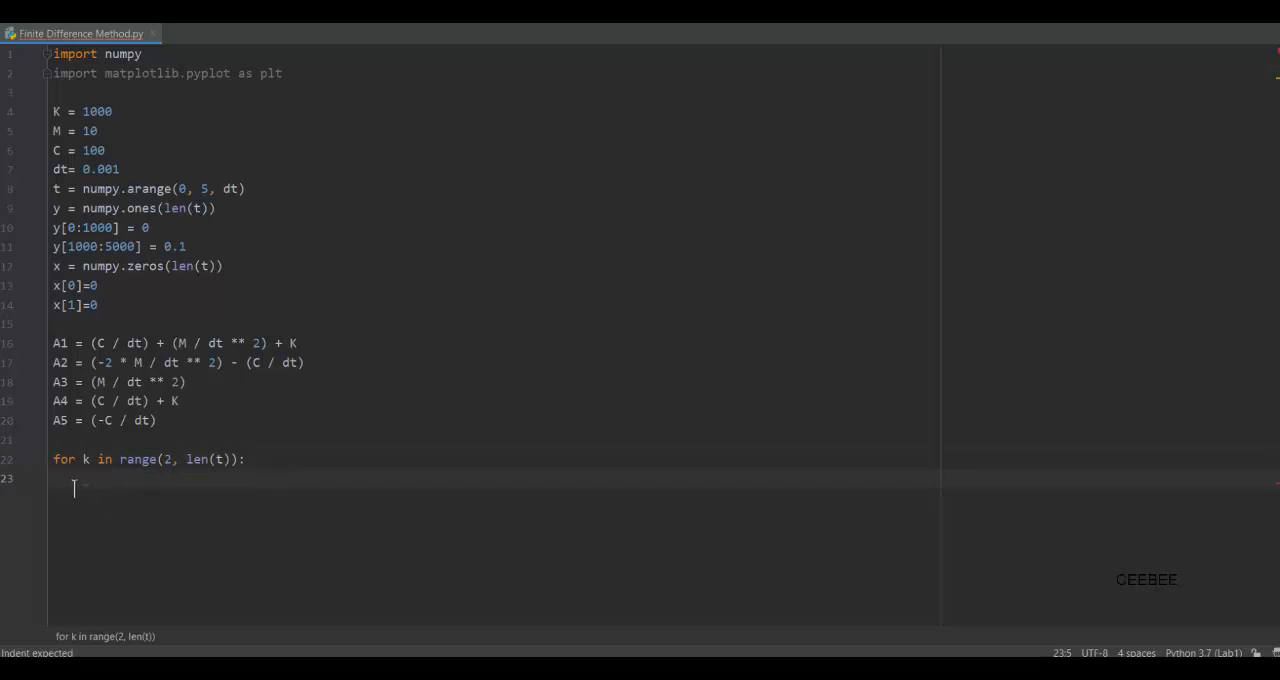
text(x[k] = (1 / A1) * (A4 * y[k] + A5 * y[k - 1] - A2 * x[k - 1] - A3 * x[k - 2]))
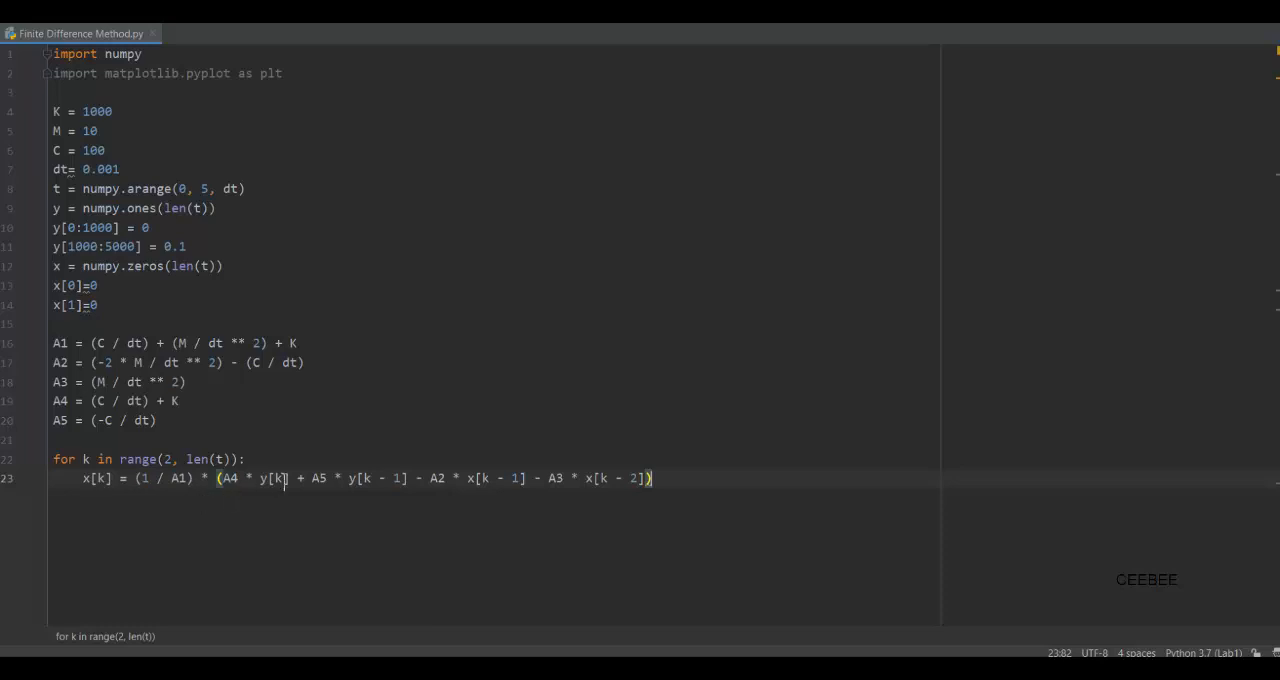
mouse_move(672, 480)
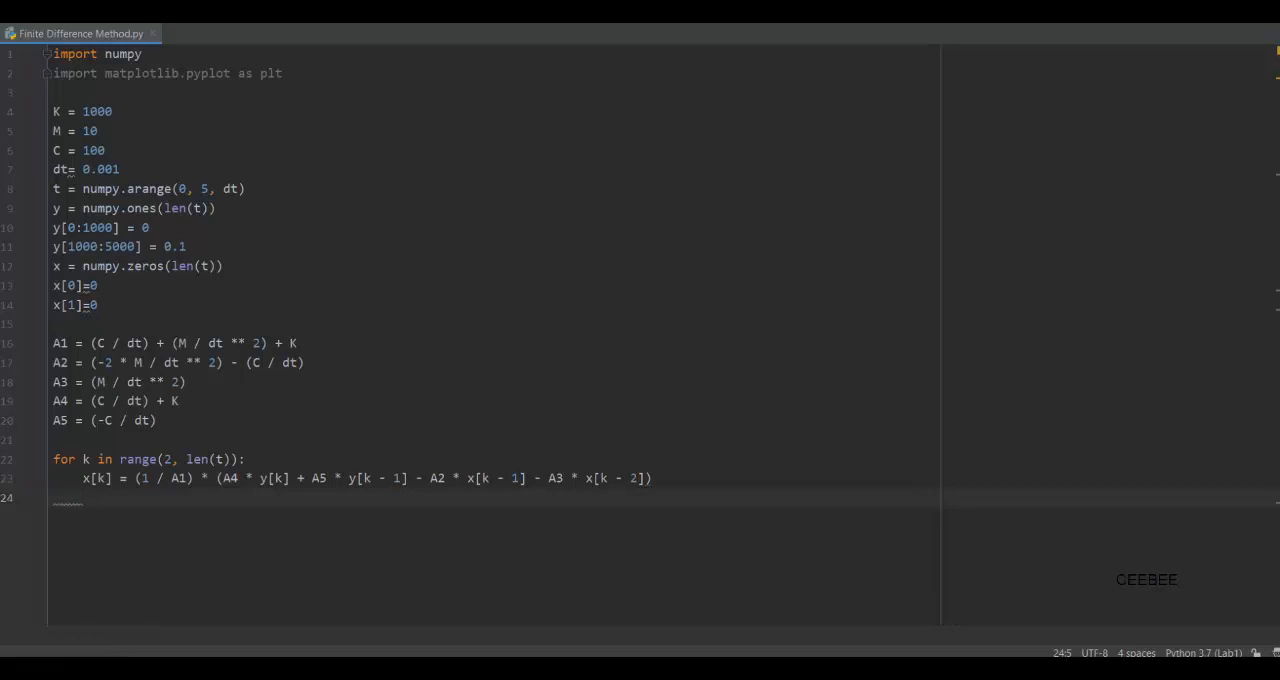
key(enter)
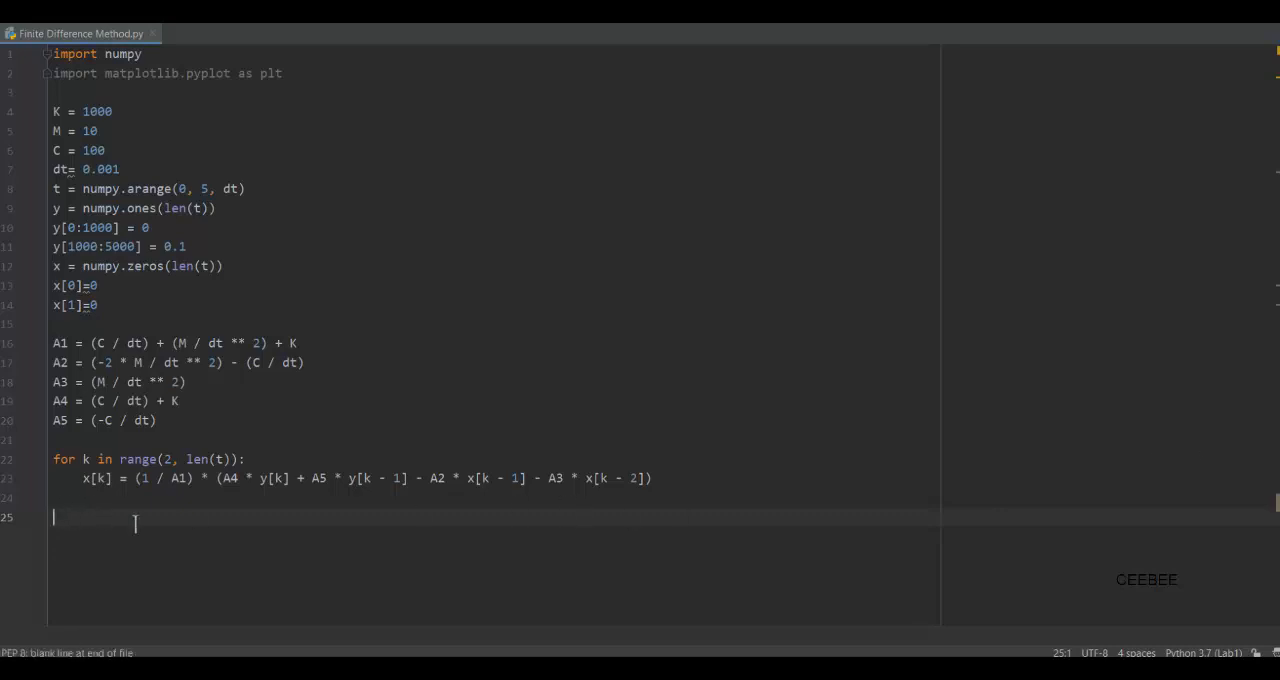
- Rescale the time vector with t = dt * numpy.arange(0, len(t)) and plot x against it
text(t = dt * numpy.arange(0, len(t)))
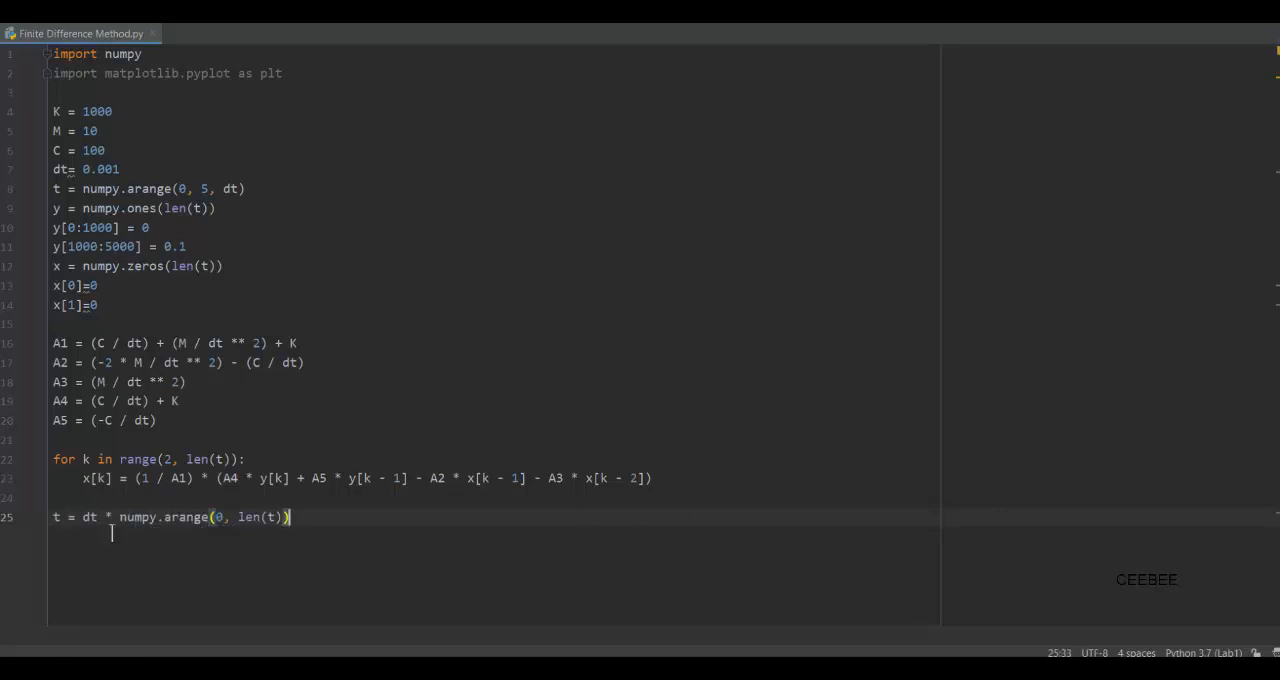
click(228, 516)
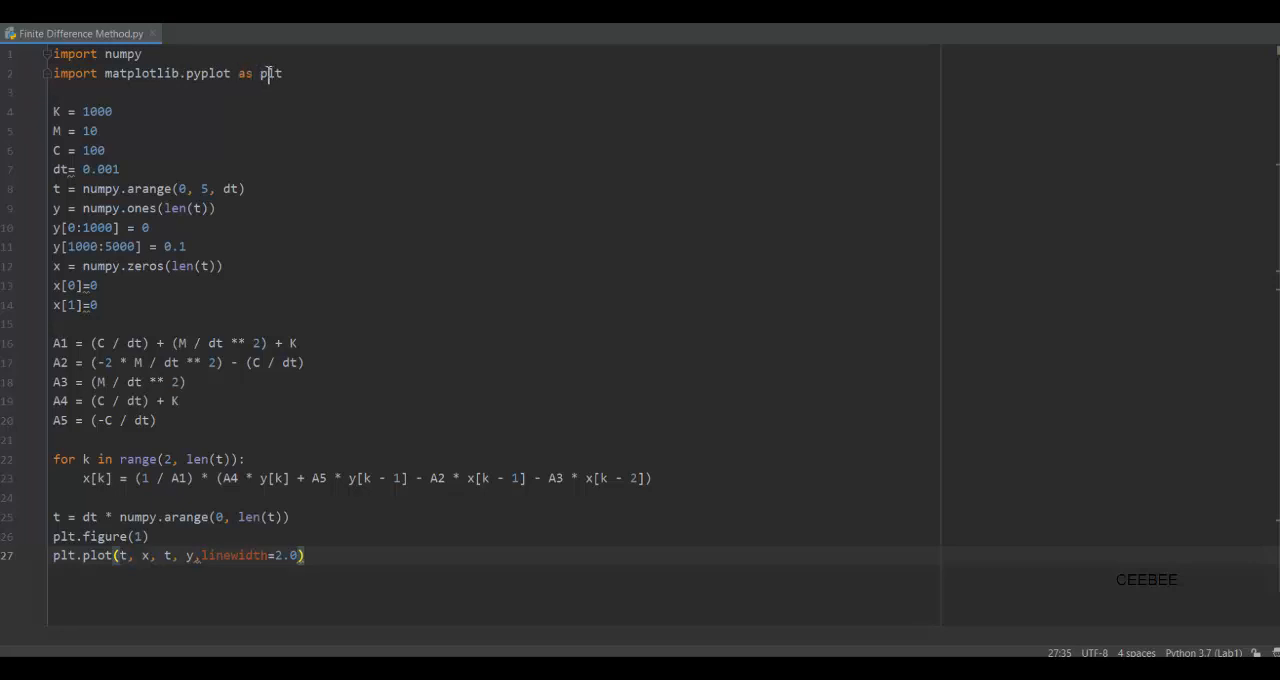
click(288, 72)
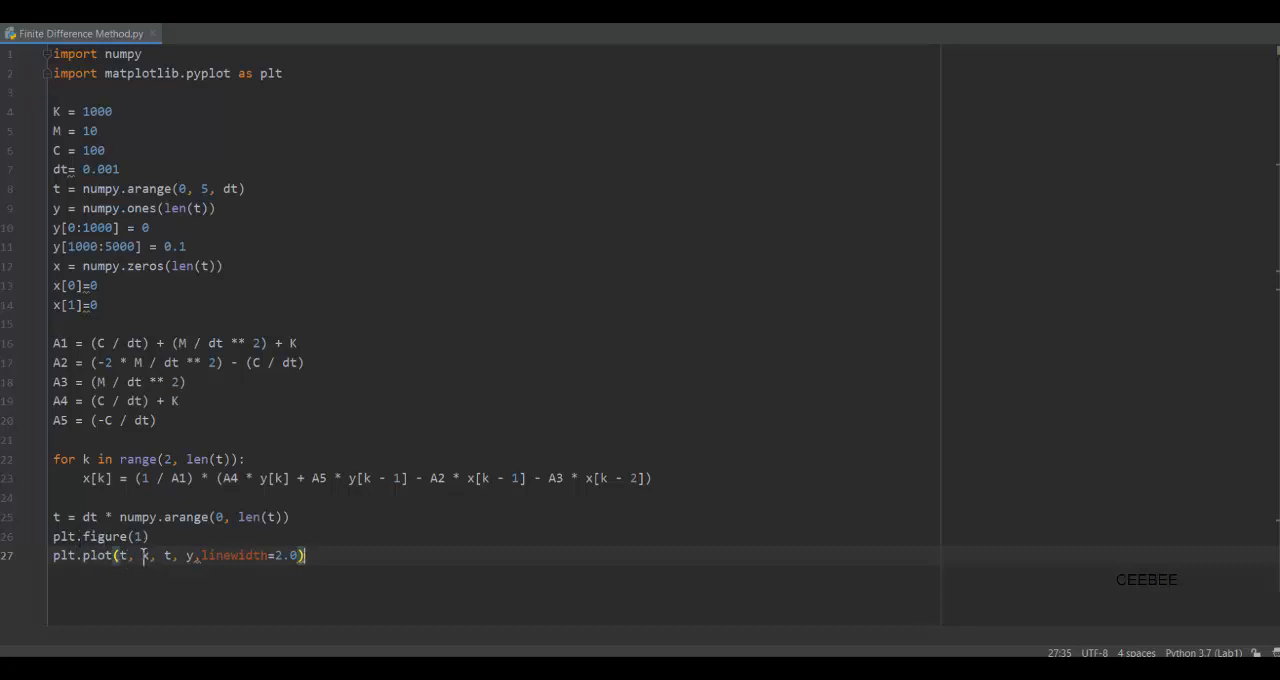
text(x)
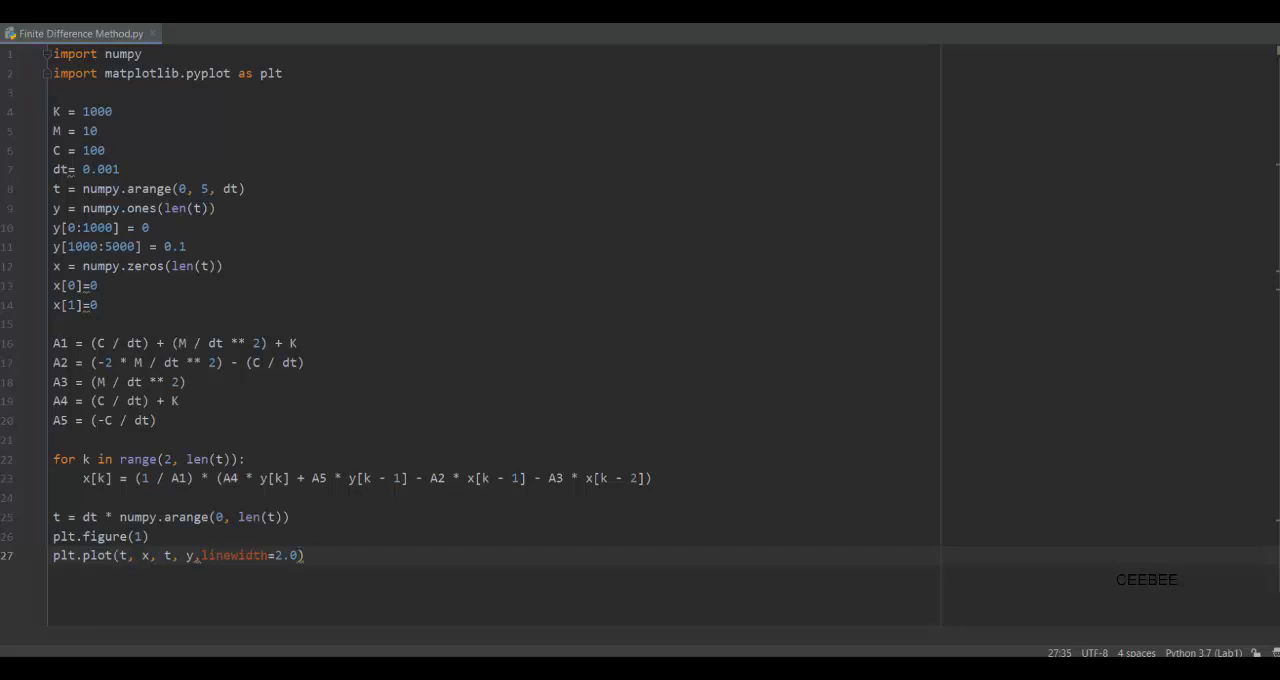
mouse_move(888, 540)
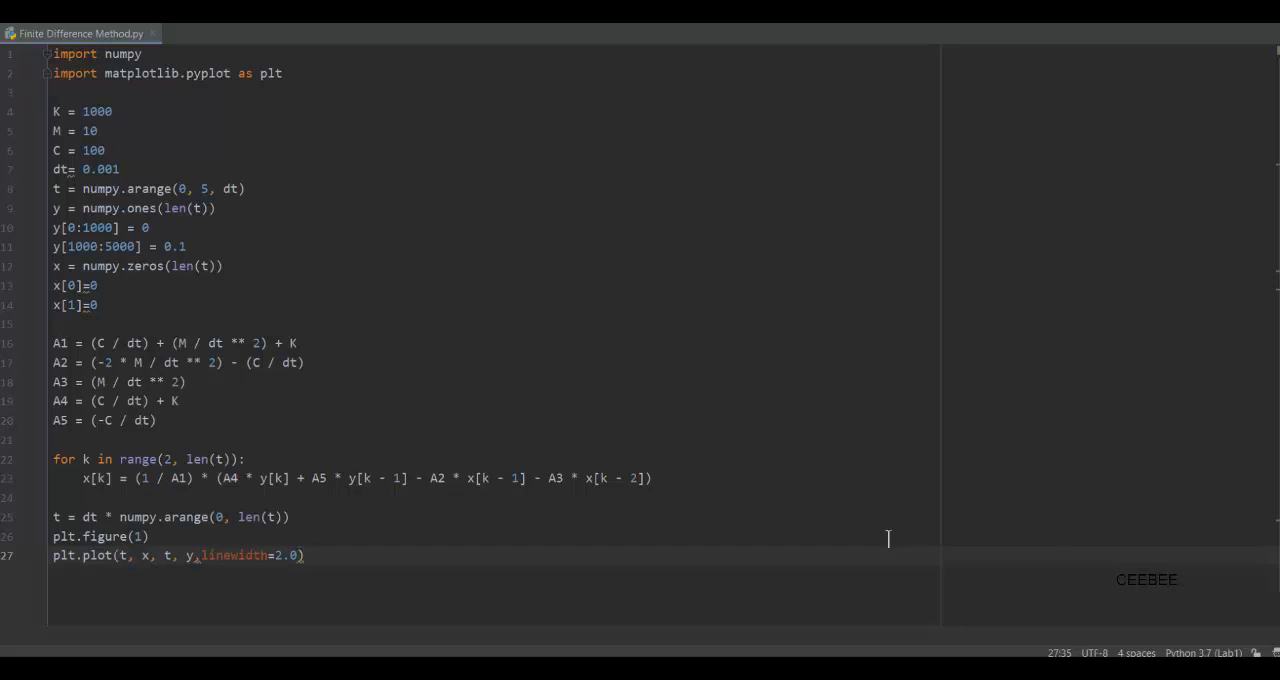
- Add the Time and Displacement axis labels, x(t)/y(t) legend, title and plt.show() lines
click(304, 556)
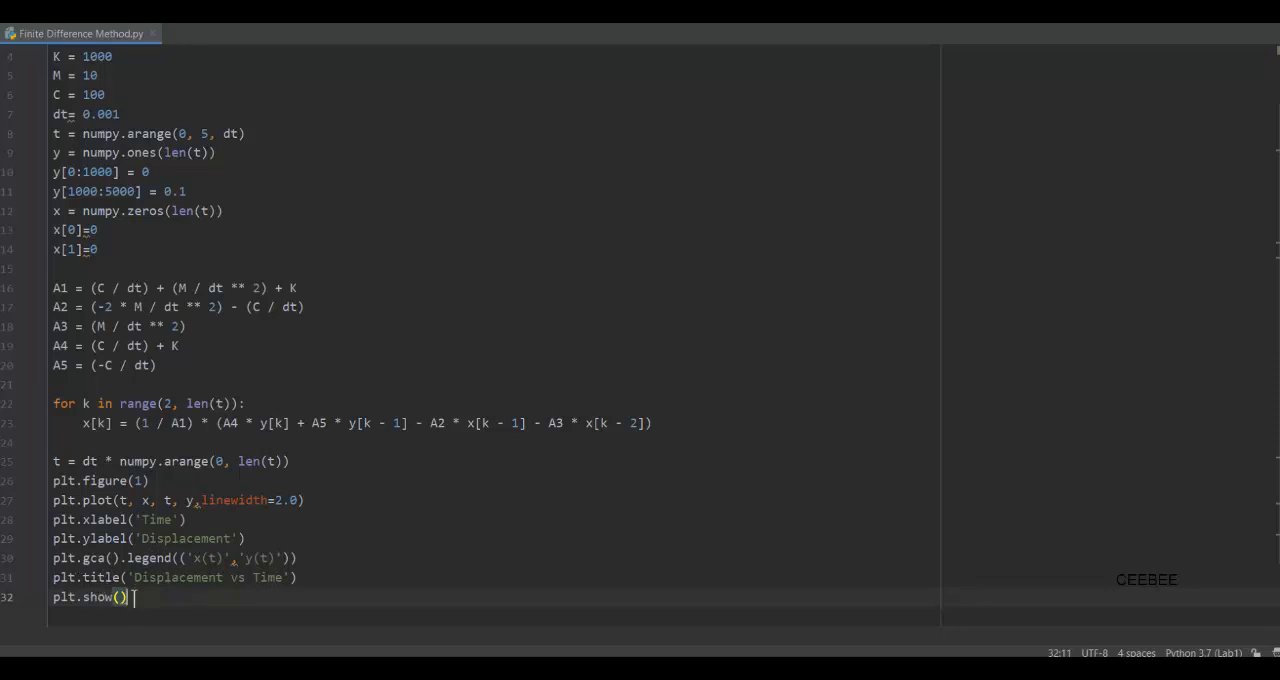
scroll(up, 3)
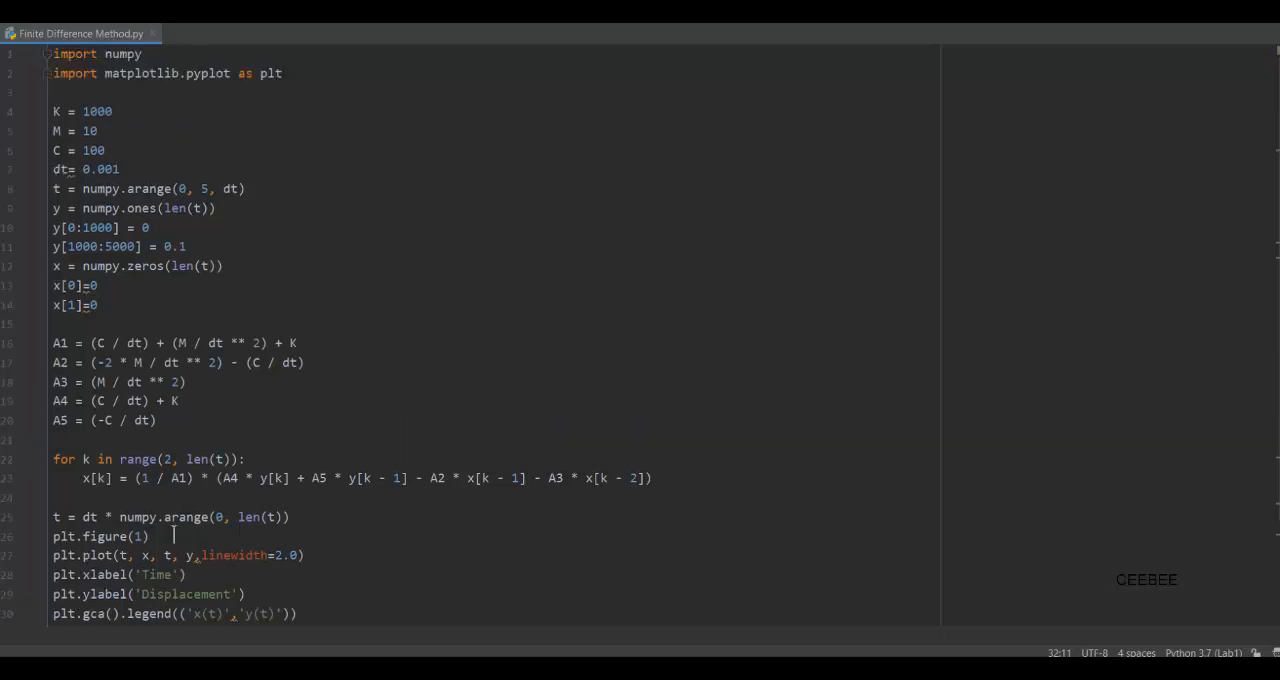
click(206, 412)
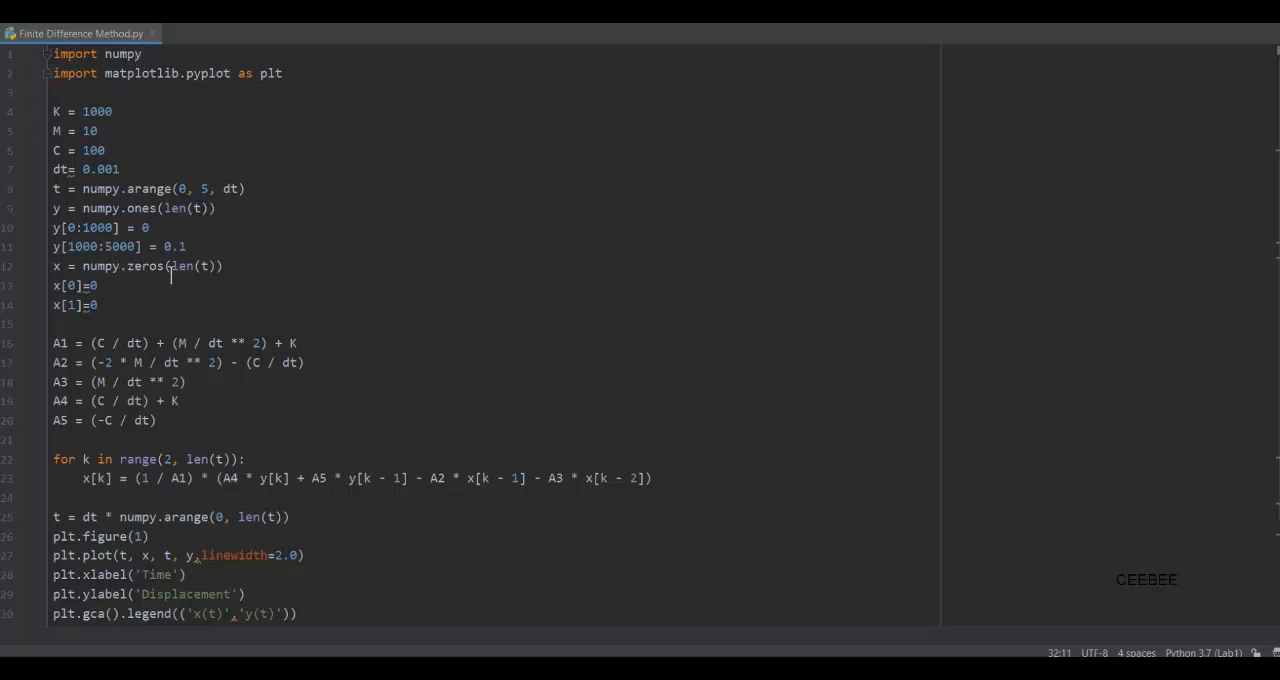
mouse_move(188, 288)
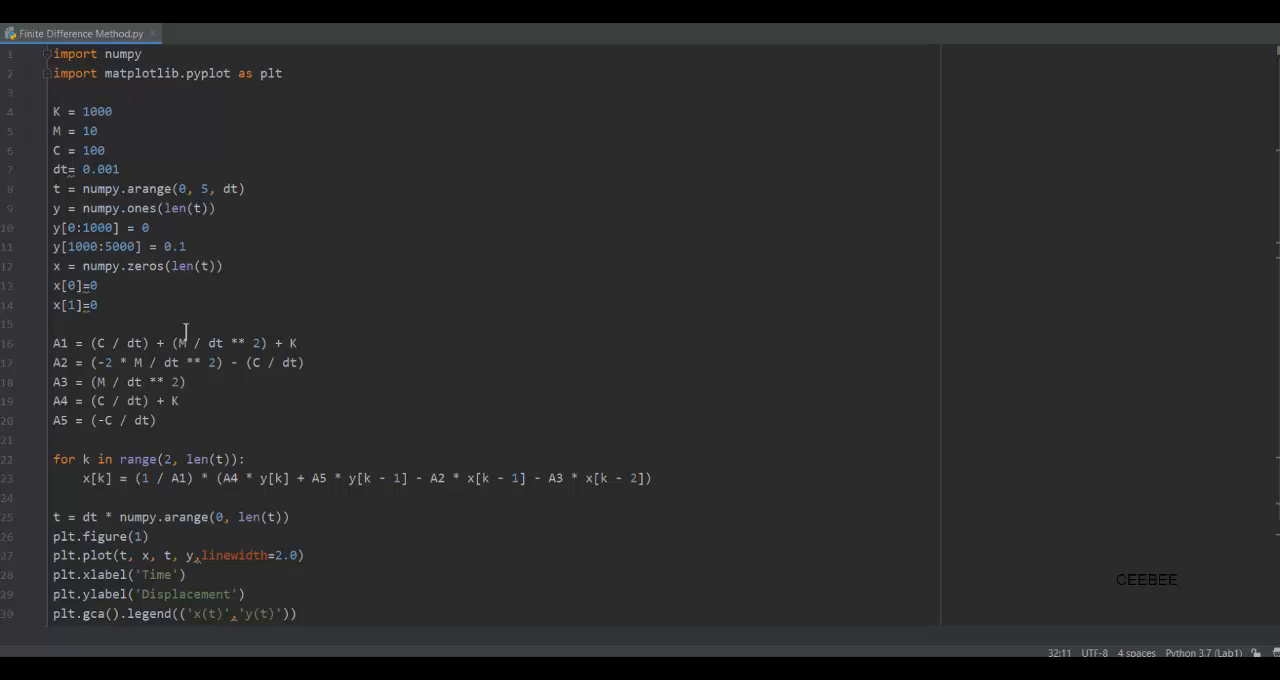
- Run the script and move the resulting Figure 1 window toward the screen centre
click(190, 400)
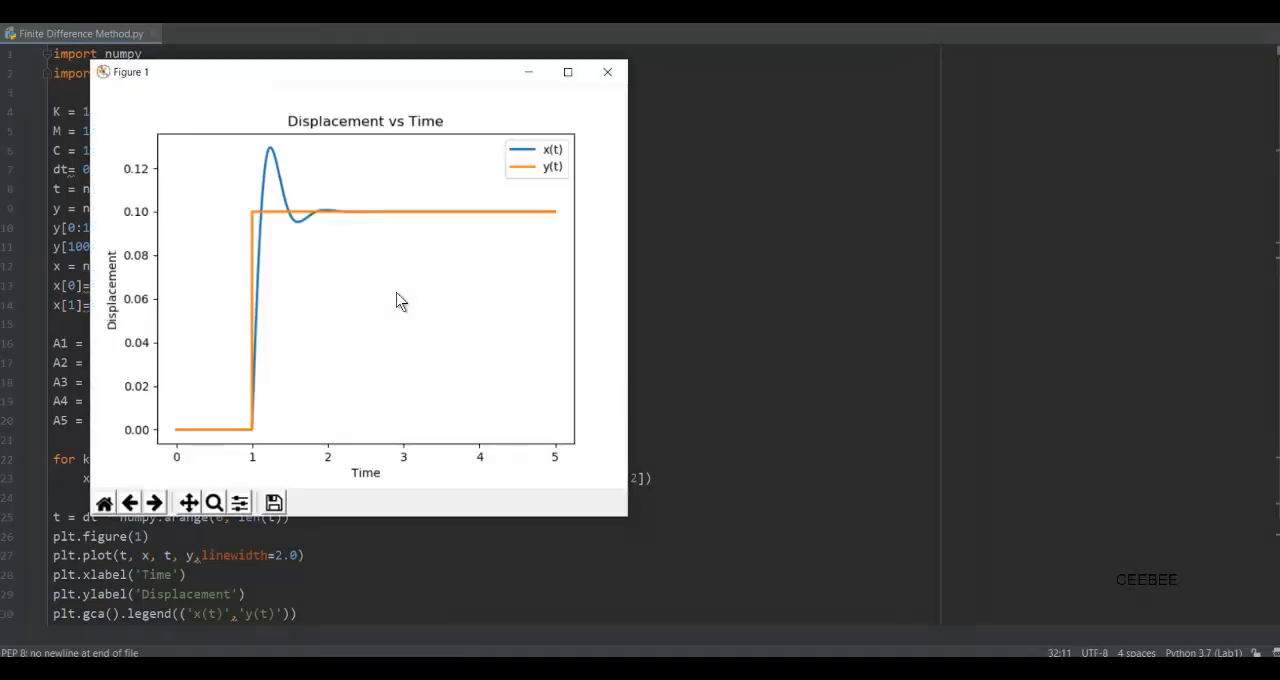
drag(364, 72, 504, 84)
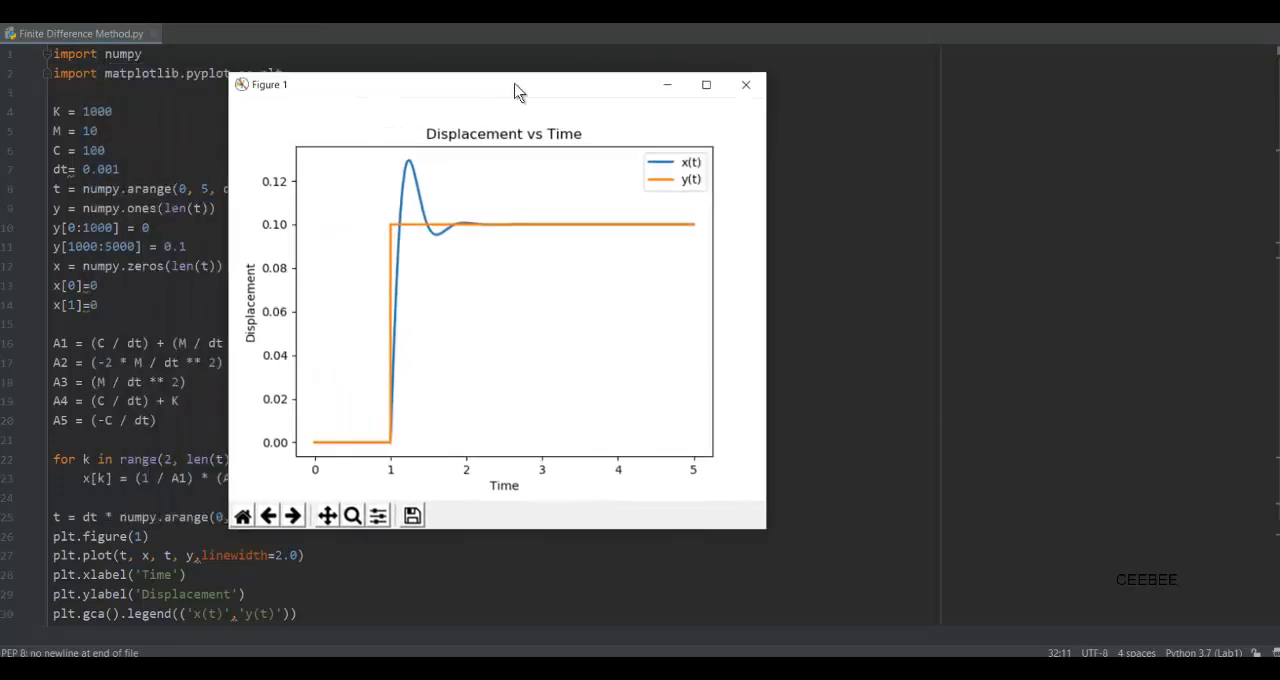
drag(520, 90, 664, 60)
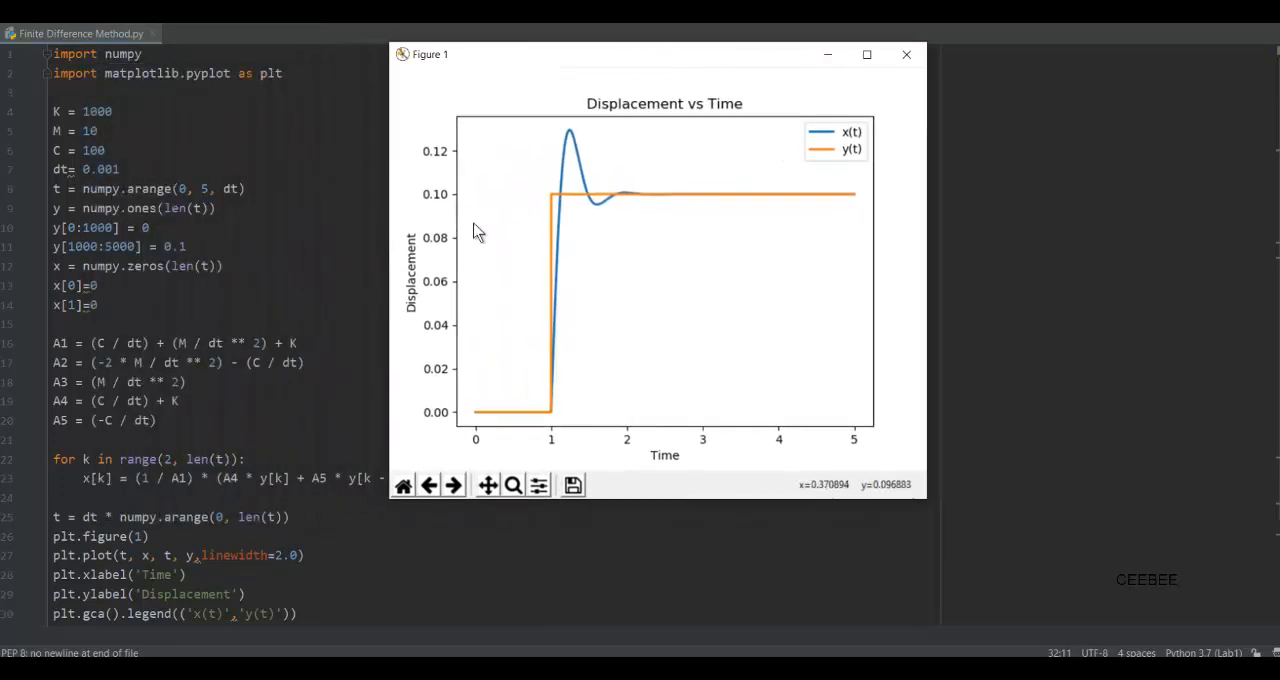
mouse_move(478, 424)
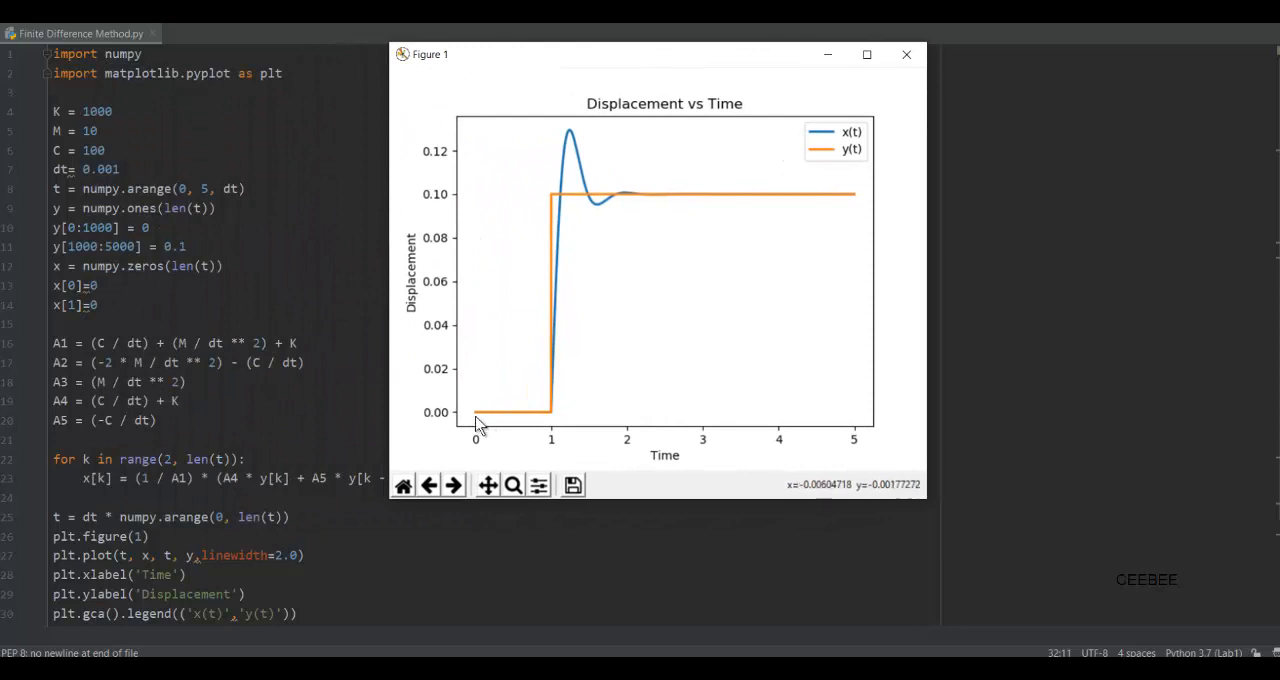
mouse_move(588, 312)
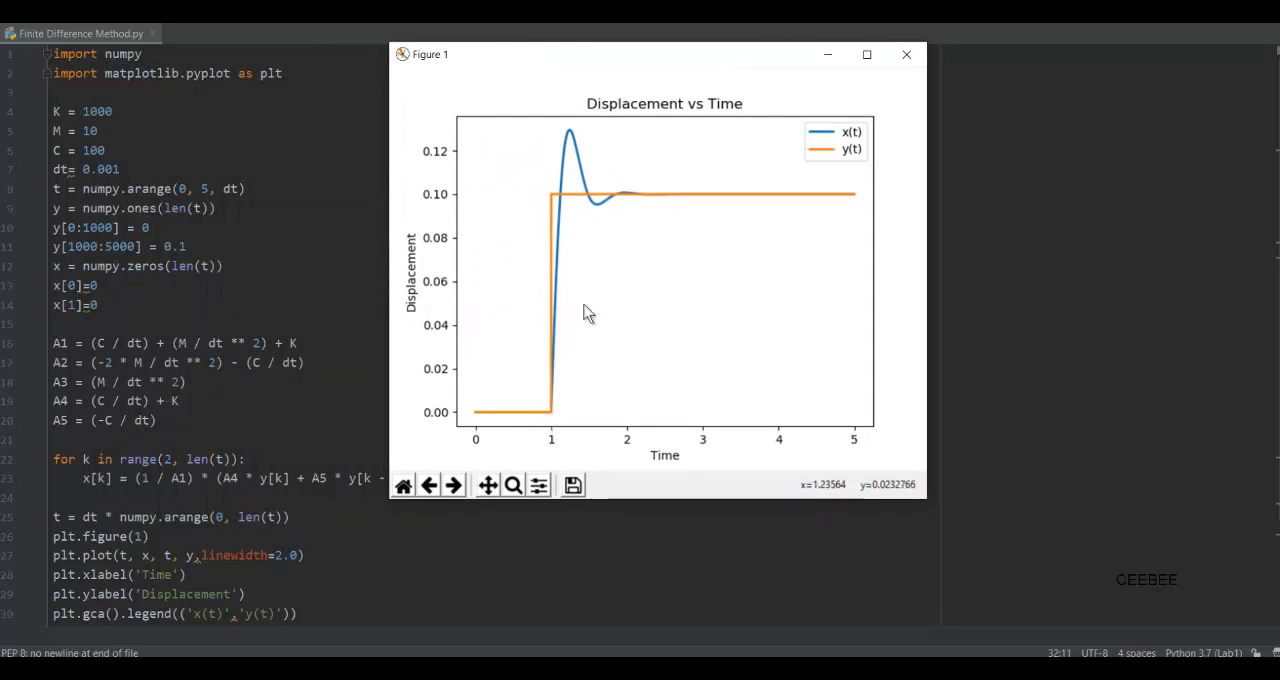
mouse_move(604, 216)
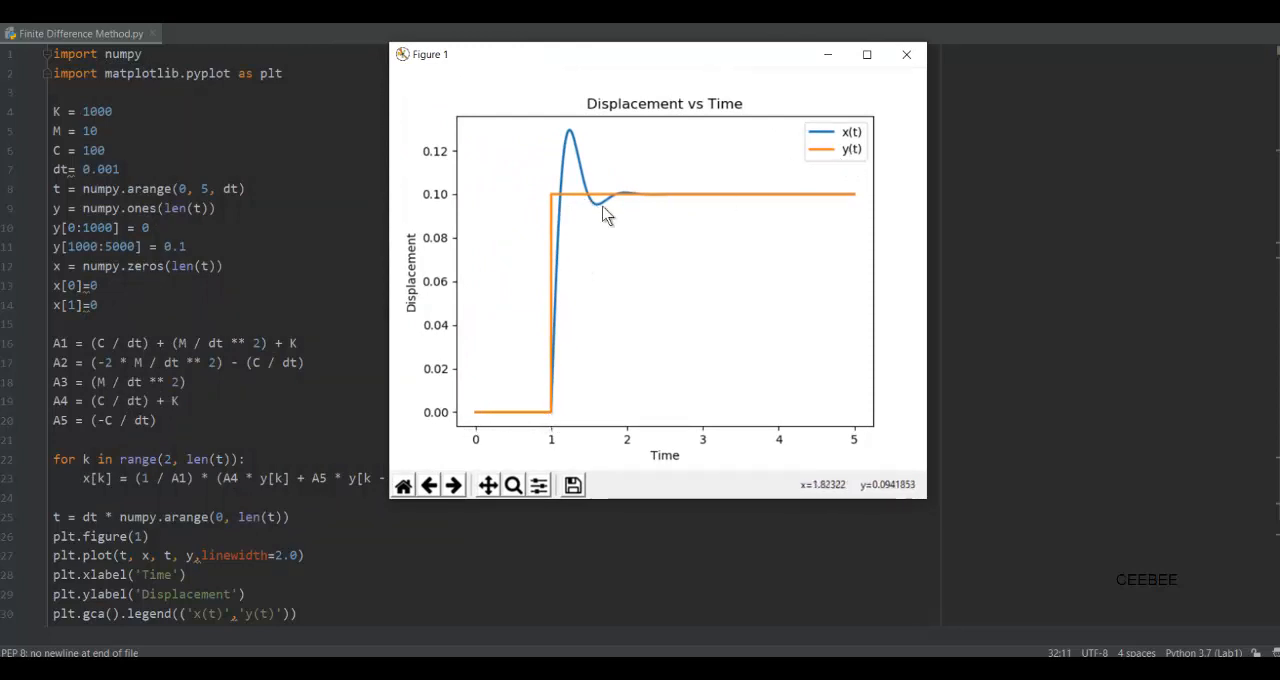
mouse_move(556, 204)
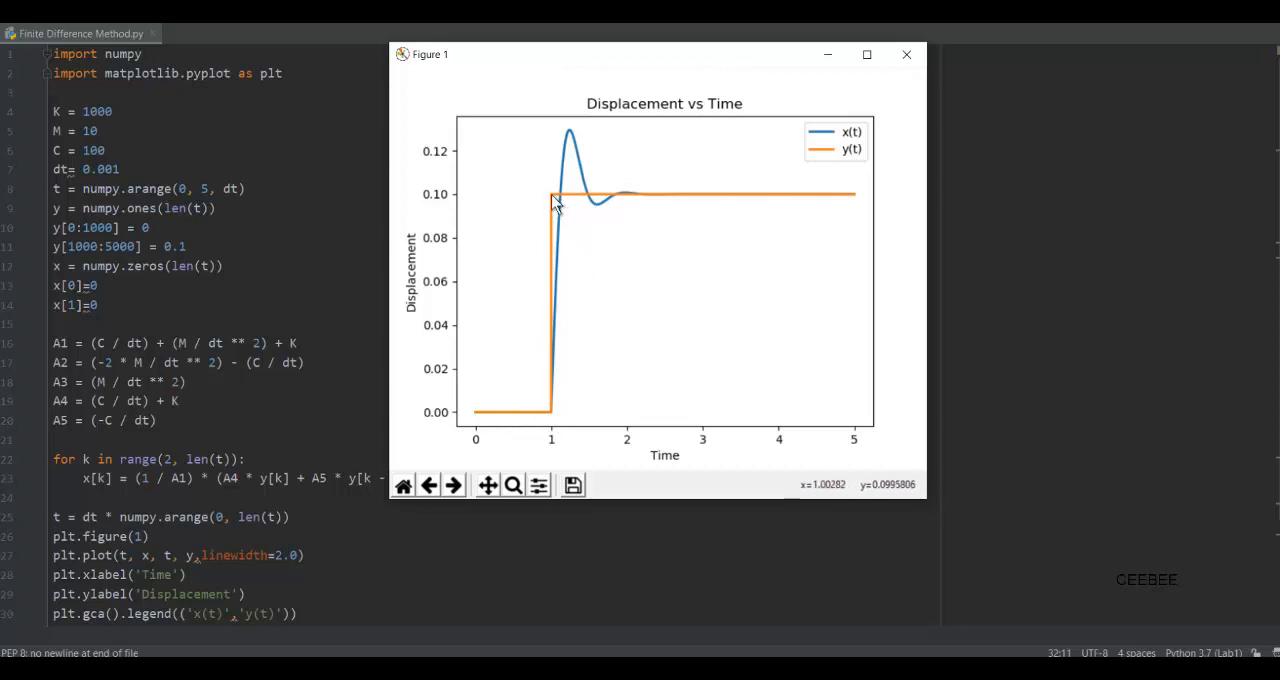
mouse_move(562, 416)
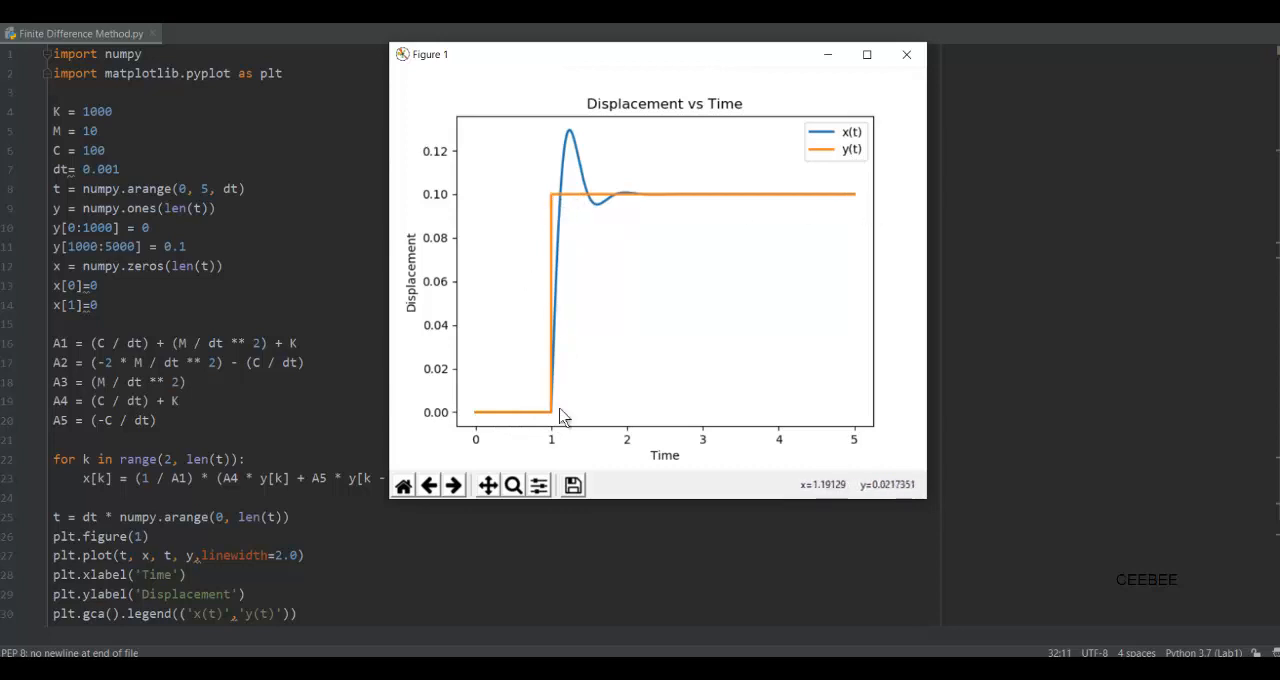
mouse_move(556, 442)
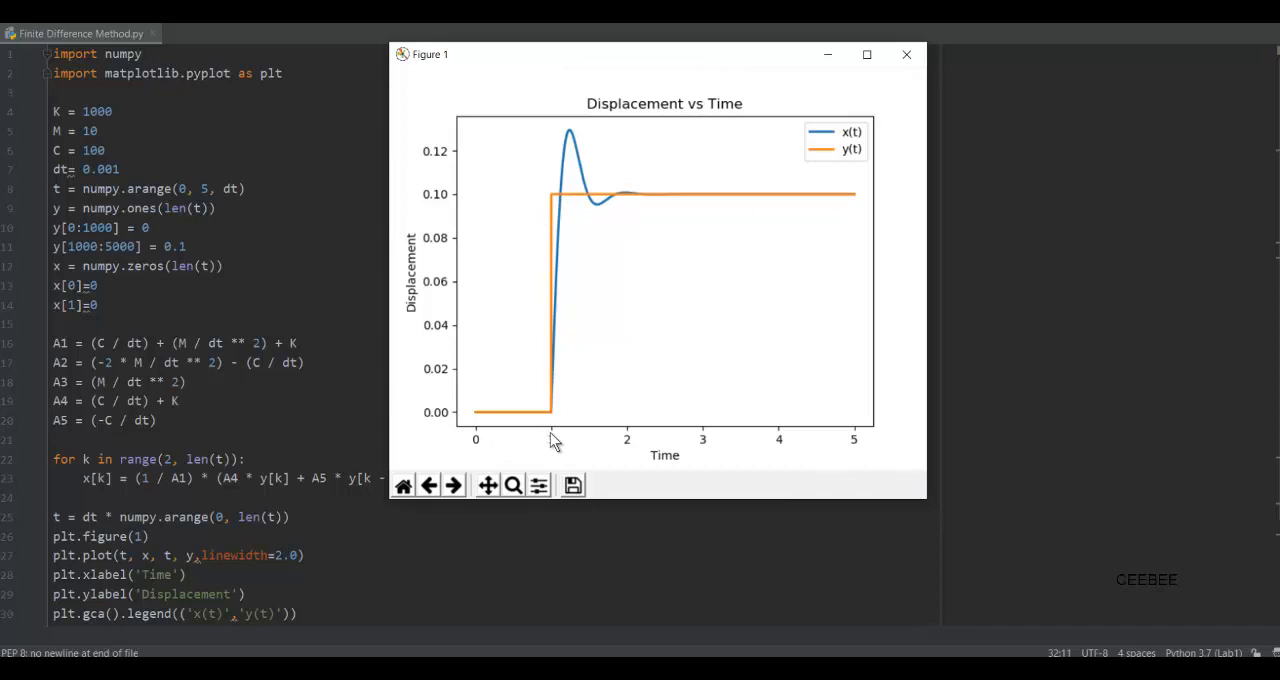
mouse_move(448, 204)
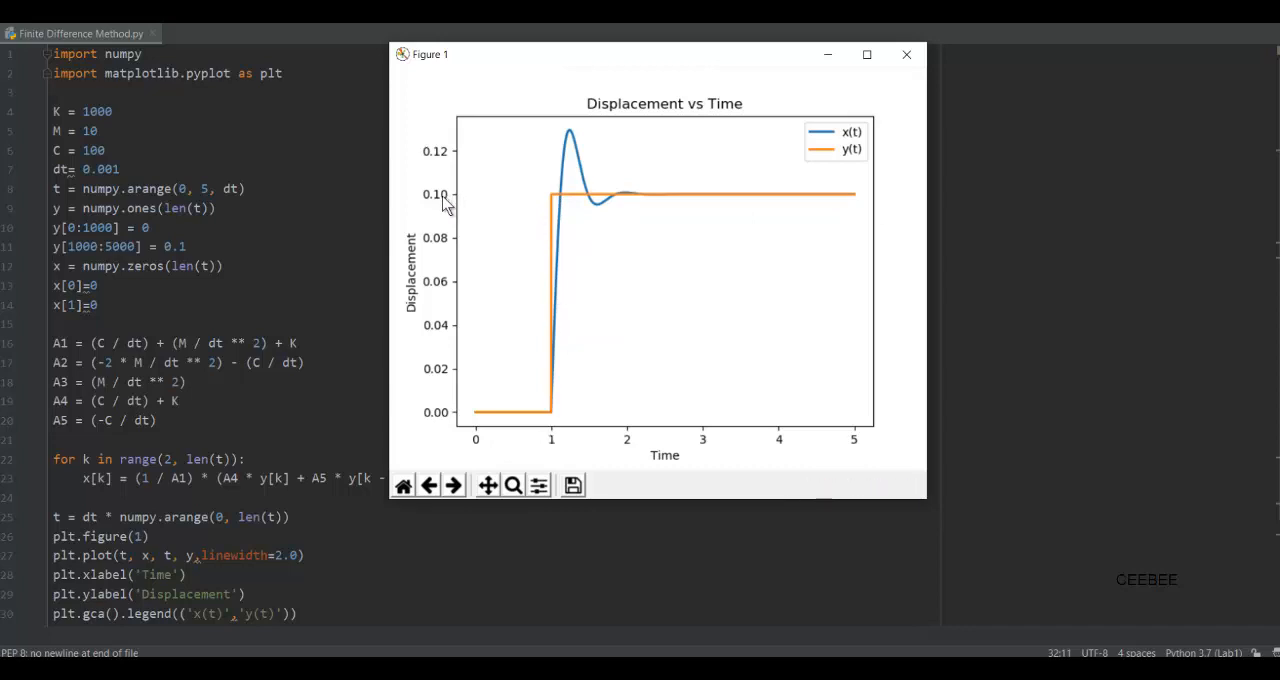
mouse_move(512, 428)
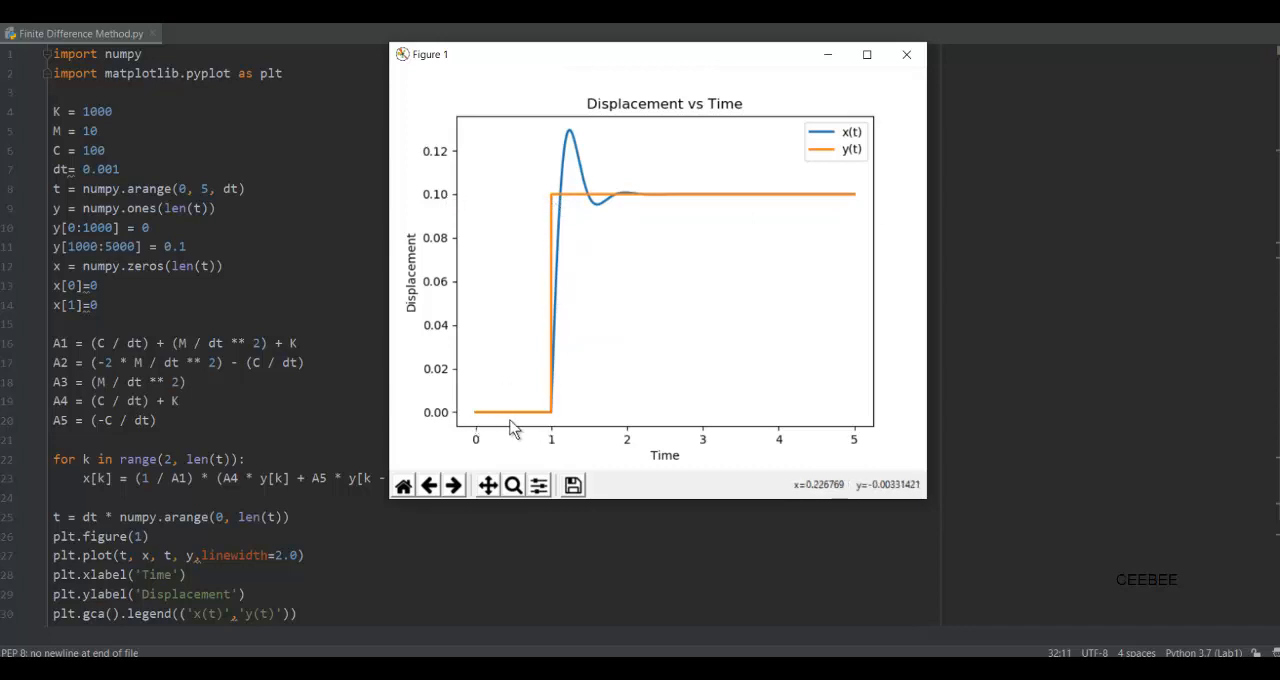
mouse_move(578, 138)
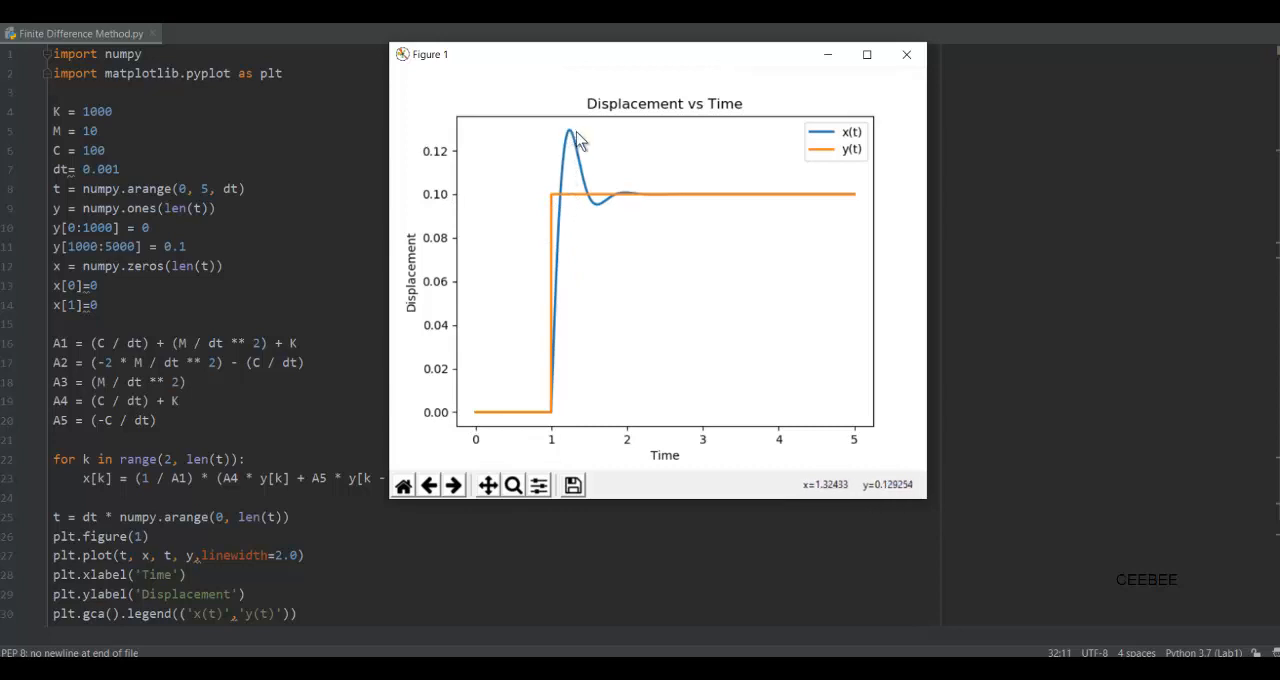
mouse_move(590, 164)
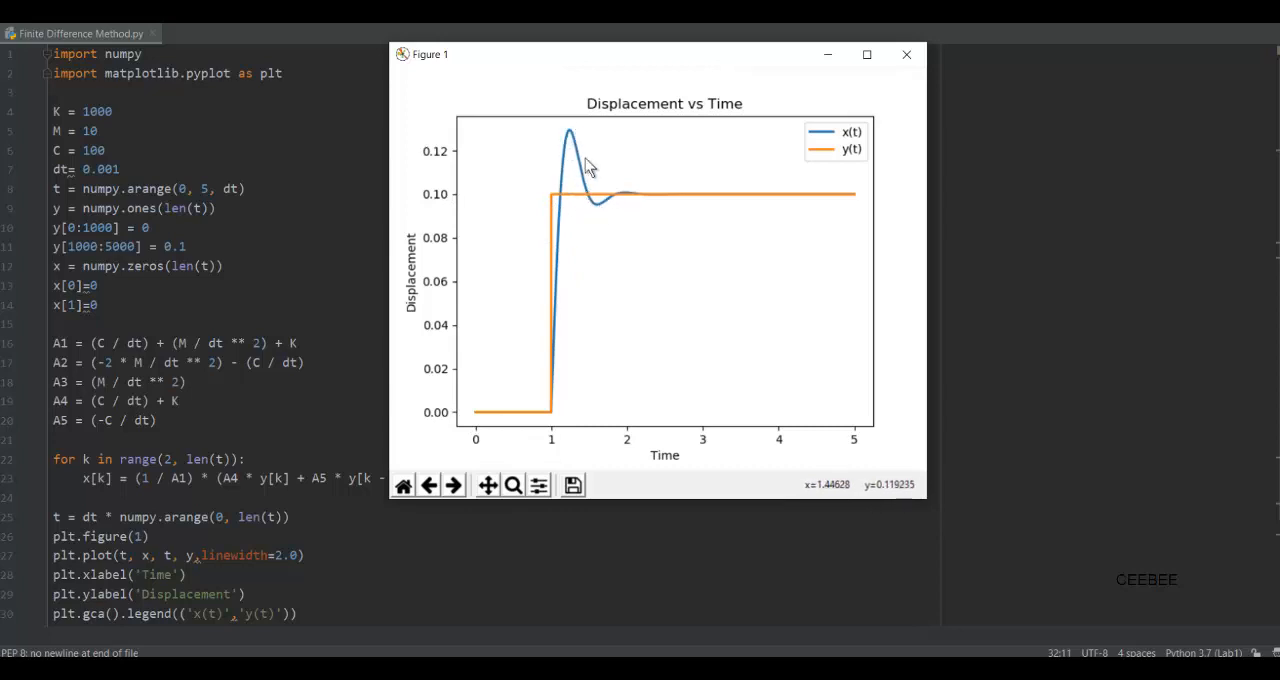
mouse_move(628, 198)
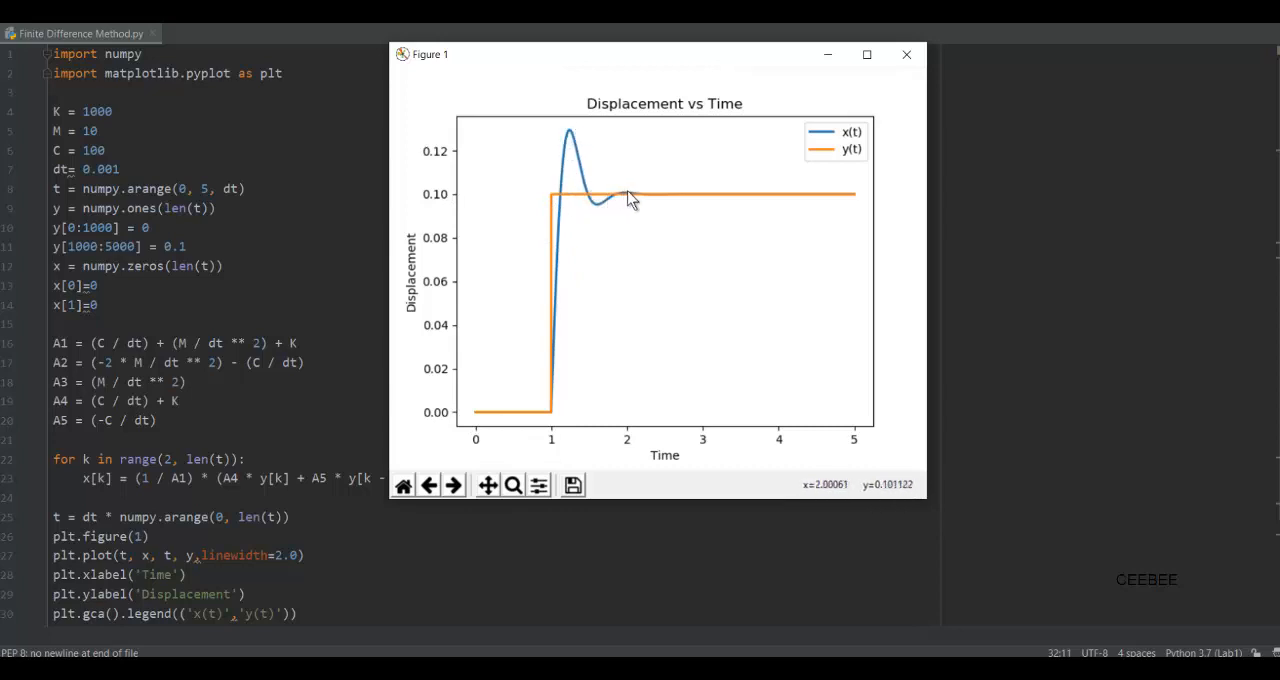
mouse_move(758, 210)
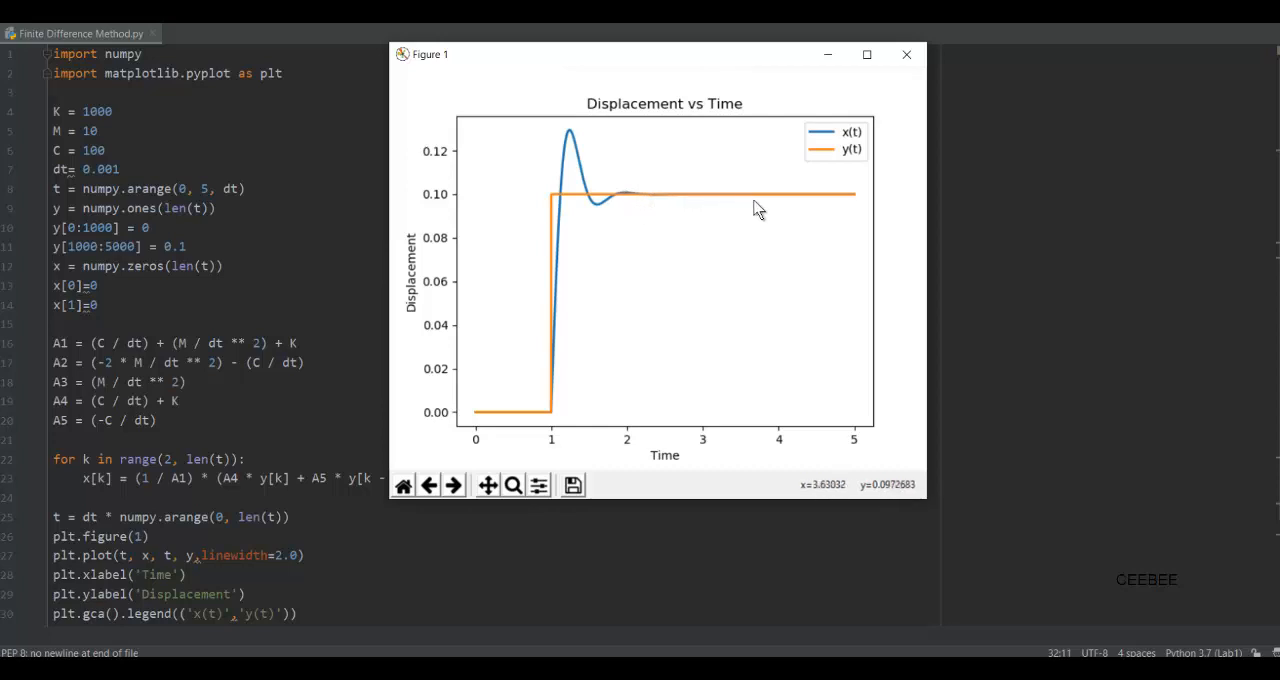
mouse_move(530, 184)
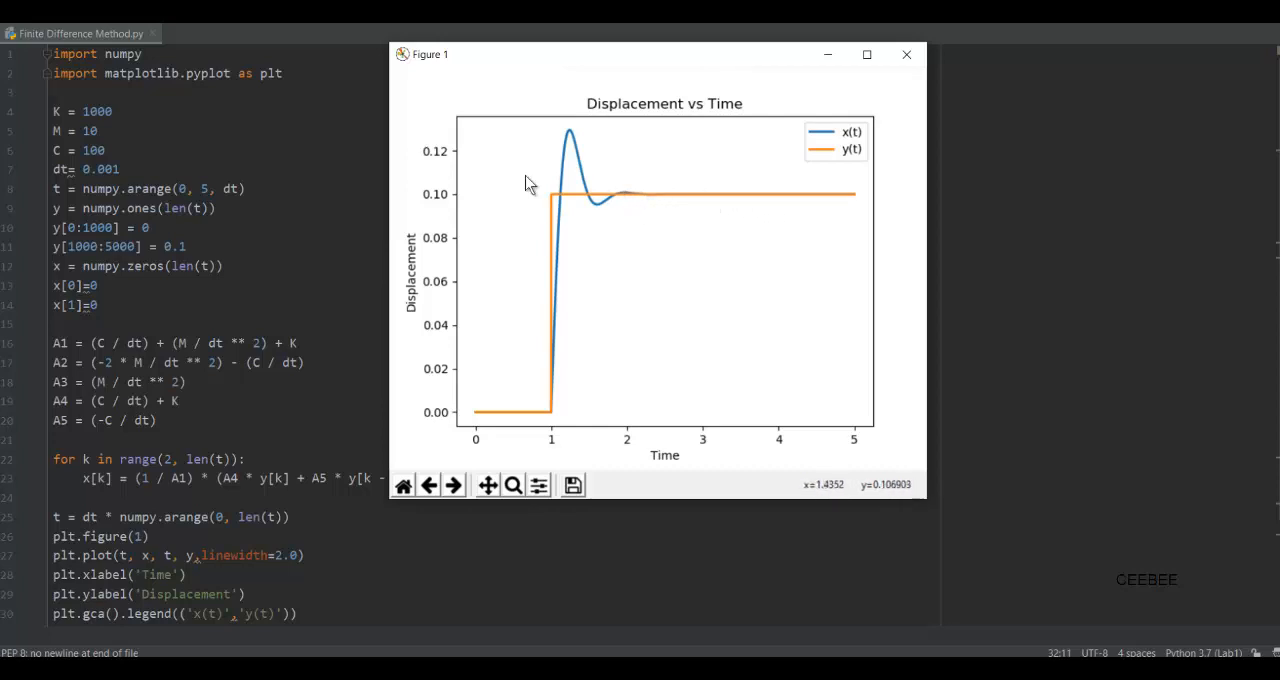
mouse_move(284, 148)
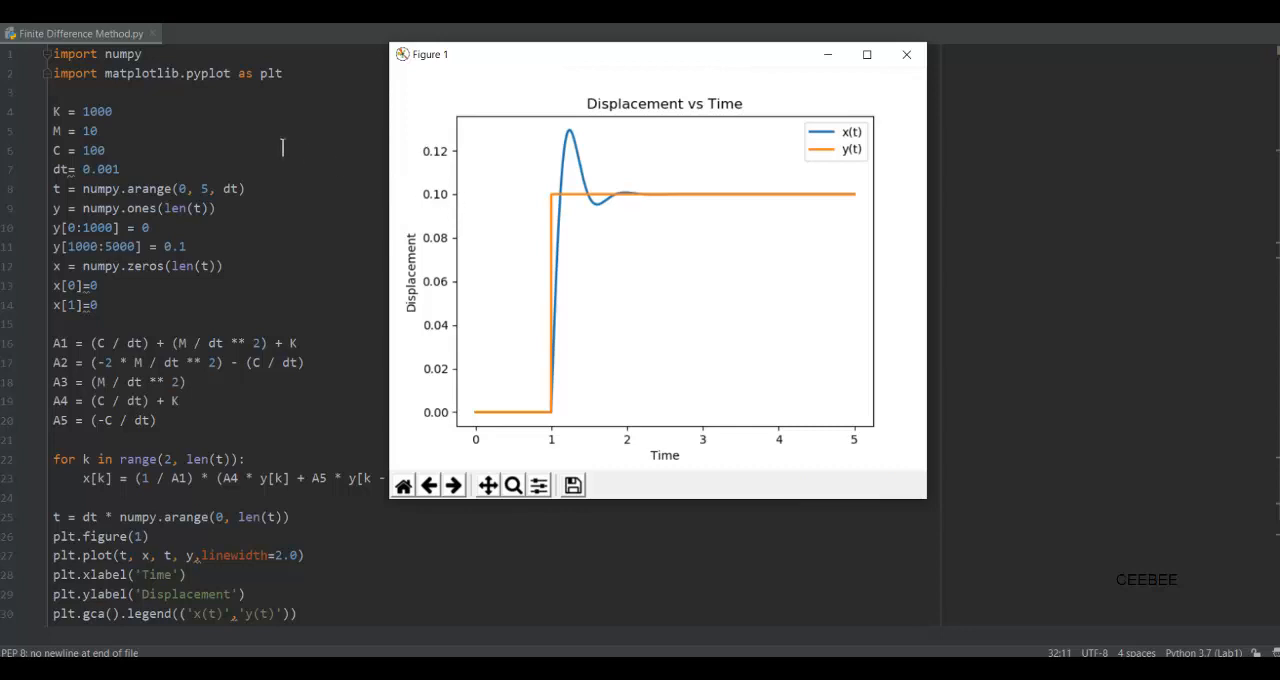
- Change the damping constant C to 200 and rerun the script to redraw the plot
click(904, 54)
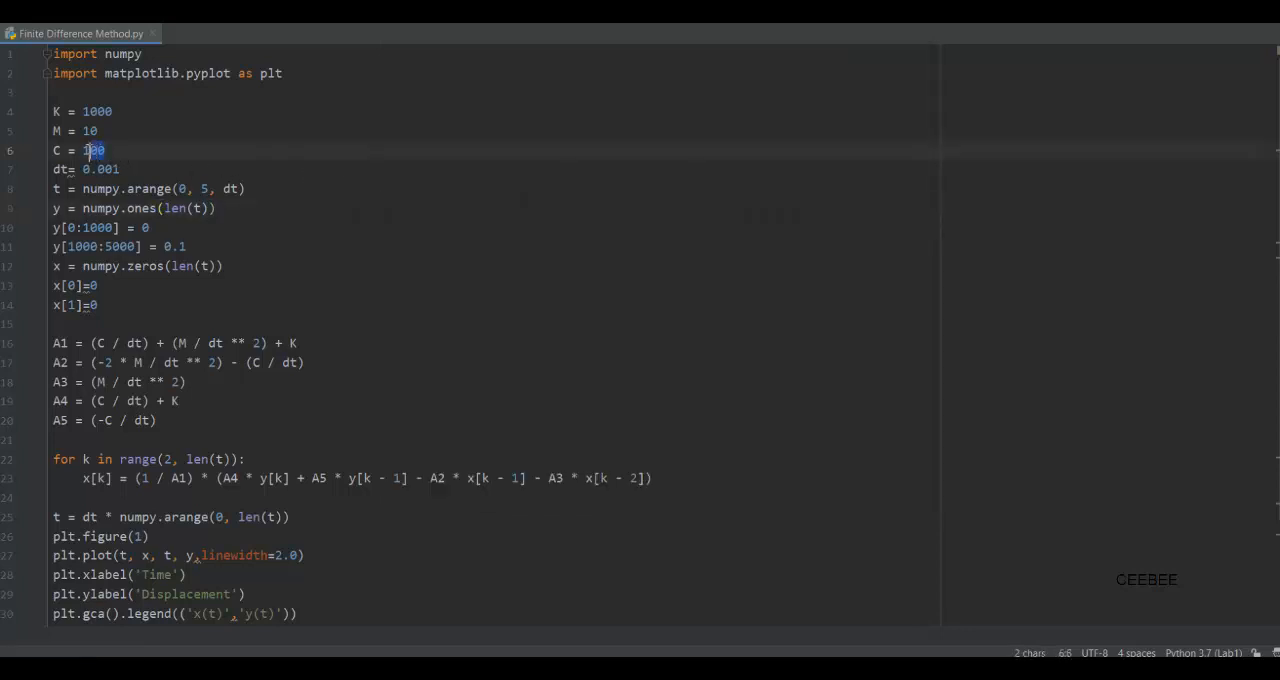
text(20)
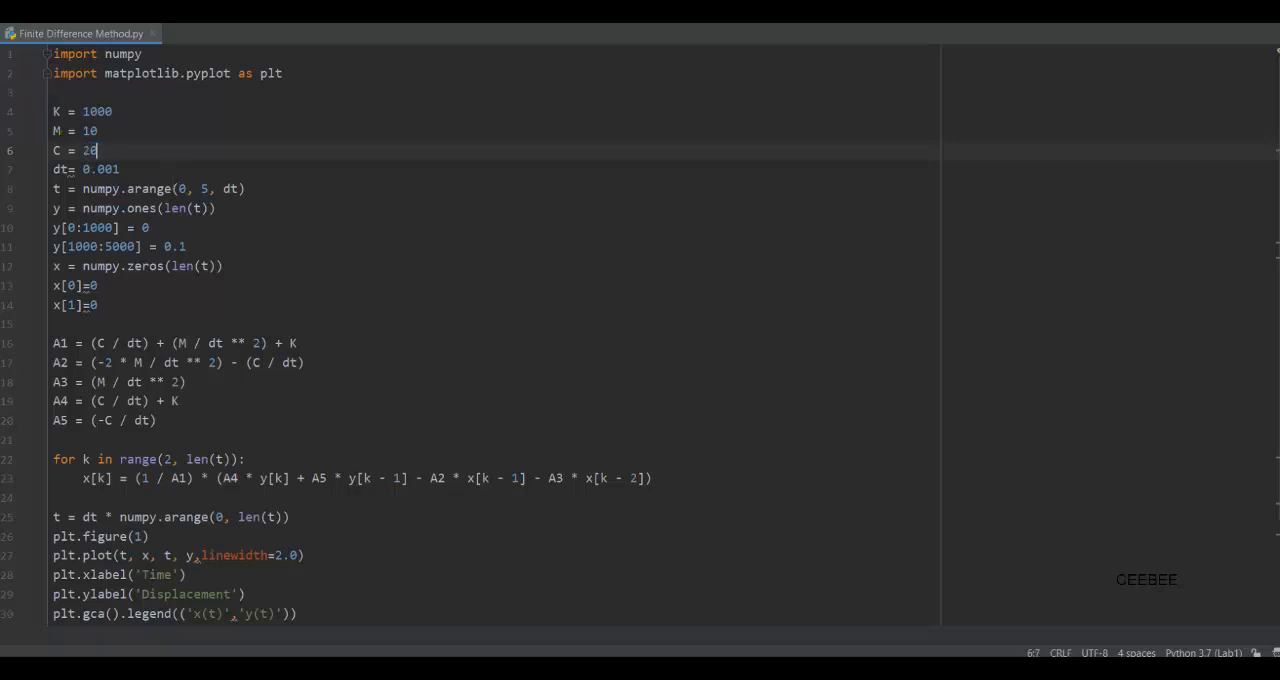
text(0)
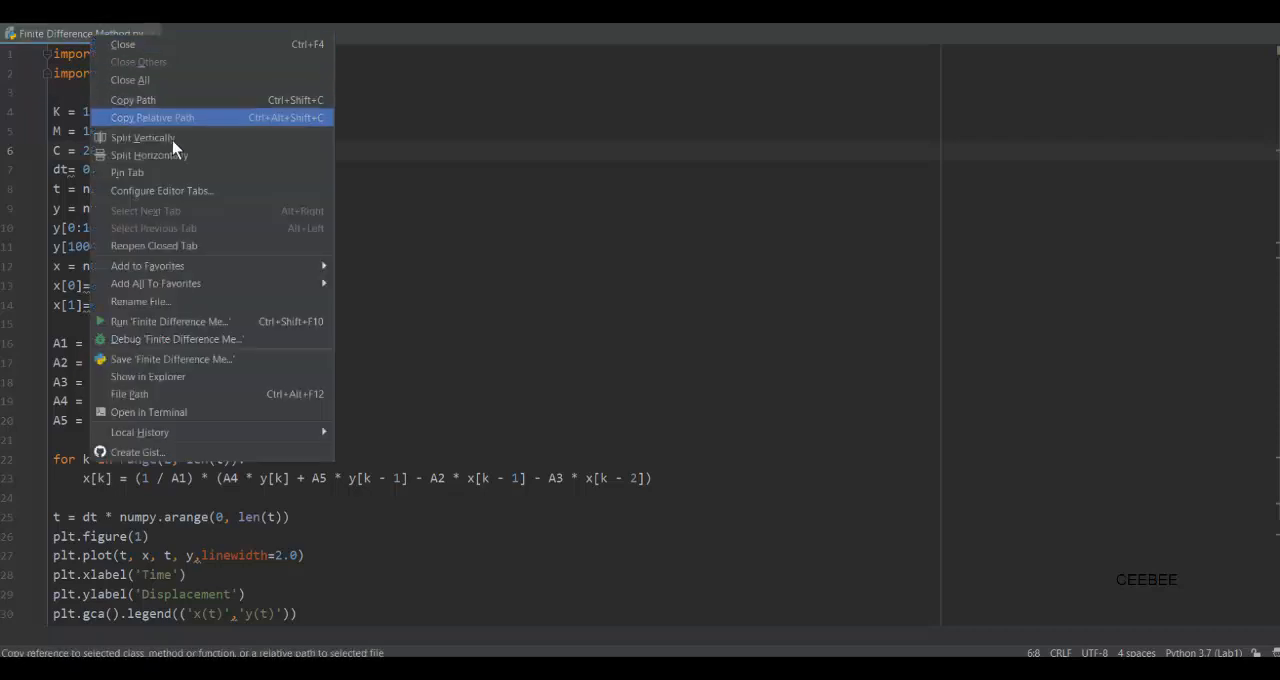
click(170, 320)
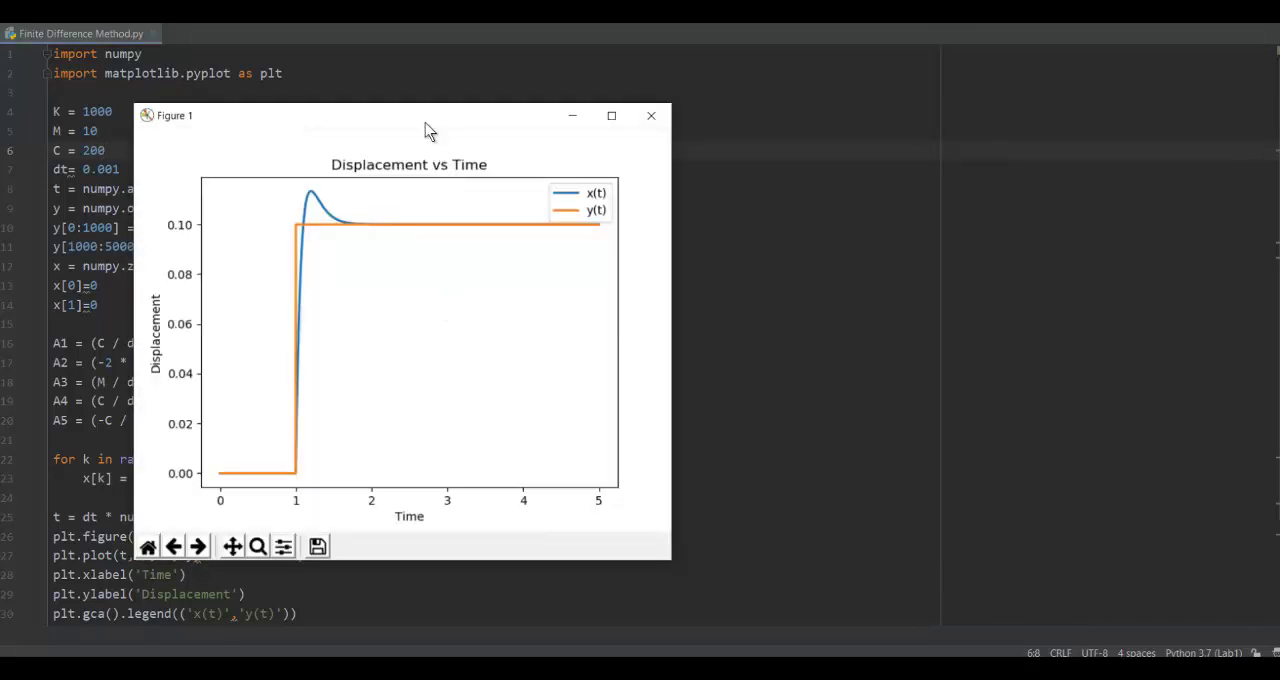
drag(430, 116, 532, 94)
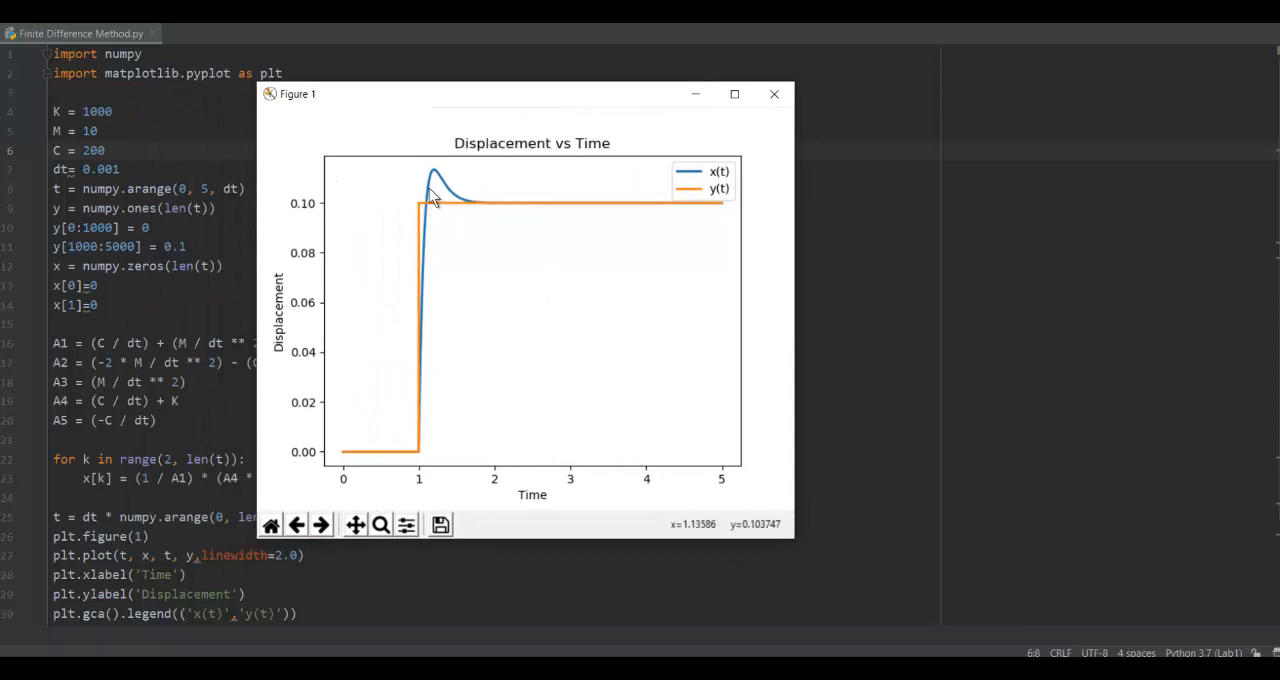
mouse_move(440, 222)
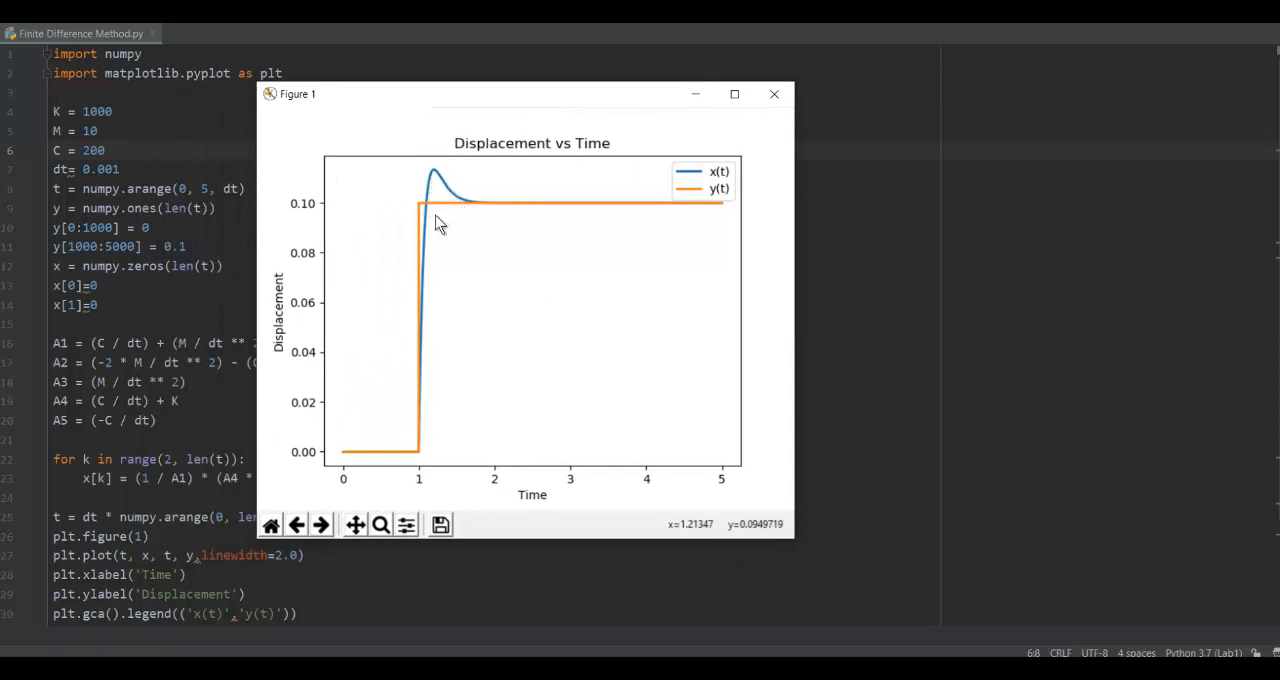
mouse_move(450, 204)
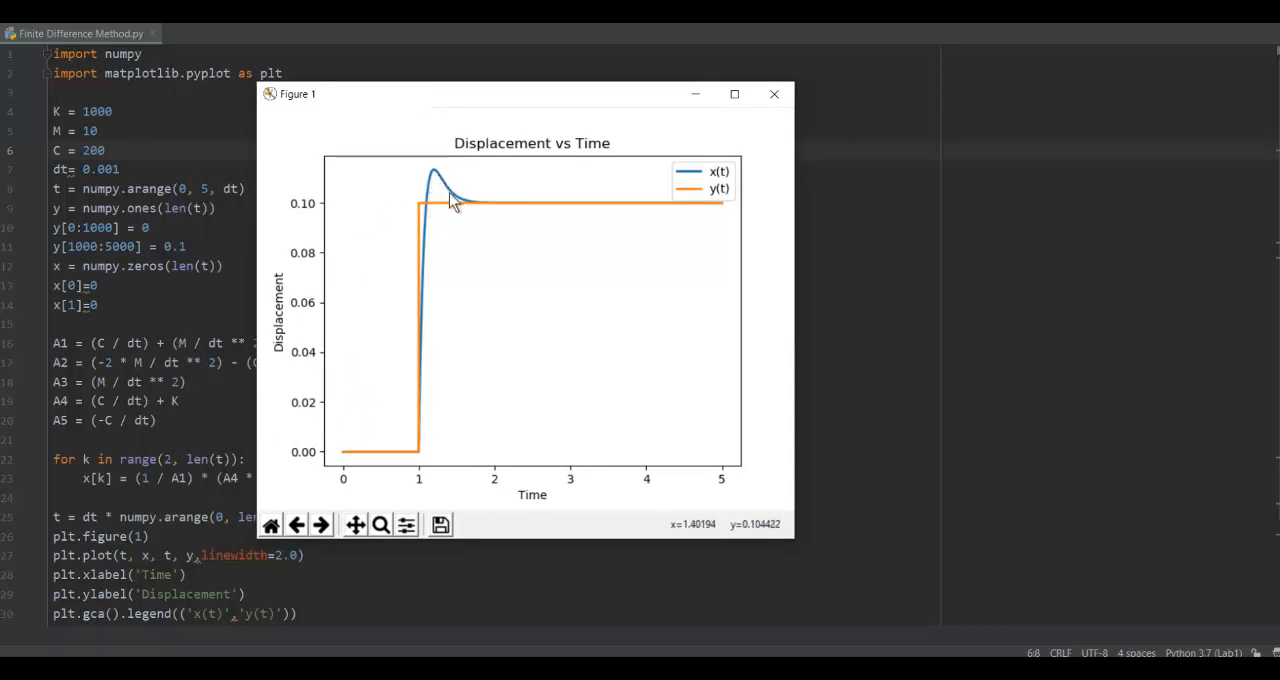
mouse_move(436, 184)
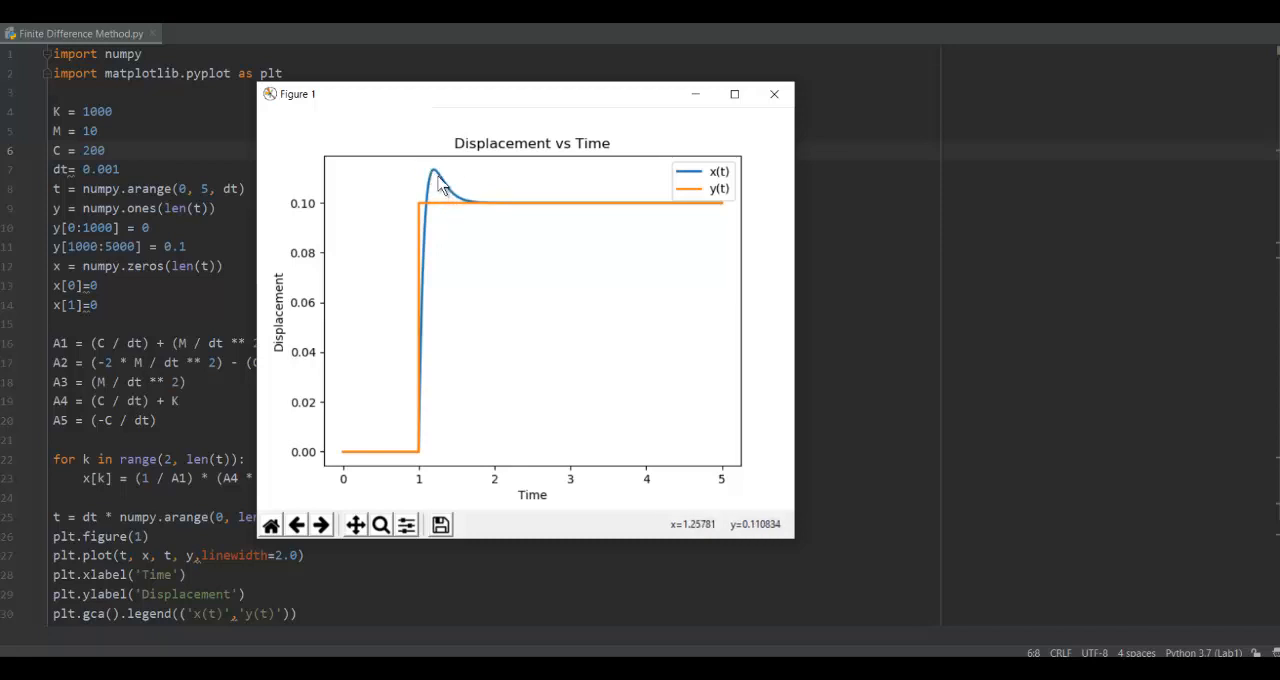
mouse_move(472, 212)
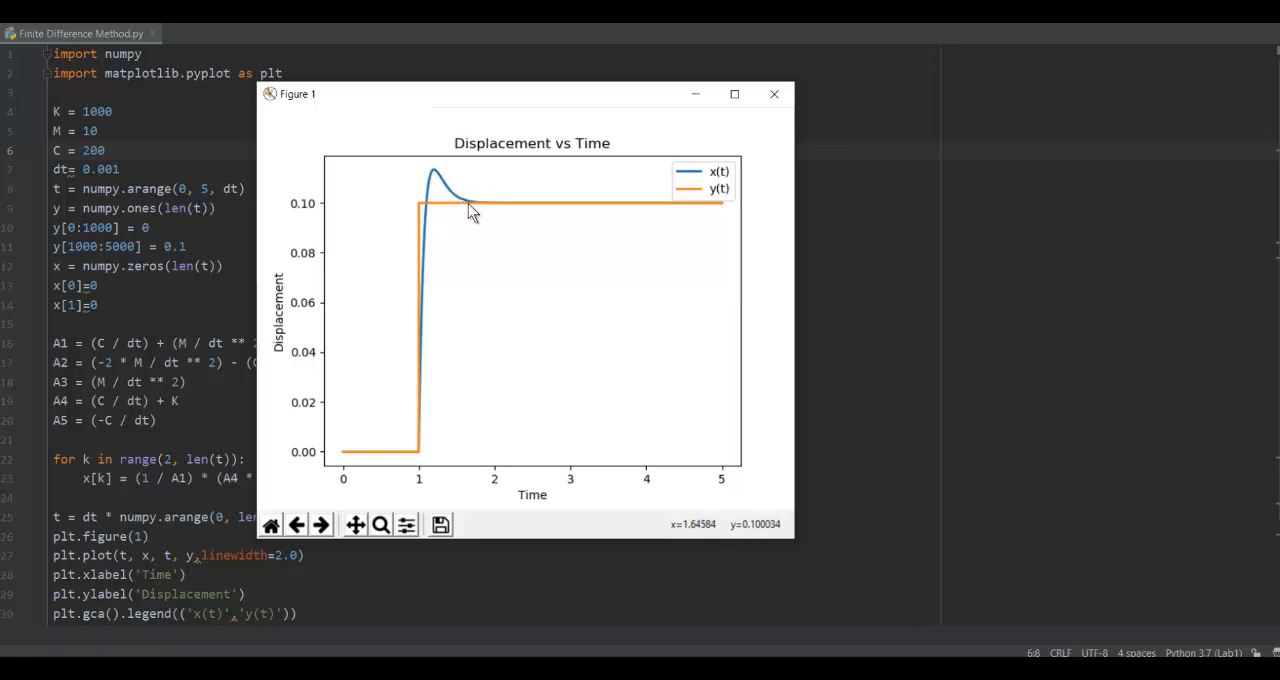
mouse_move(536, 210)
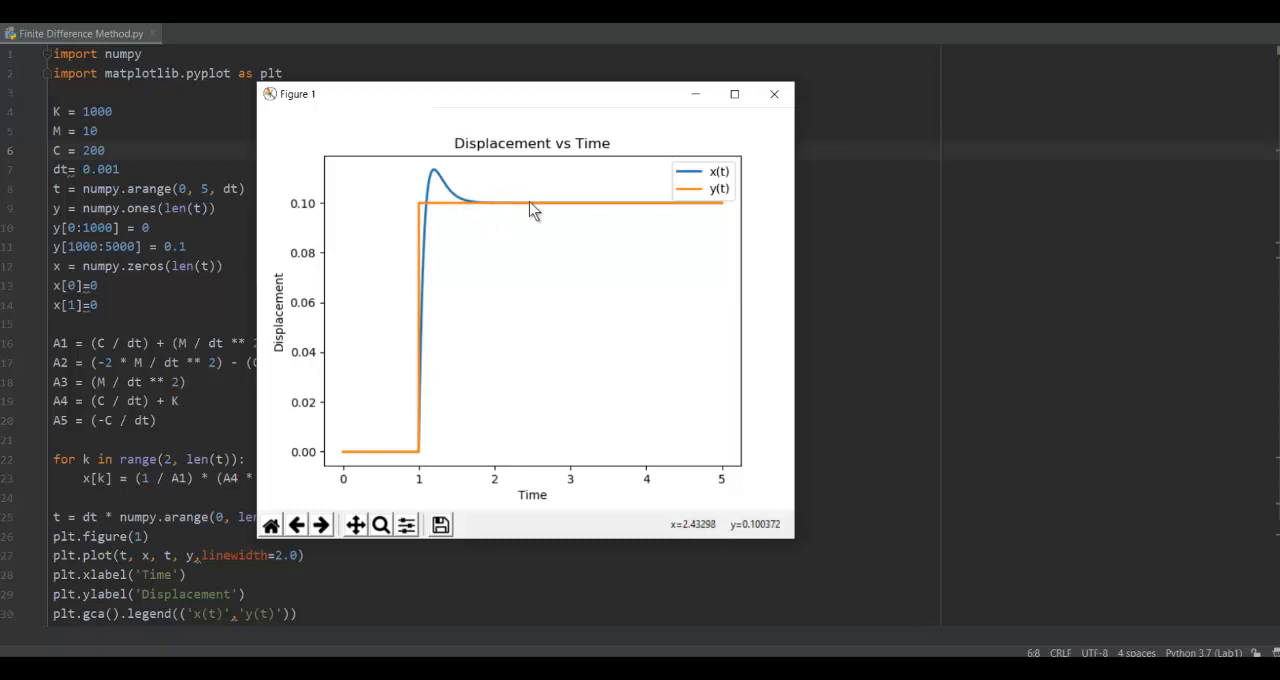
drag(530, 94, 612, 98)
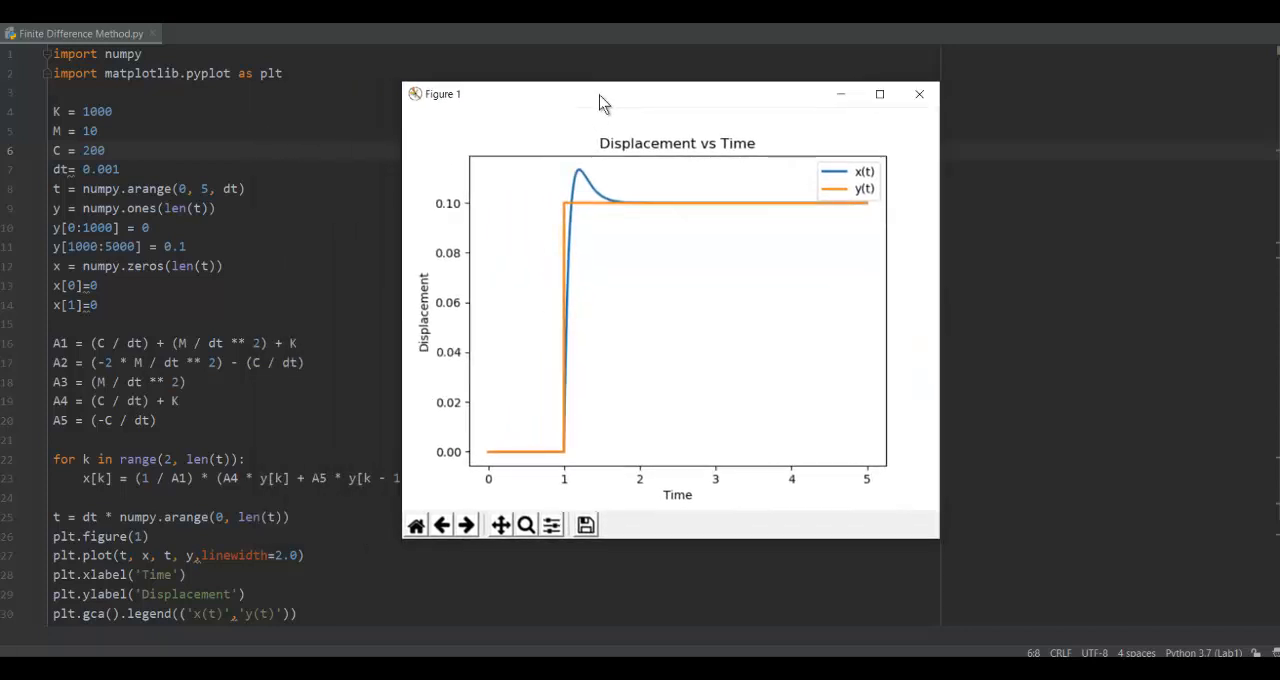
mouse_move(596, 130)
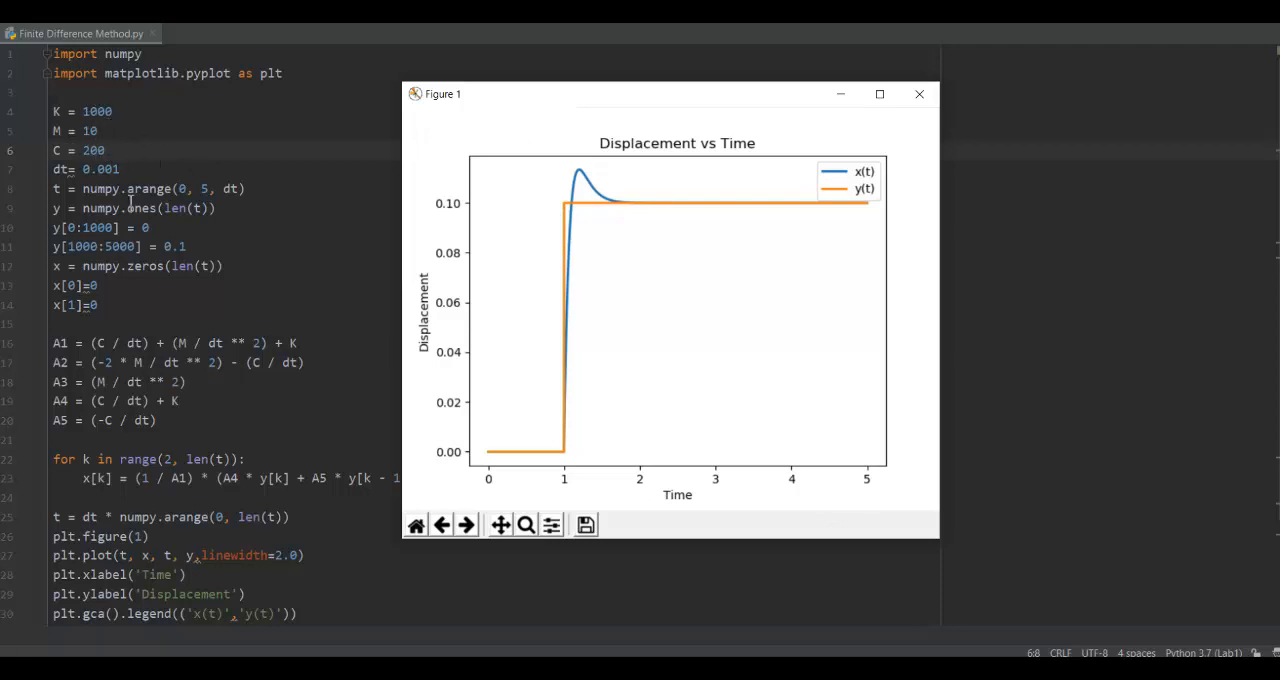
mouse_move(582, 208)
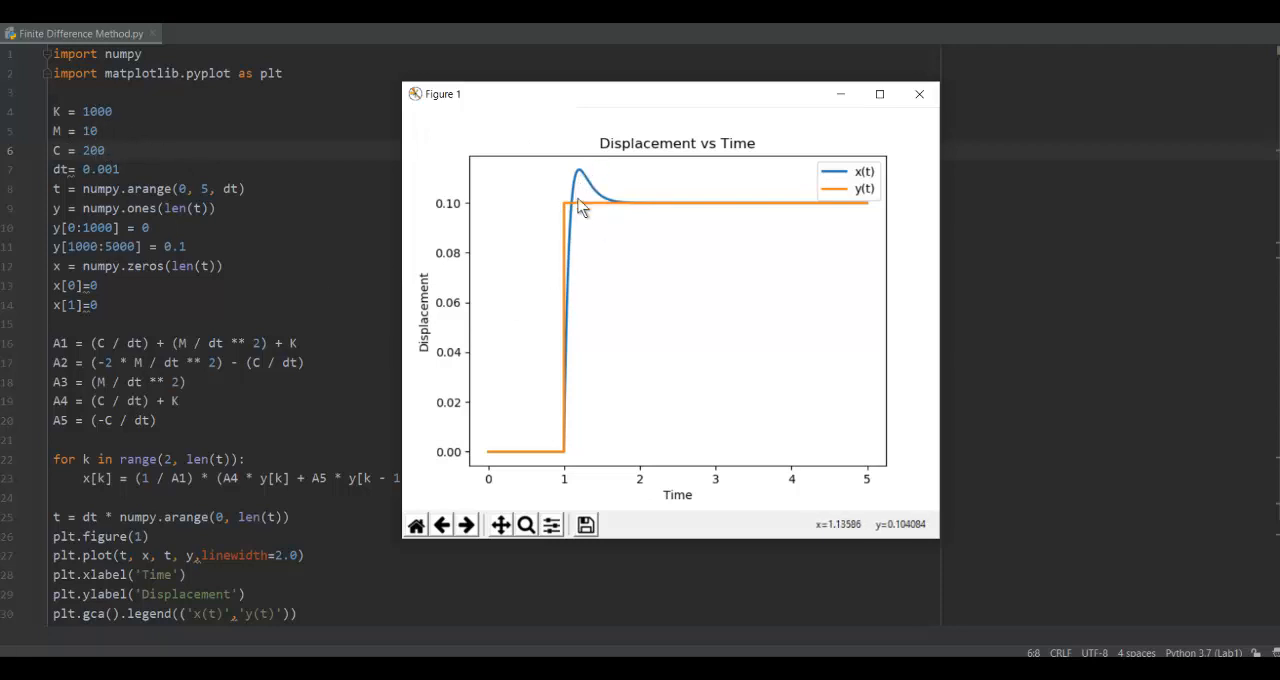
mouse_move(598, 124)
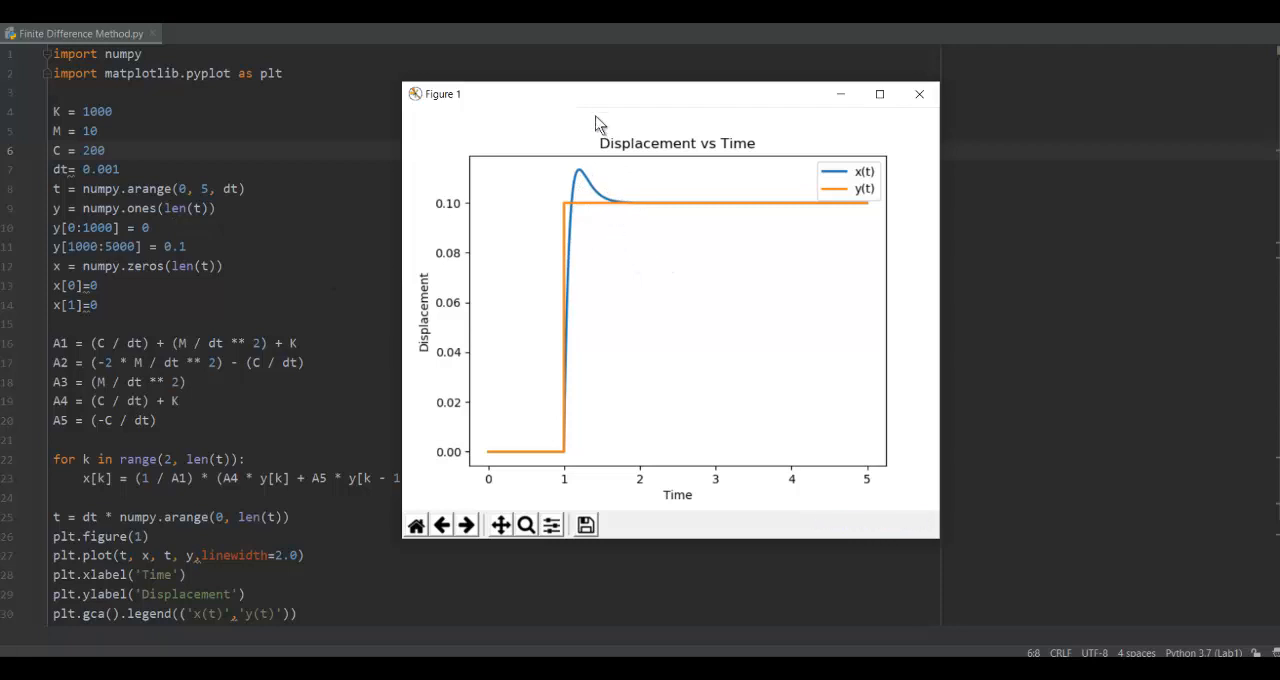
mouse_move(576, 102)
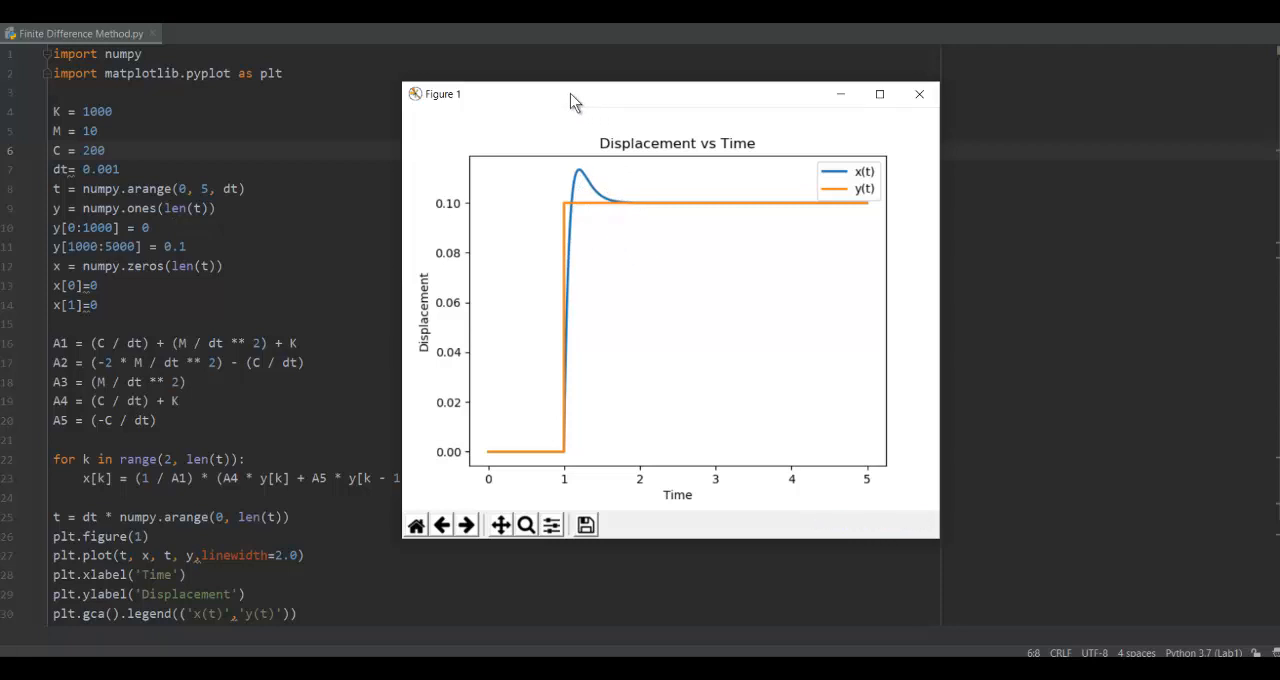
mouse_move(628, 100)
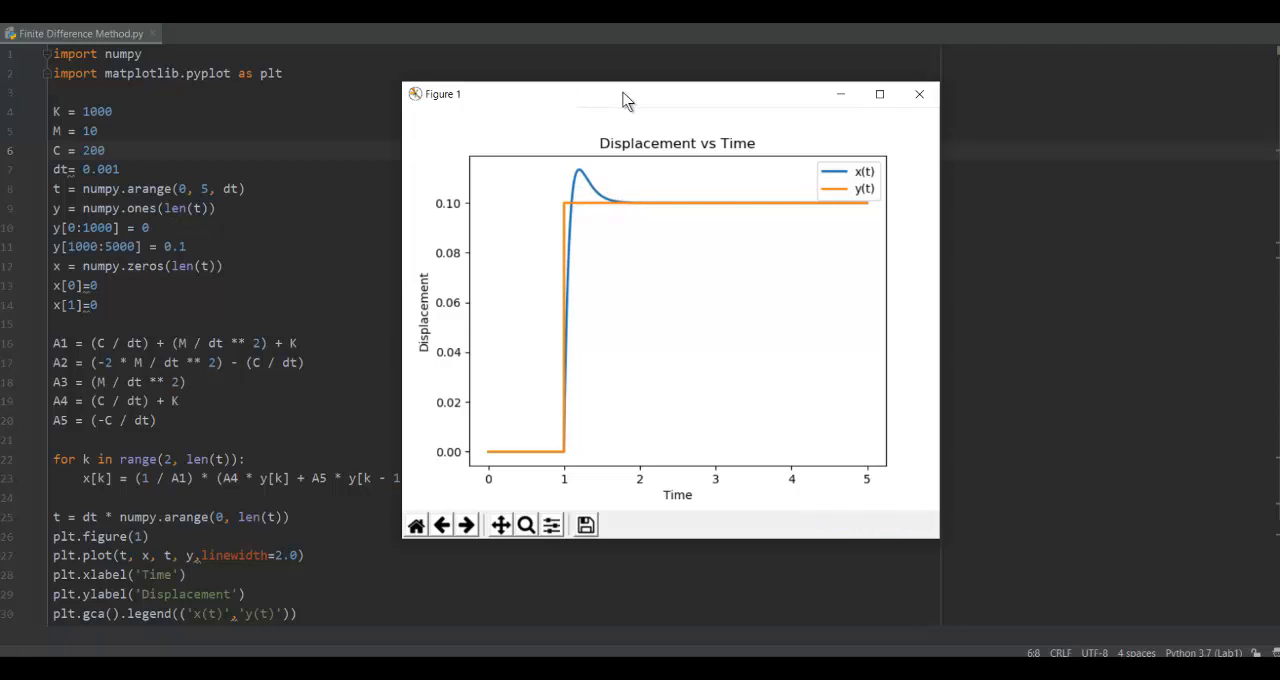
mouse_move(644, 248)
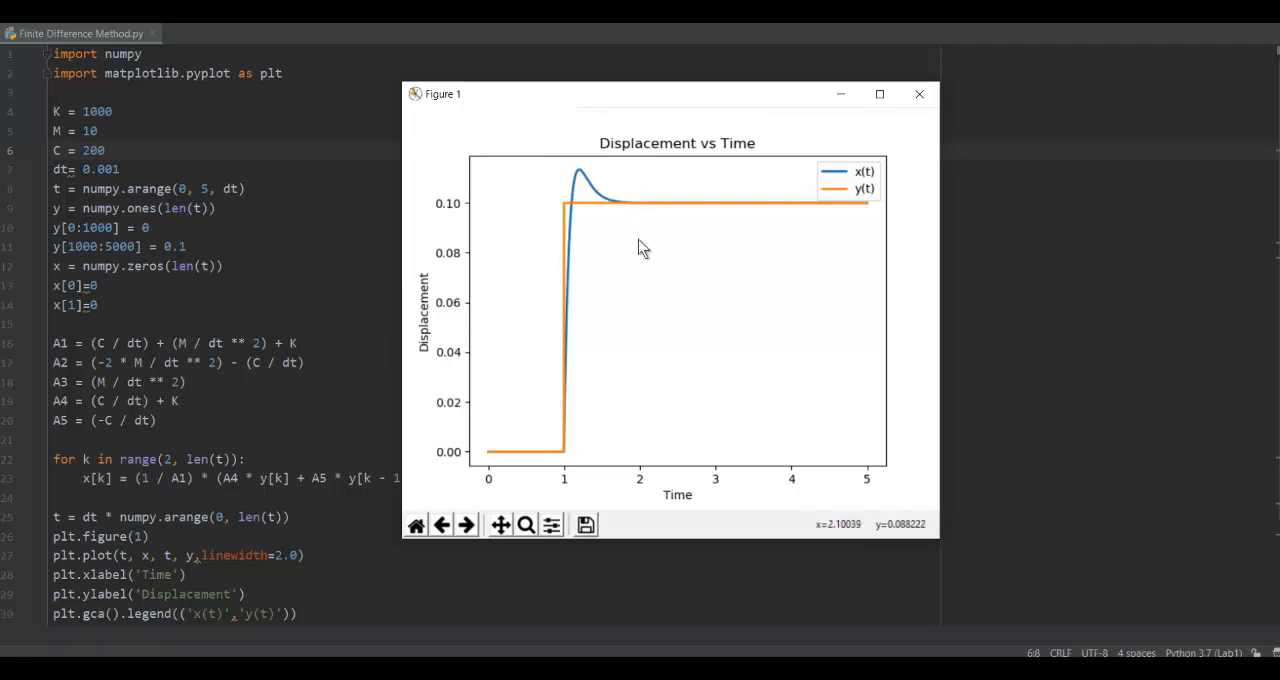
mouse_move(632, 192)
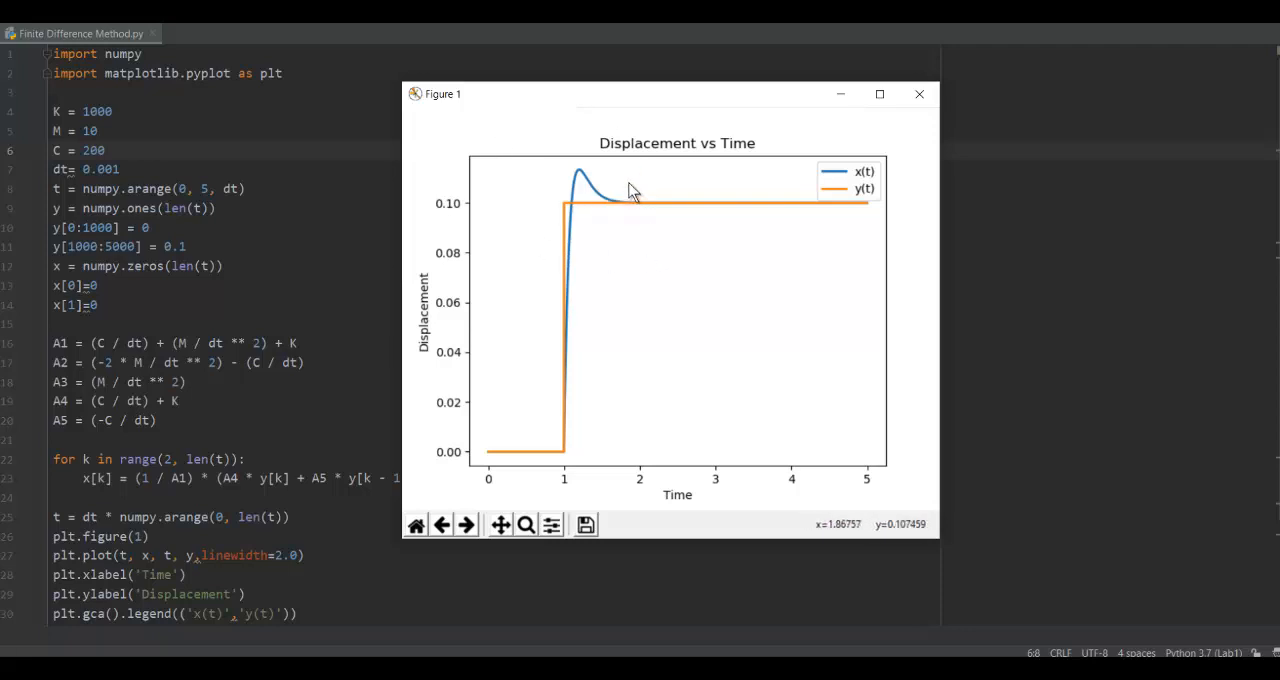
mouse_move(642, 388)
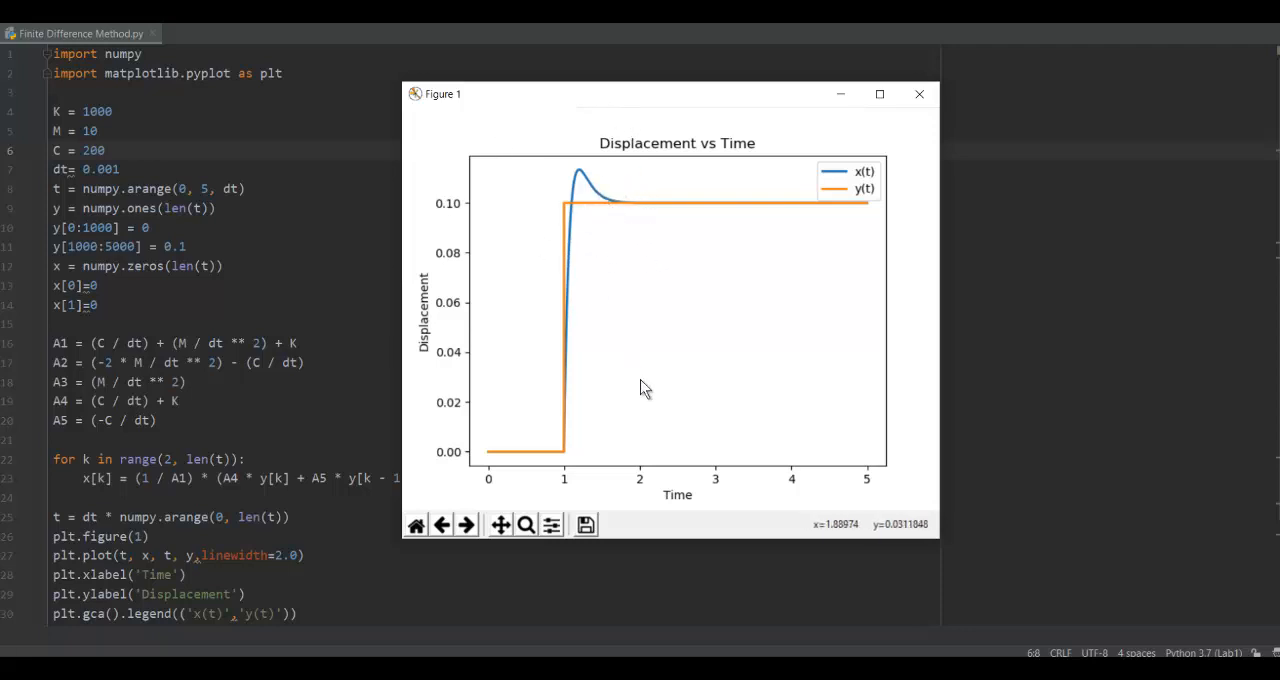
mouse_move(600, 196)
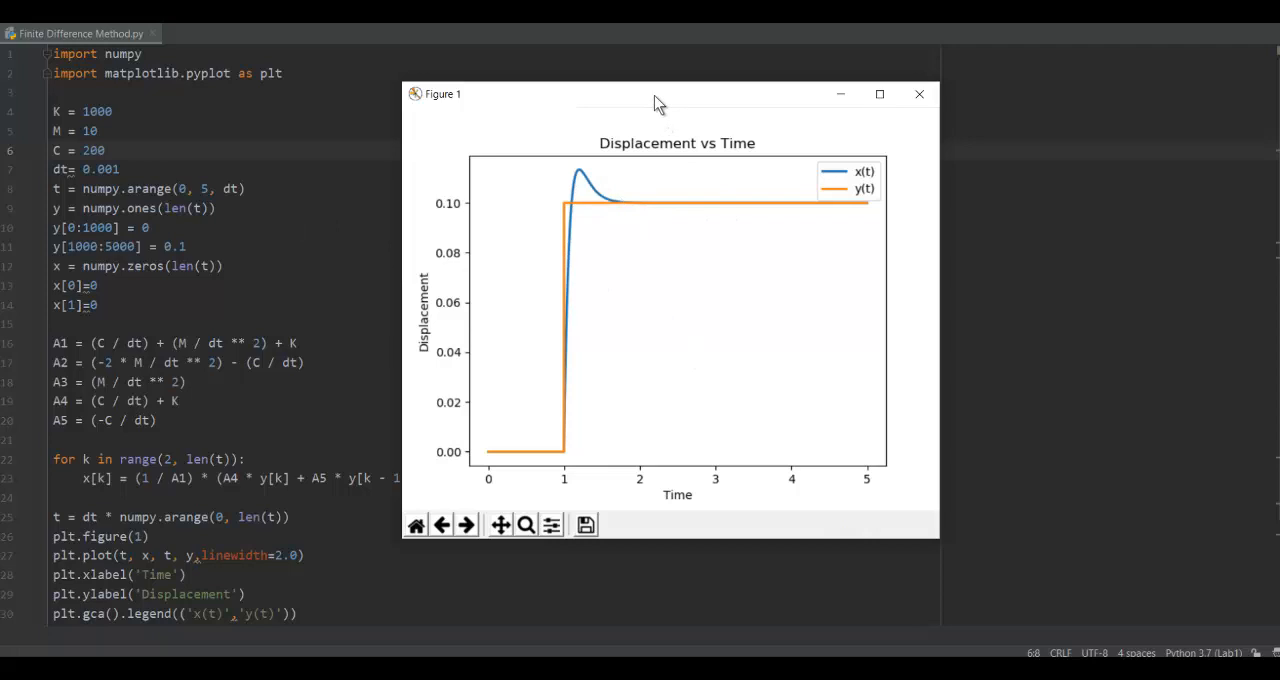
mouse_move(192, 468)
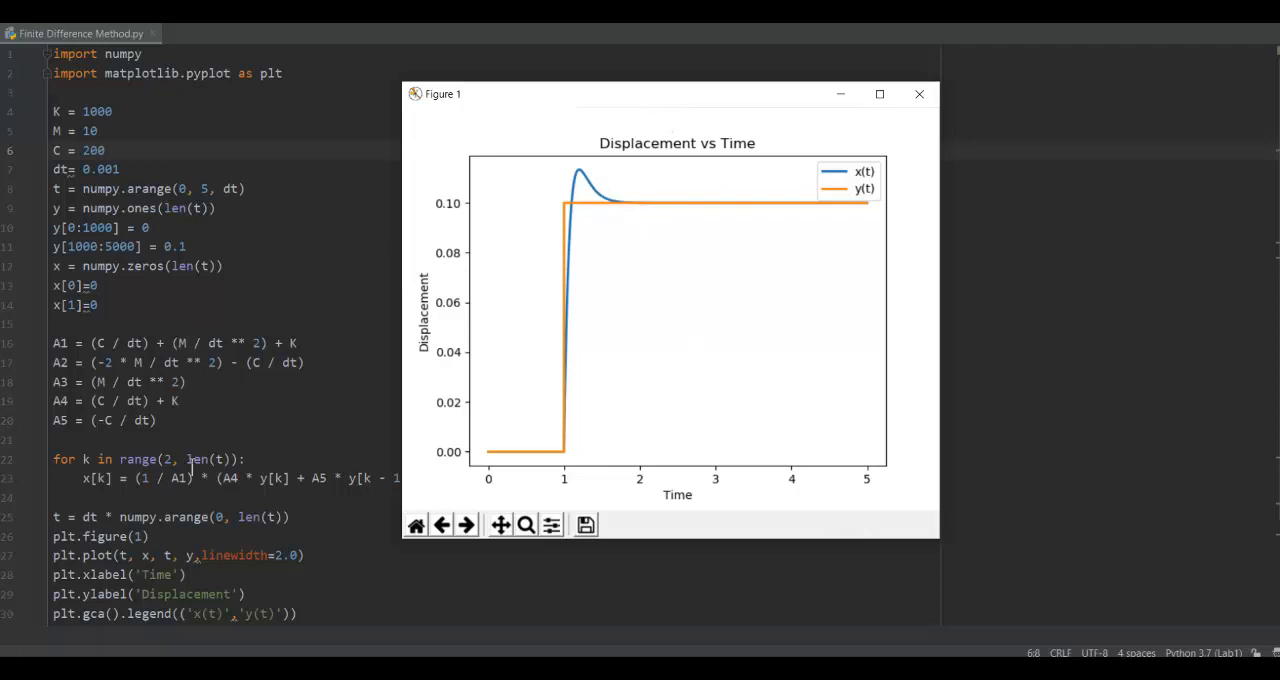
mouse_move(650, 170)
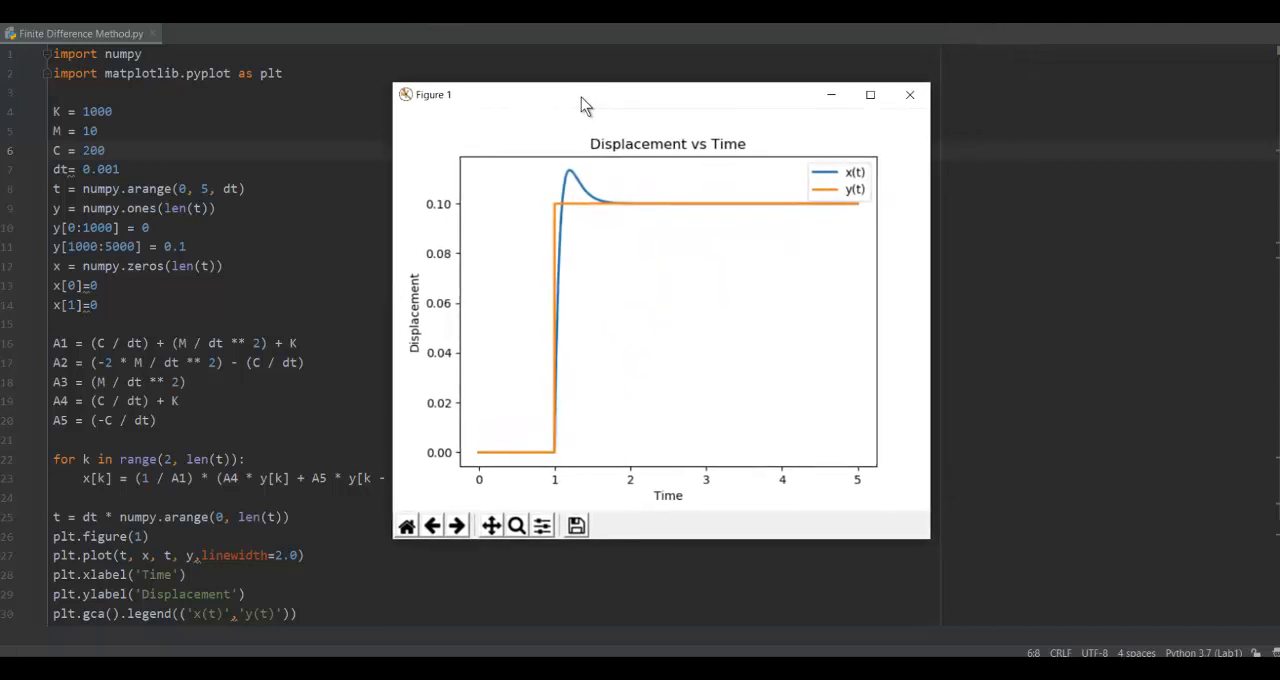
mouse_move(616, 310)
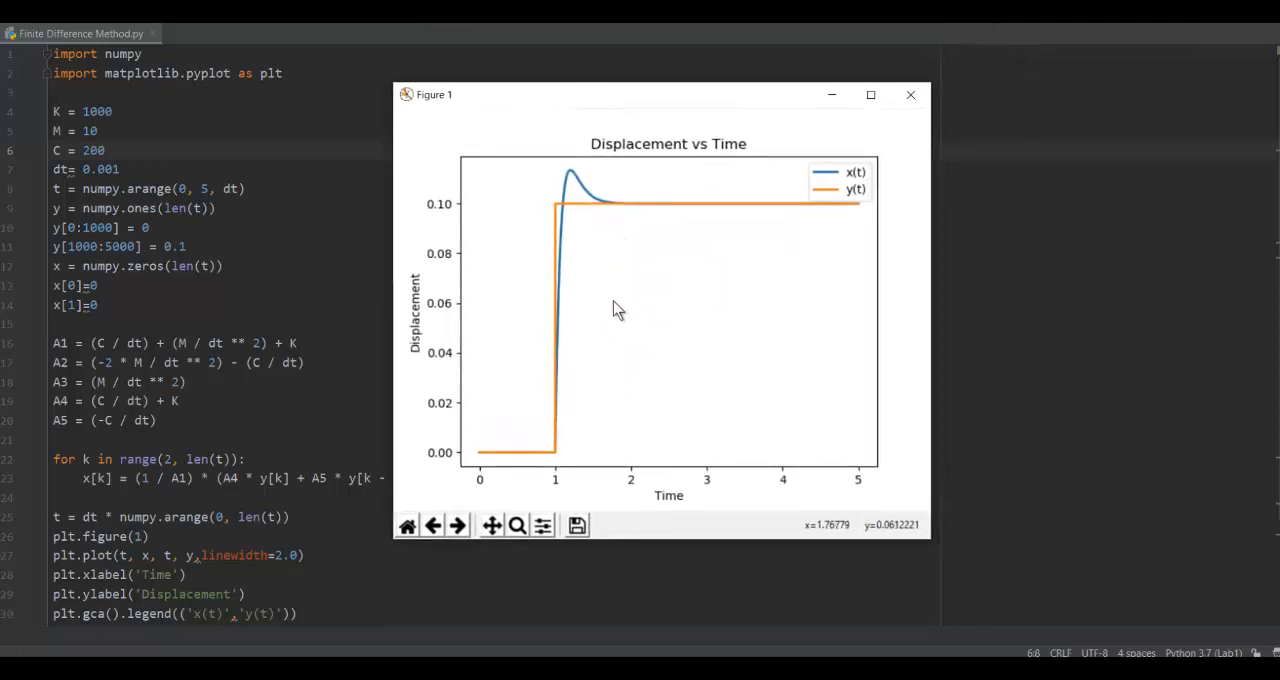
mouse_move(624, 106)
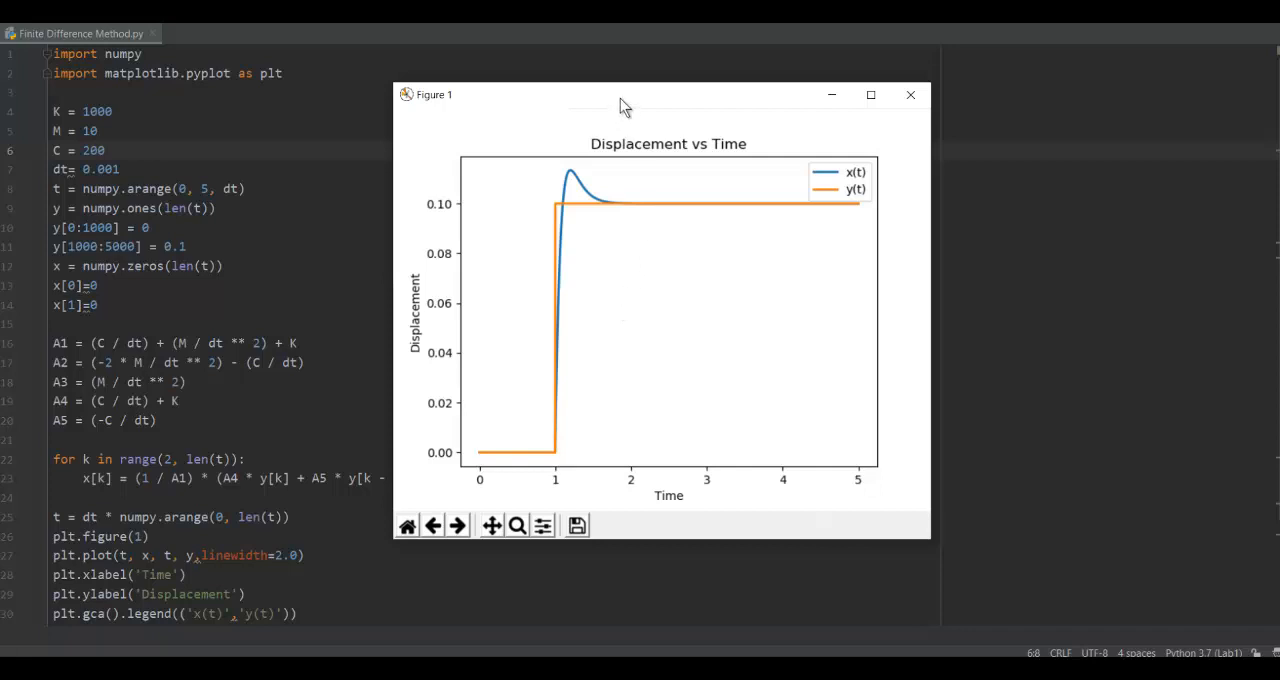
mouse_move(690, 452)
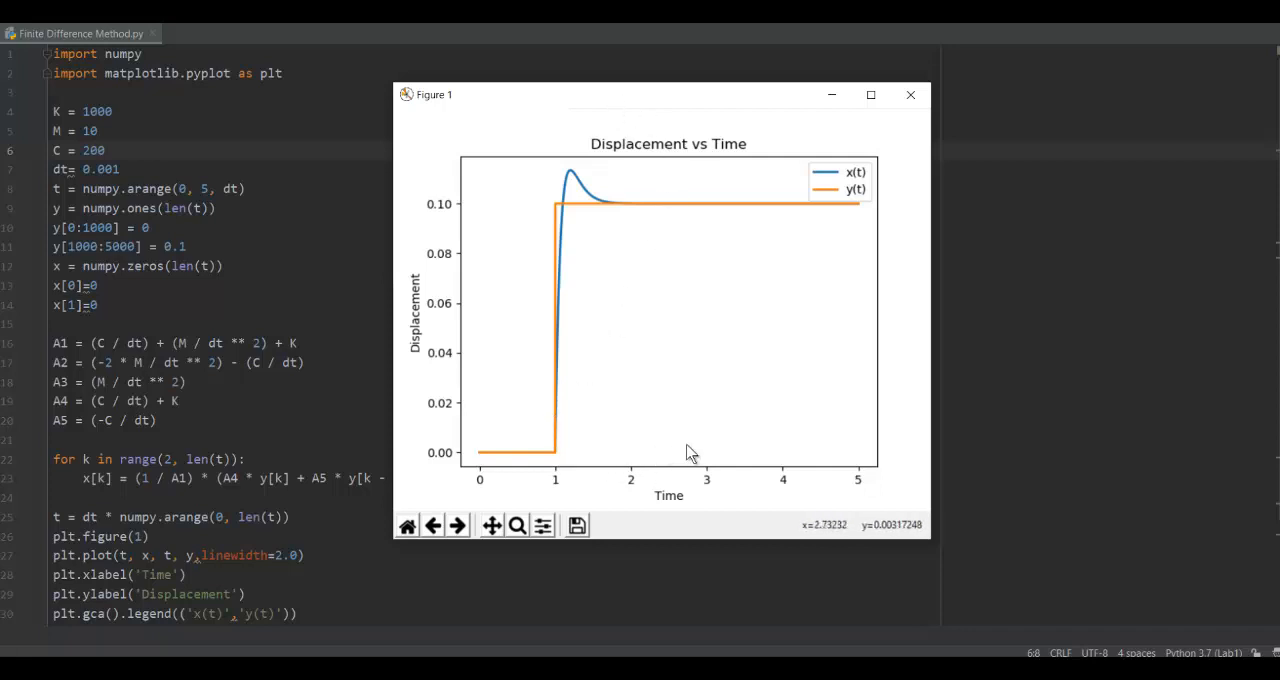
mouse_move(628, 102)
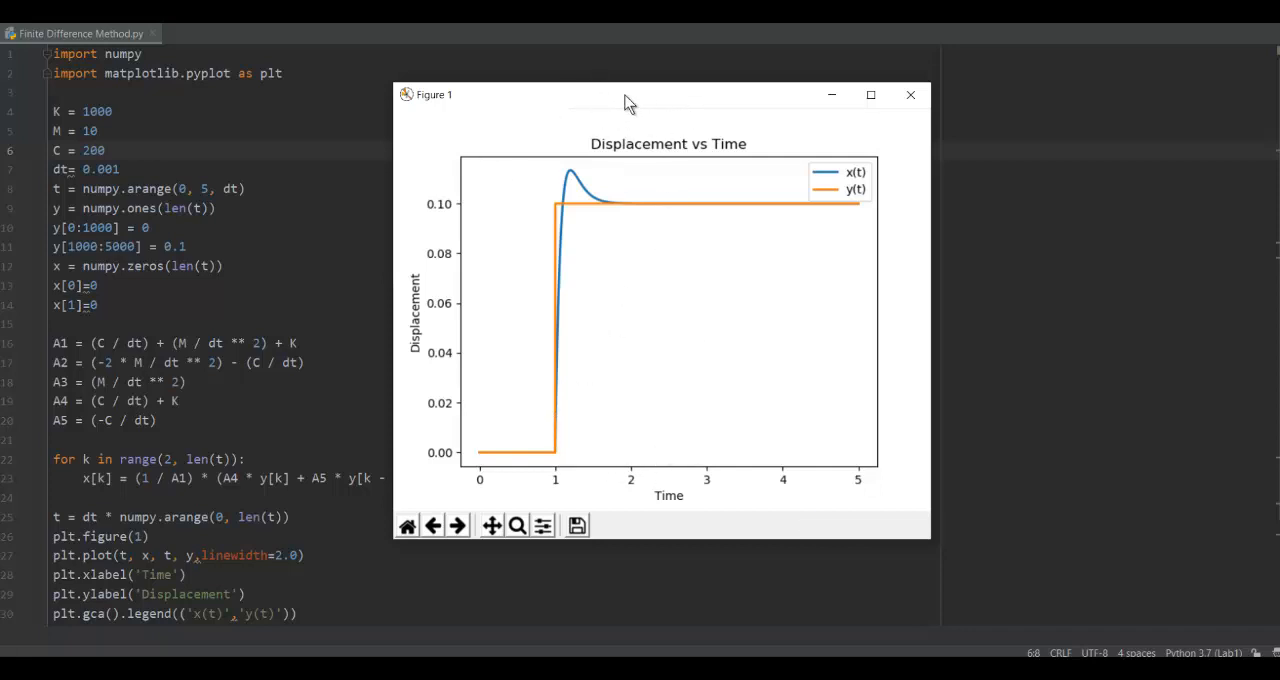
mouse_move(628, 112)
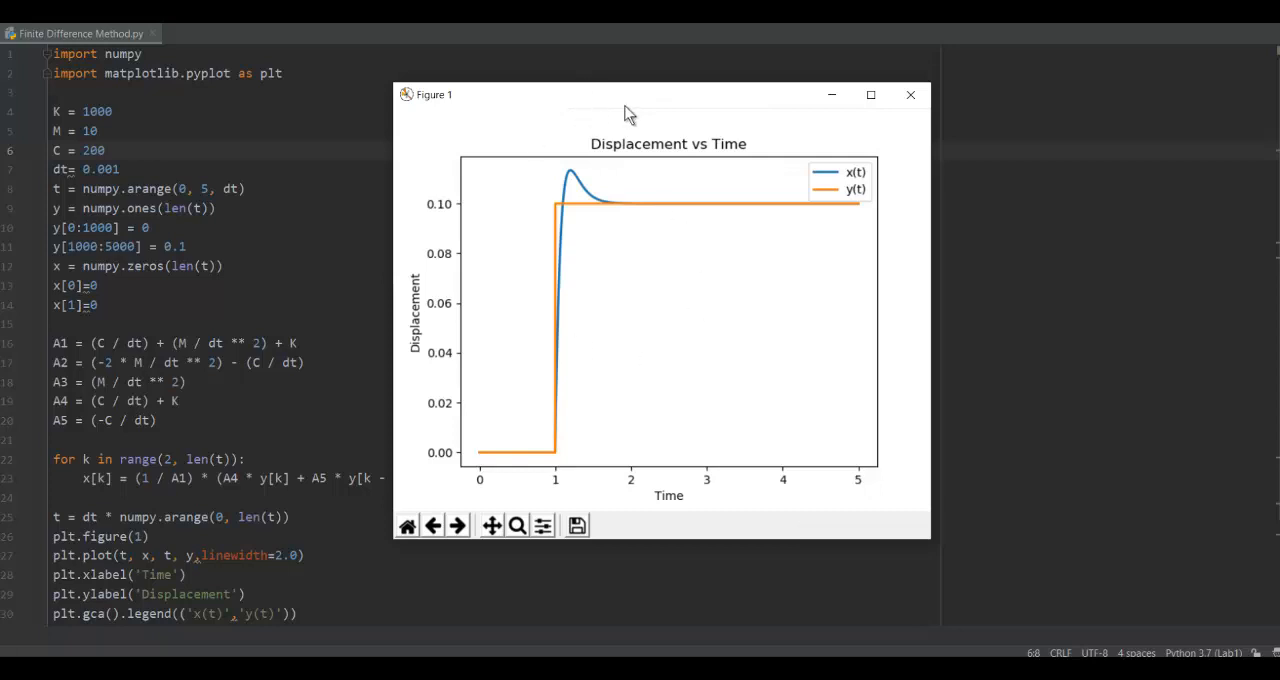